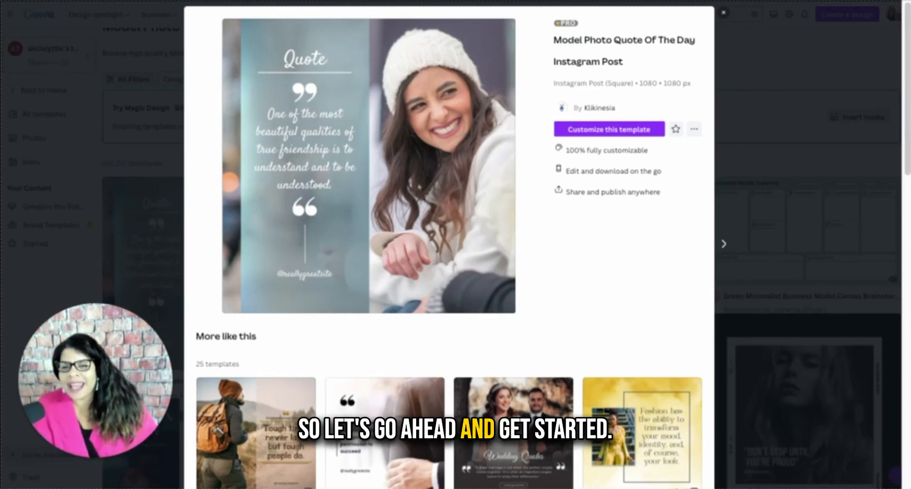
{"action": "mouse_move", "coordinate": [713, 161]}
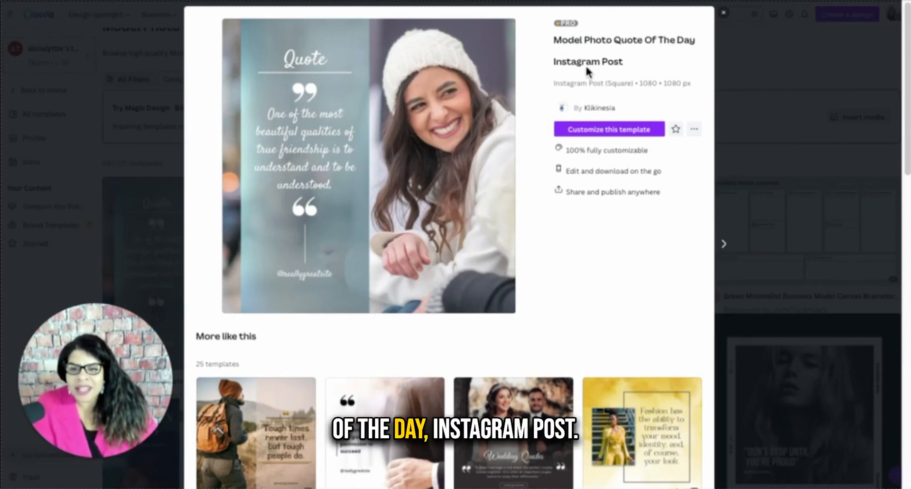
{"action": "mouse_move", "coordinate": [543, 76]}
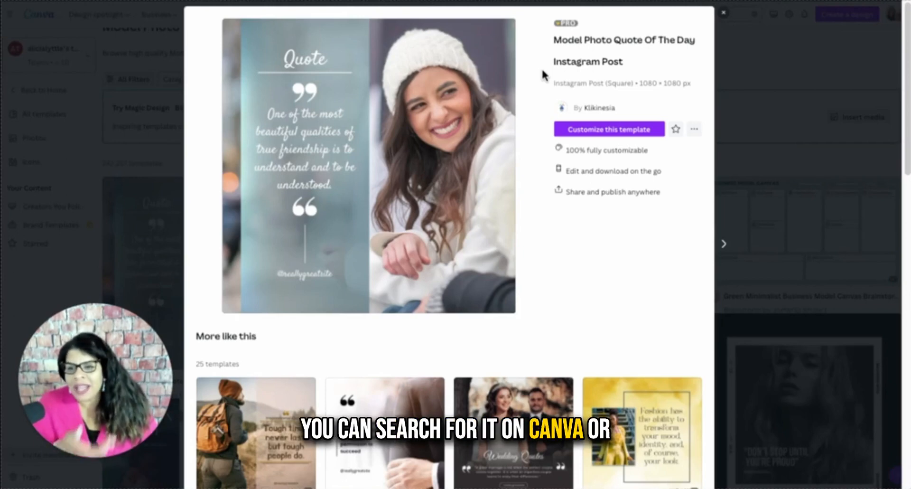
{"action": "mouse_move", "coordinate": [604, 142]}
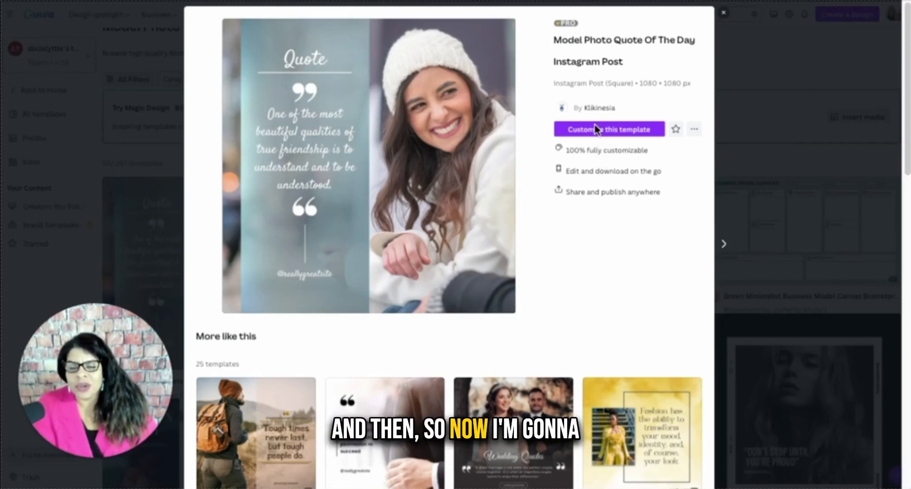
- Customize the quote template and retitle its heading to 'Tip'
{"action": "left_click", "coordinate": [608, 128]}
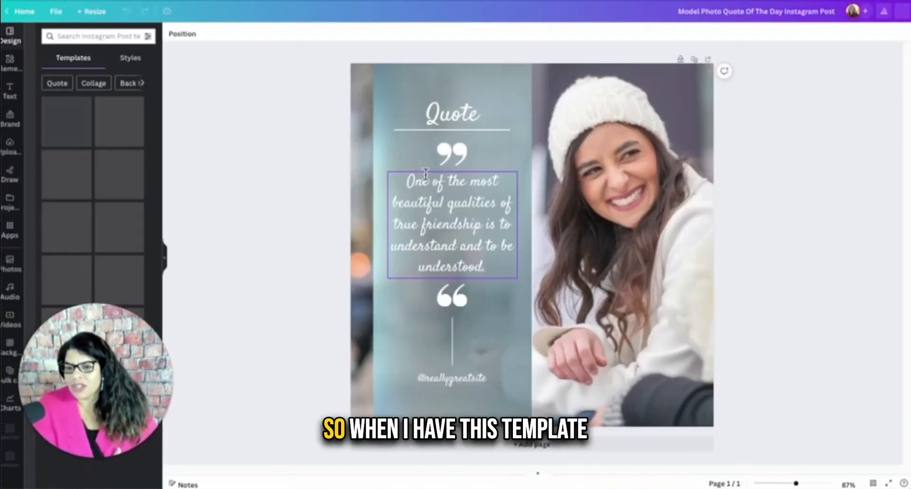
{"action": "left_click", "coordinate": [451, 114]}
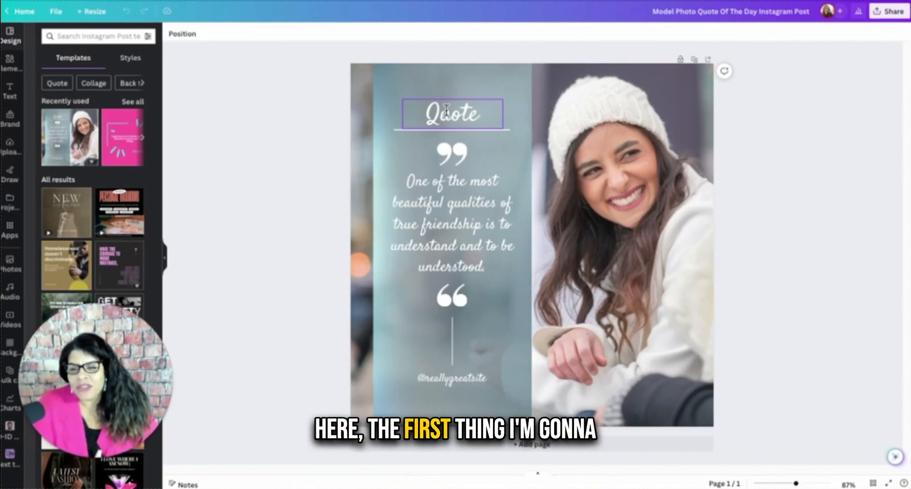
{"action": "left_click", "coordinate": [451, 114]}
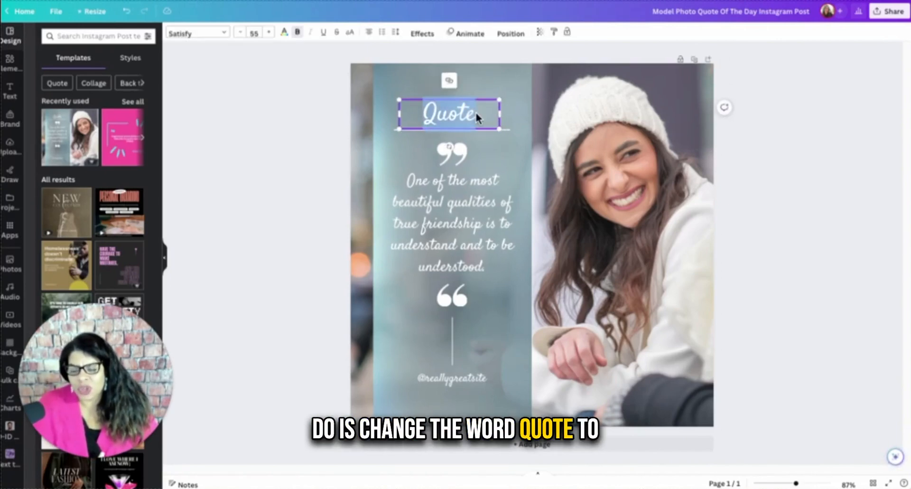
{"action": "type", "text": "Tip"}
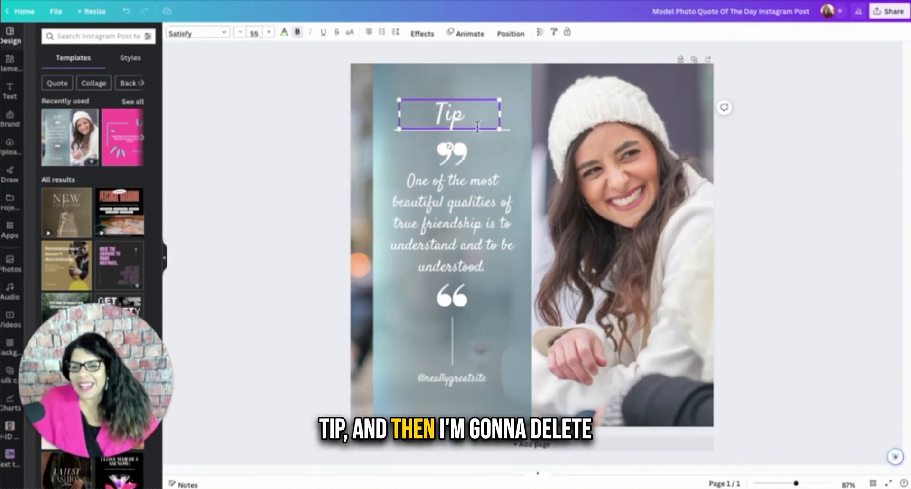
{"action": "left_click", "coordinate": [450, 155]}
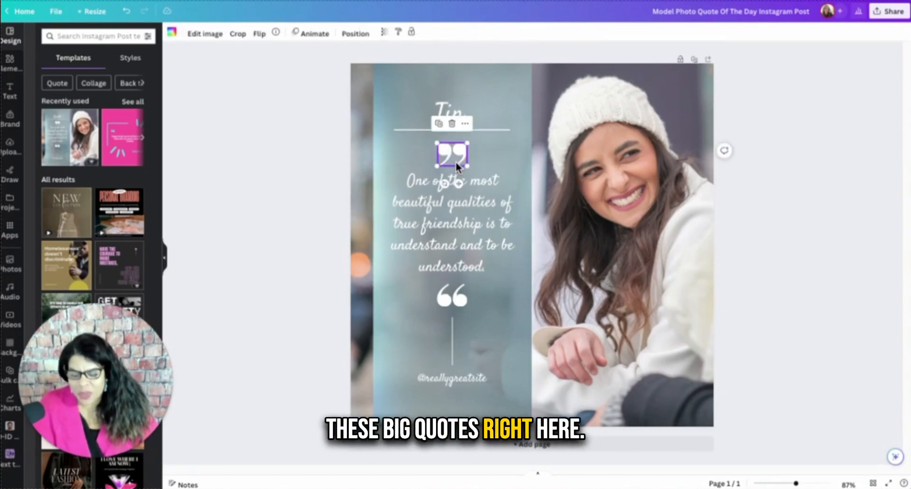
{"action": "left_click", "coordinate": [451, 296]}
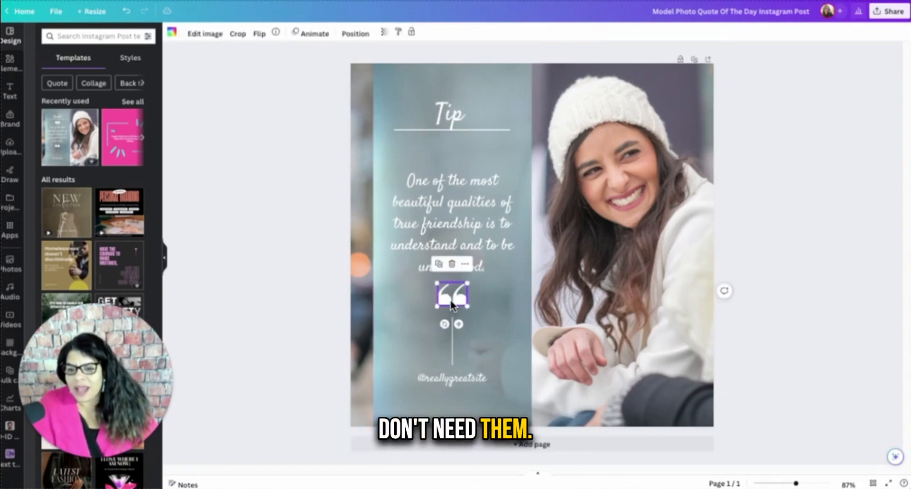
{"action": "left_click", "coordinate": [451, 379]}
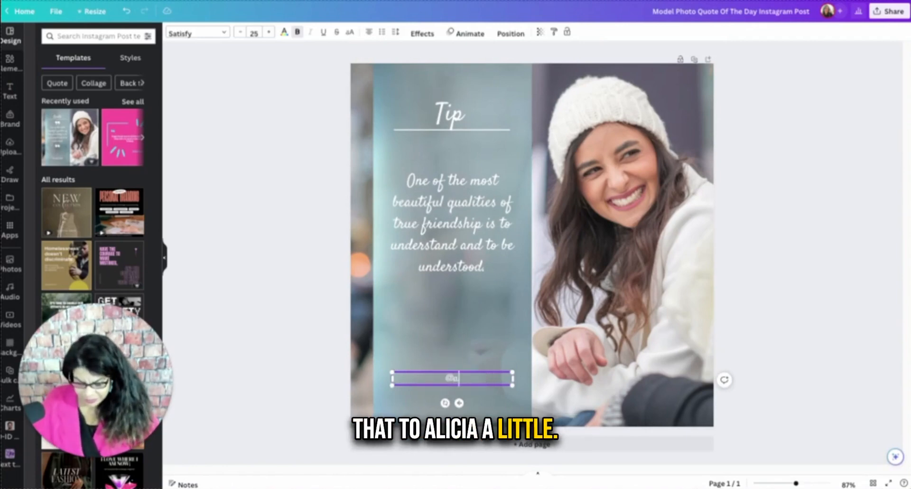
{"action": "type", "text": "@alicialyttle"}
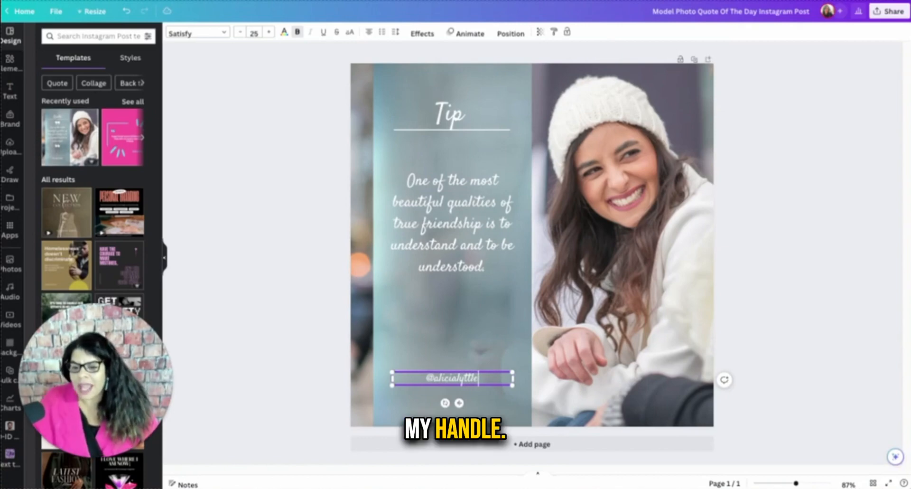
- Try Source Sans Pro on the quote, shrink it to size 29, then settle on Bobby Jones Soft
{"action": "left_click", "coordinate": [451, 223]}
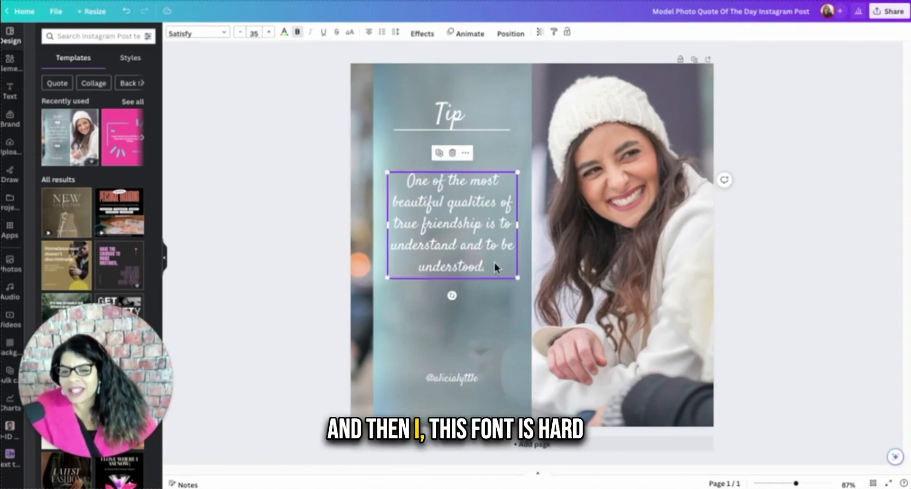
{"action": "left_click", "coordinate": [195, 33]}
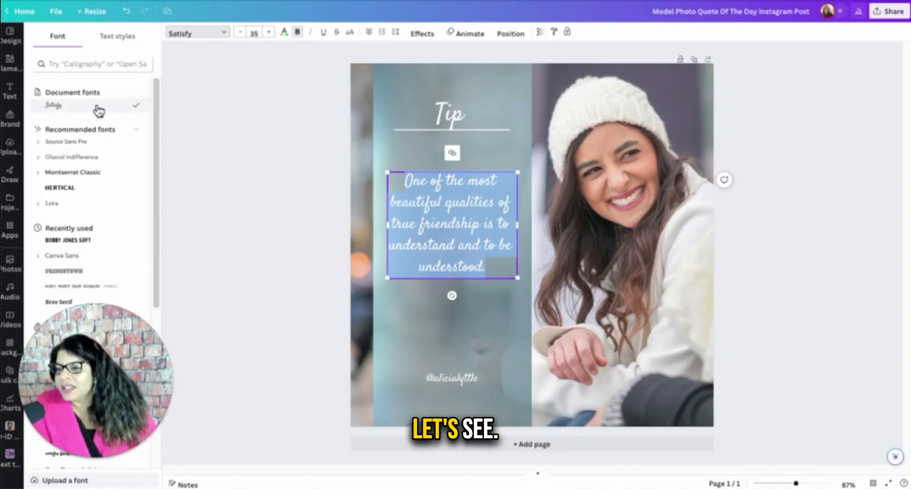
{"action": "mouse_move", "coordinate": [84, 143]}
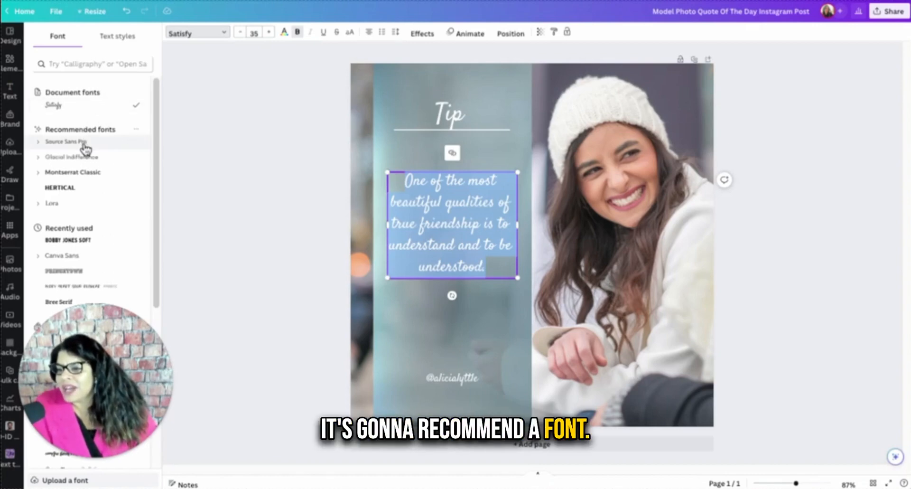
{"action": "left_click", "coordinate": [65, 142]}
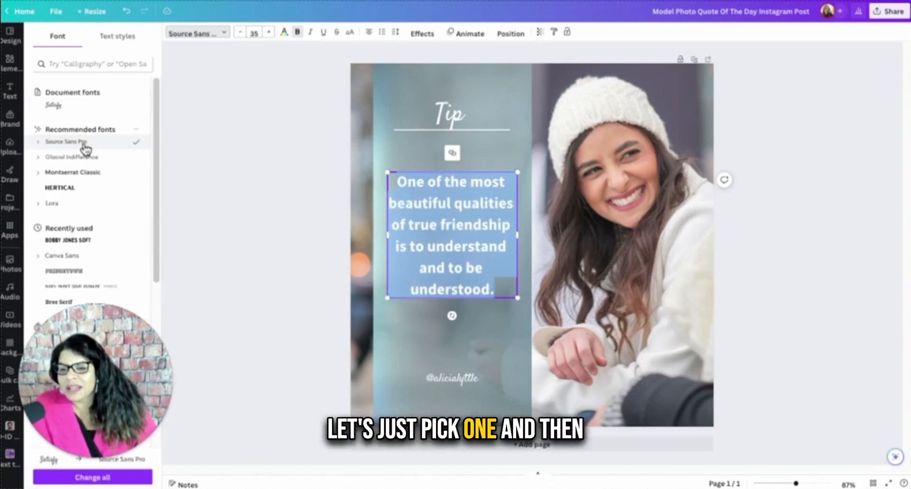
{"action": "mouse_move", "coordinate": [239, 33]}
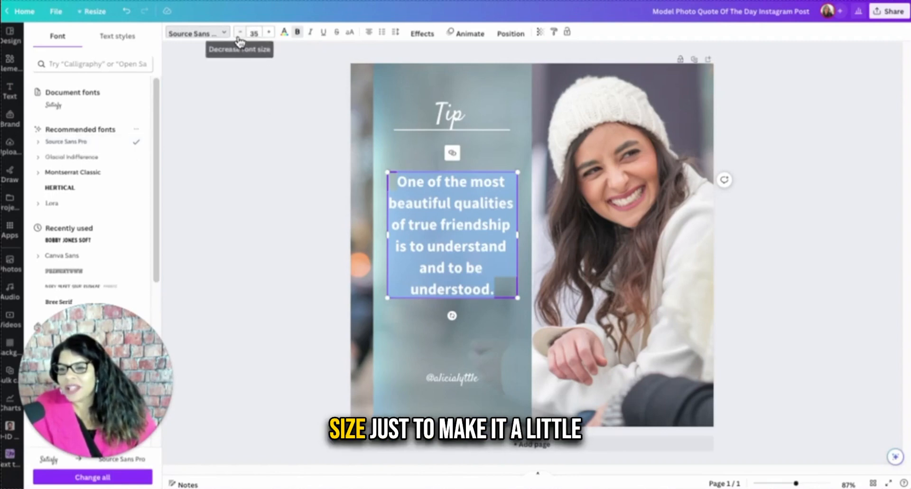
{"action": "left_click", "coordinate": [239, 32]}
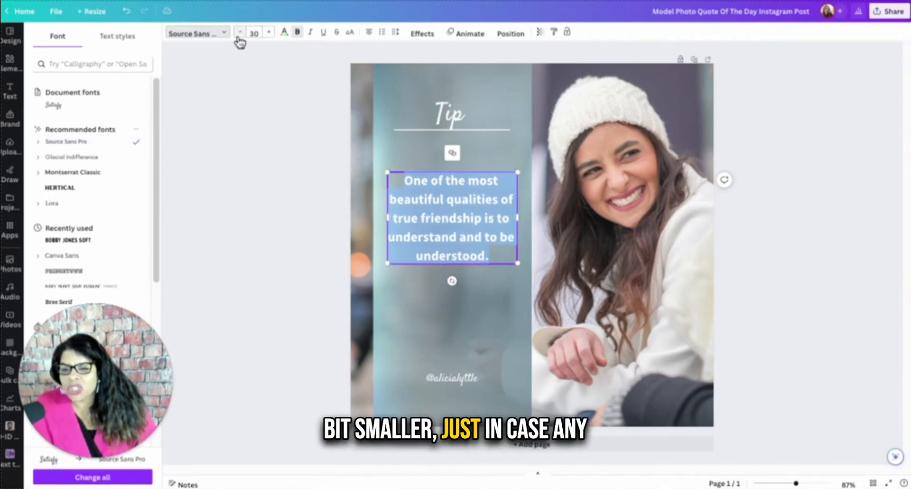
{"action": "left_click", "coordinate": [239, 33]}
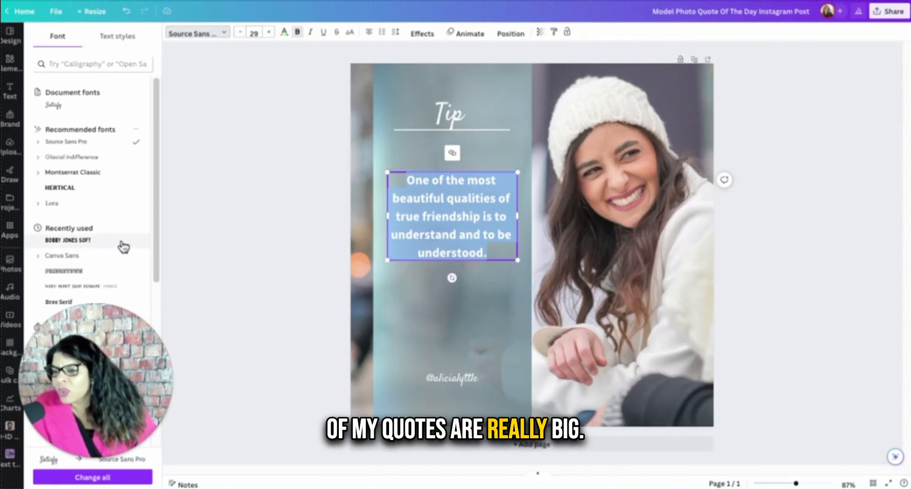
{"action": "scroll", "scroll_direction": "down", "scroll_amount": 3}
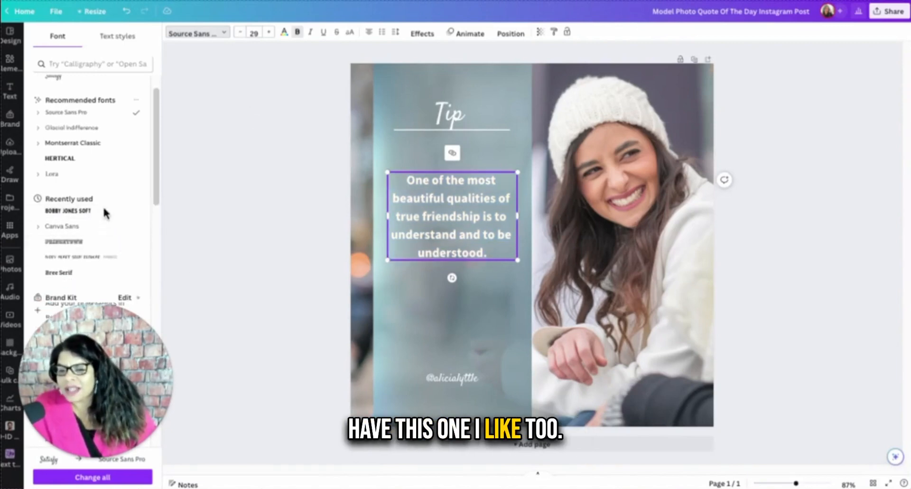
{"action": "left_click", "coordinate": [68, 211]}
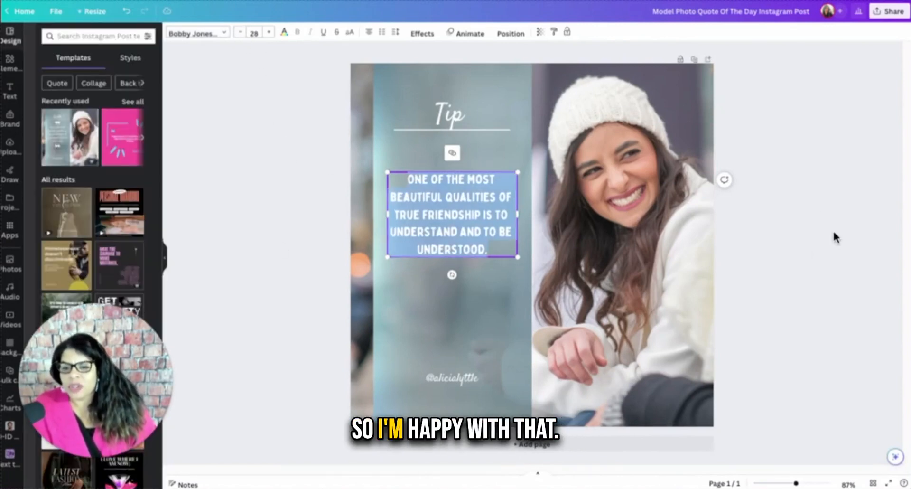
{"action": "left_click", "coordinate": [762, 201]}
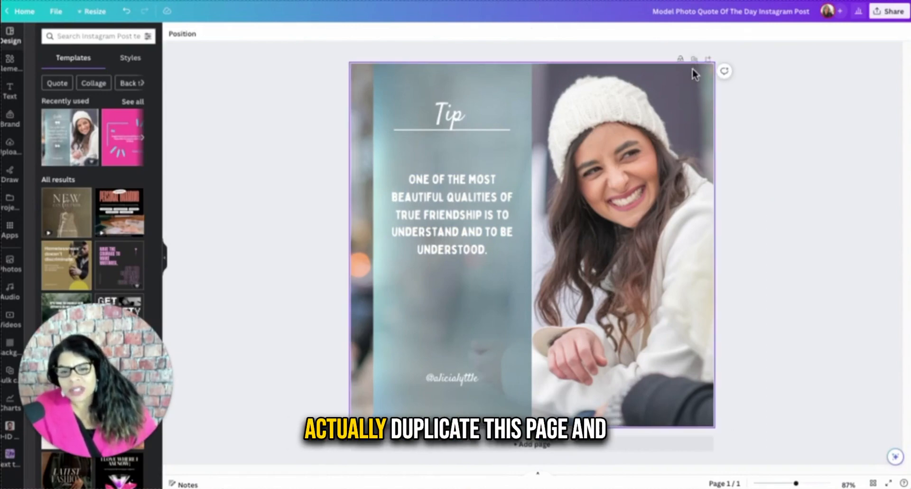
- Duplicate the page and flip page 2's tinted text panel to the opposite side
{"action": "left_click", "coordinate": [693, 58]}
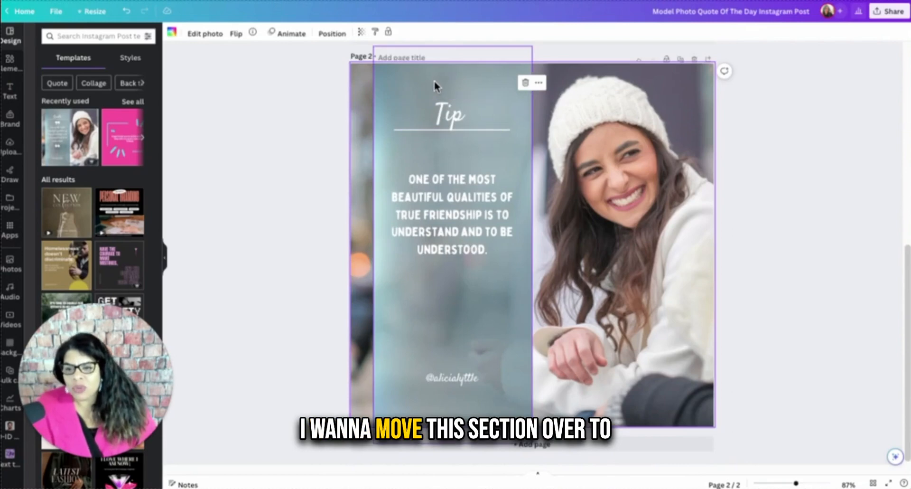
{"action": "left_click", "coordinate": [448, 115]}
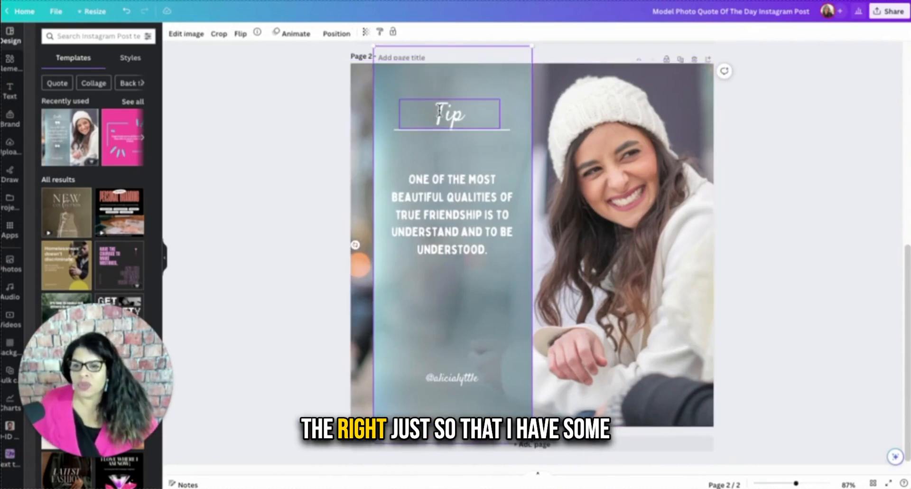
{"action": "left_click", "coordinate": [451, 214]}
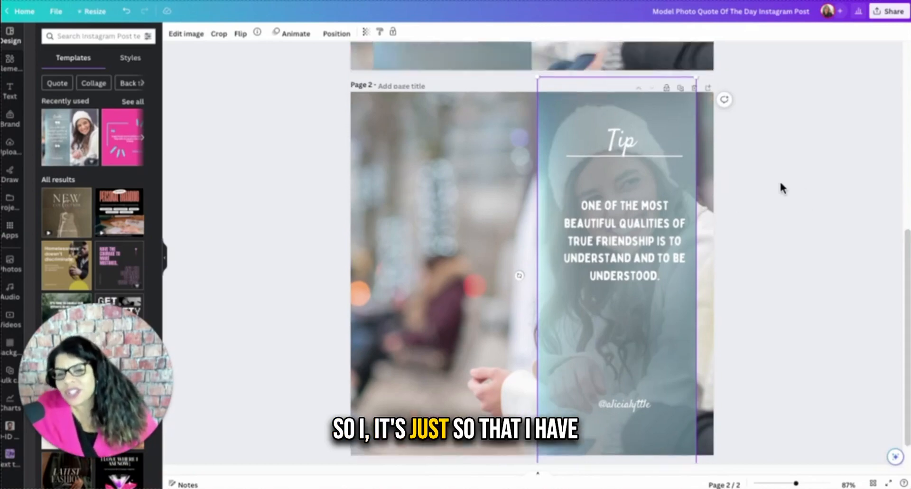
{"action": "scroll", "scroll_direction": "up", "scroll_amount": 3}
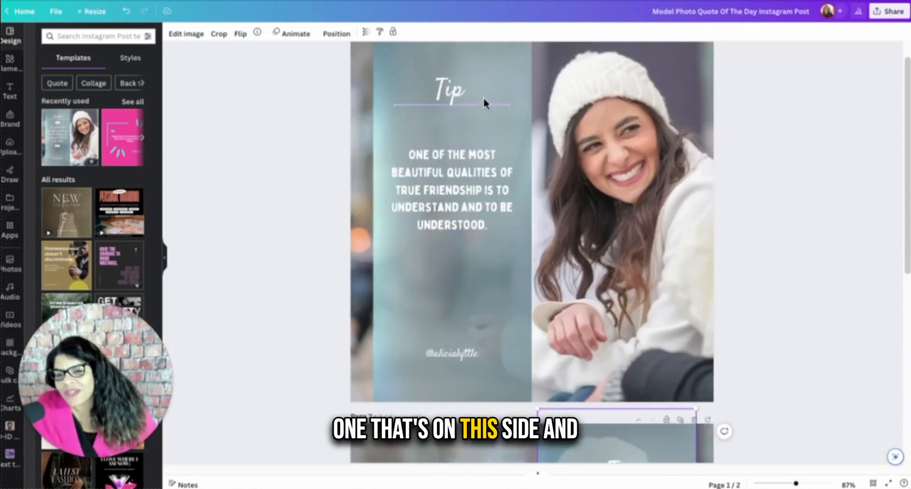
{"action": "scroll", "scroll_direction": "down", "scroll_amount": 3}
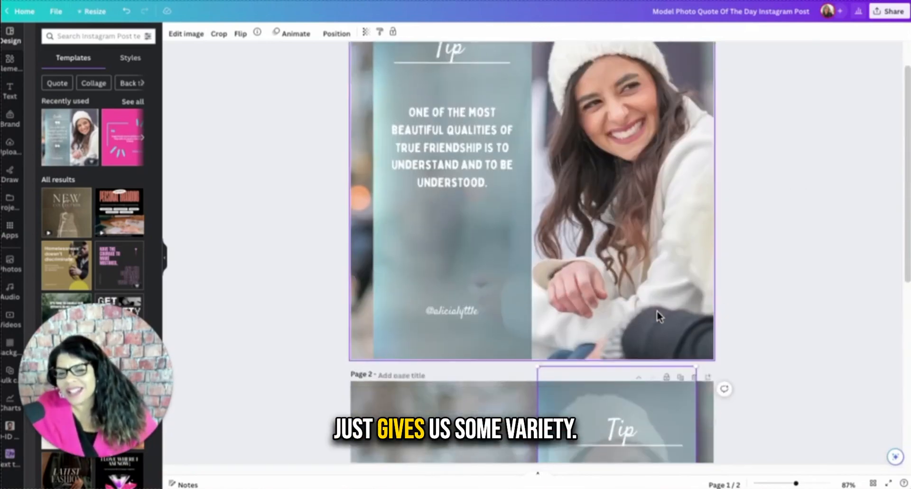
{"action": "scroll", "scroll_direction": "down", "scroll_amount": 3}
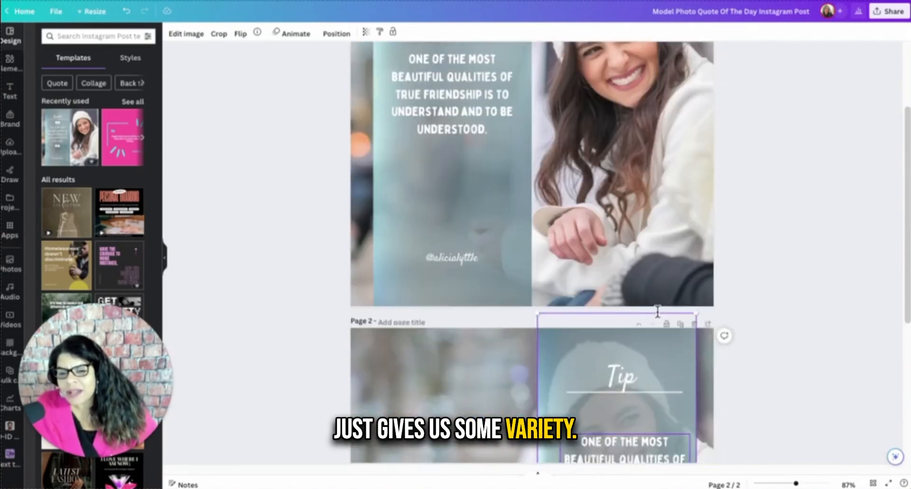
{"action": "scroll", "scroll_direction": "up", "scroll_amount": 3}
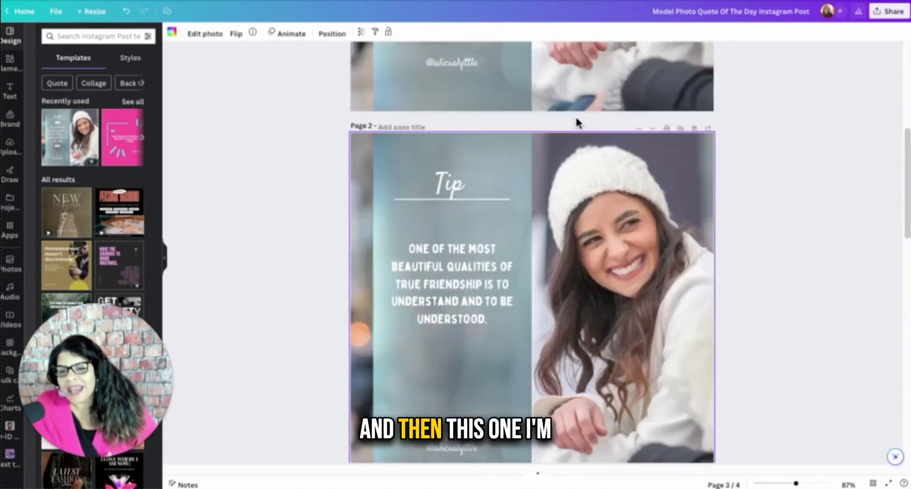
- Duplicate the fourth page and scroll through to check the alternating five-page layout
{"action": "scroll", "scroll_direction": "down", "scroll_amount": 3}
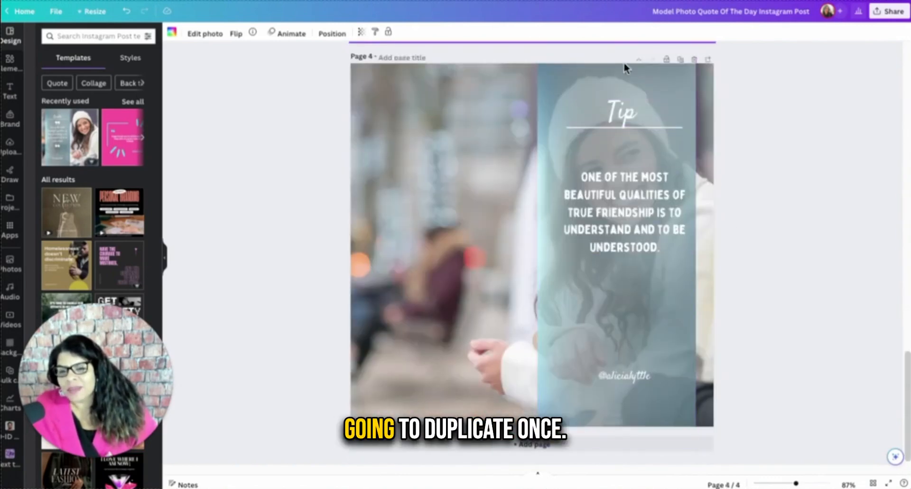
{"action": "left_click", "coordinate": [680, 59]}
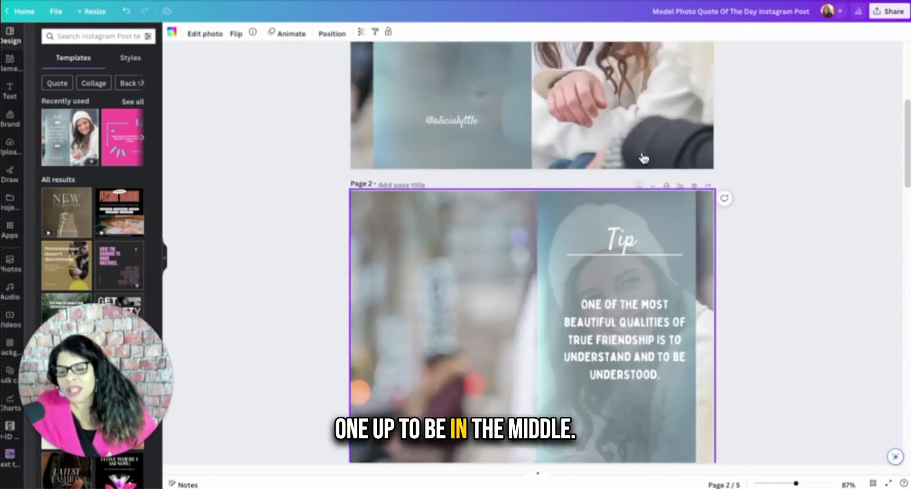
{"action": "scroll", "scroll_direction": "down", "scroll_amount": 3}
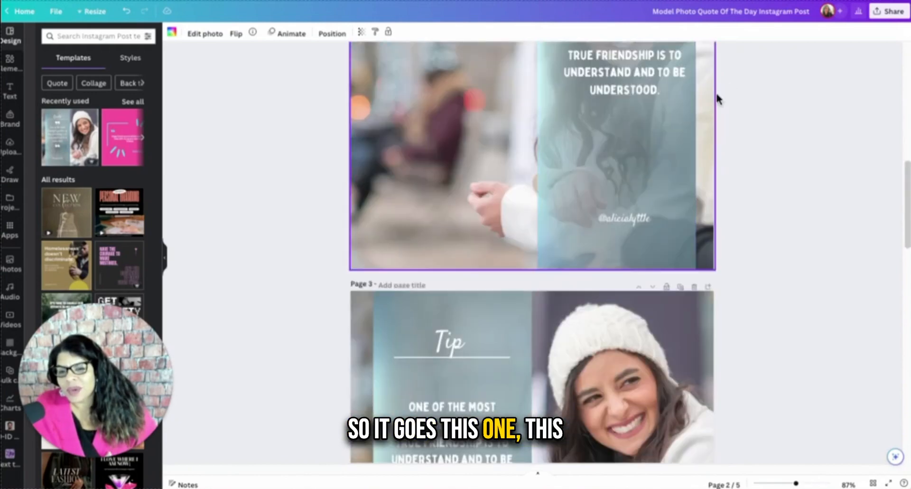
{"action": "scroll", "scroll_direction": "down", "scroll_amount": 3}
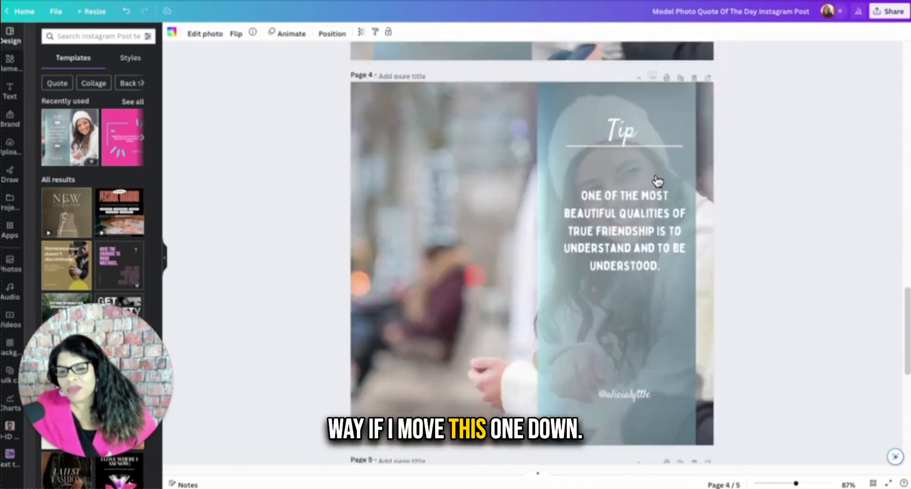
{"action": "scroll", "scroll_direction": "up", "scroll_amount": 3}
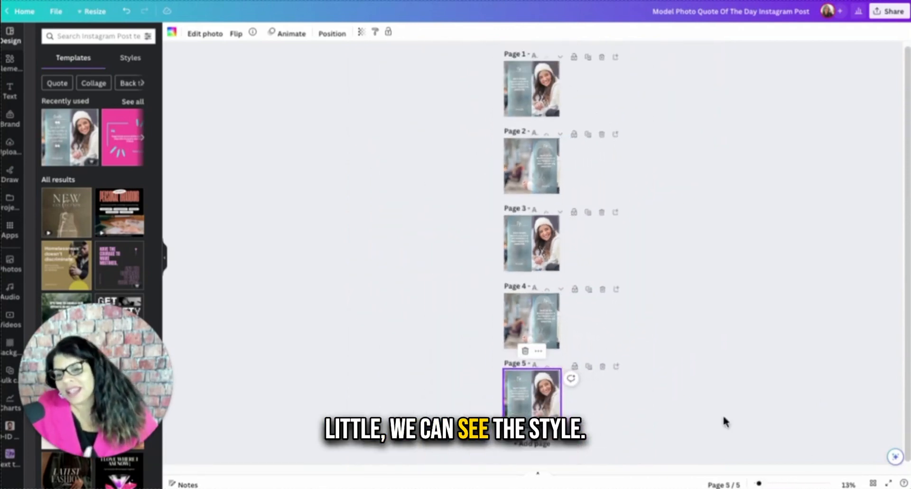
- Delete the background model photos, leaving only the tinted quote panels on white
{"action": "left_click", "coordinate": [531, 242]}
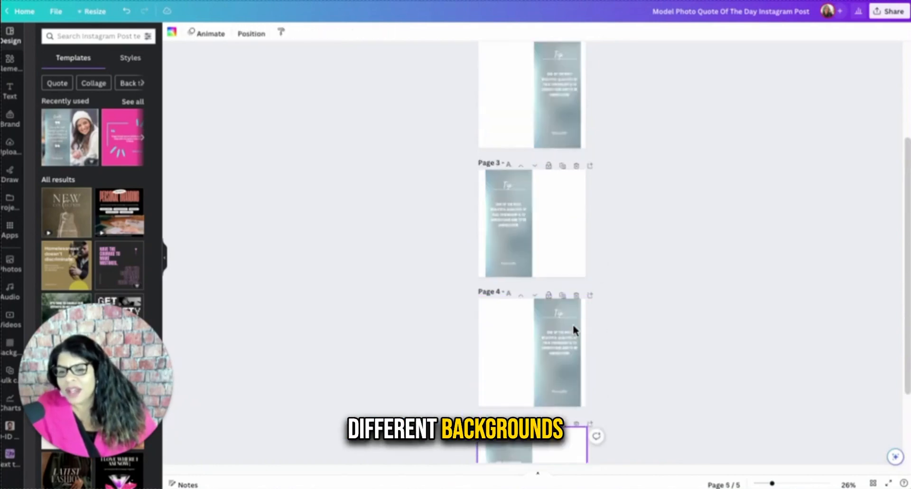
{"action": "scroll", "scroll_direction": "up", "scroll_amount": 3}
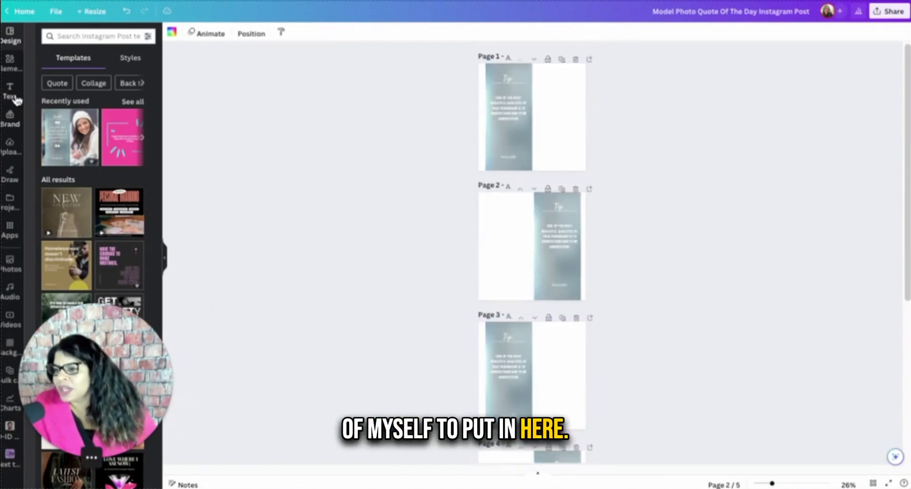
- Set the smiling portrait from Uploads as page 1's background, reframed with the face beside the quote
{"action": "left_click", "coordinate": [9, 145]}
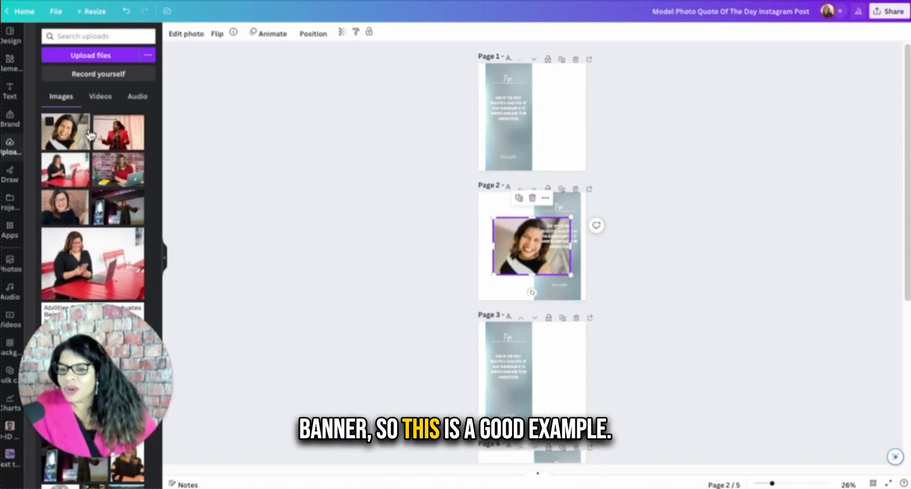
{"action": "left_click_drag", "start_coordinate": [530, 244], "coordinate": [552, 93]}
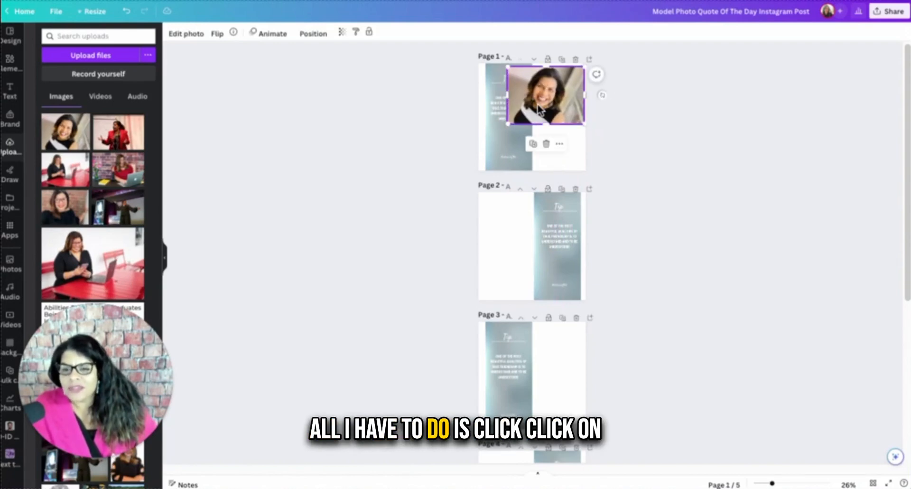
{"action": "right_click", "coordinate": [544, 96]}
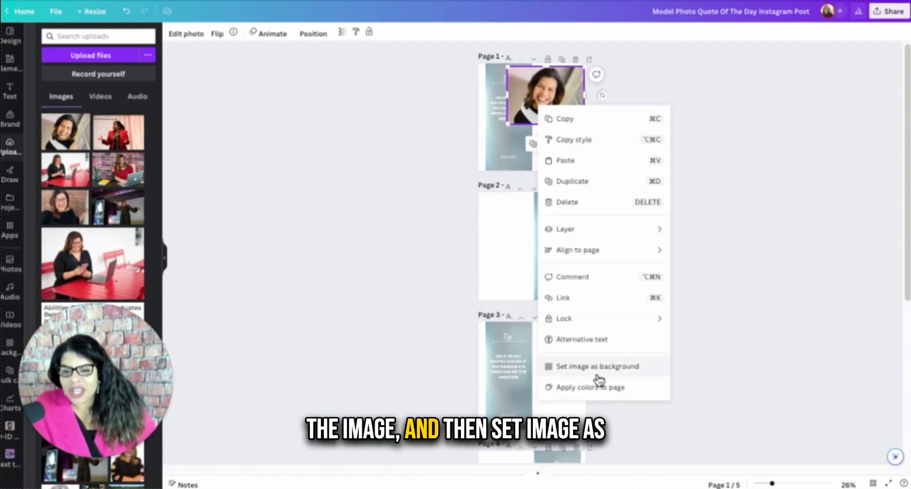
{"action": "left_click", "coordinate": [597, 365]}
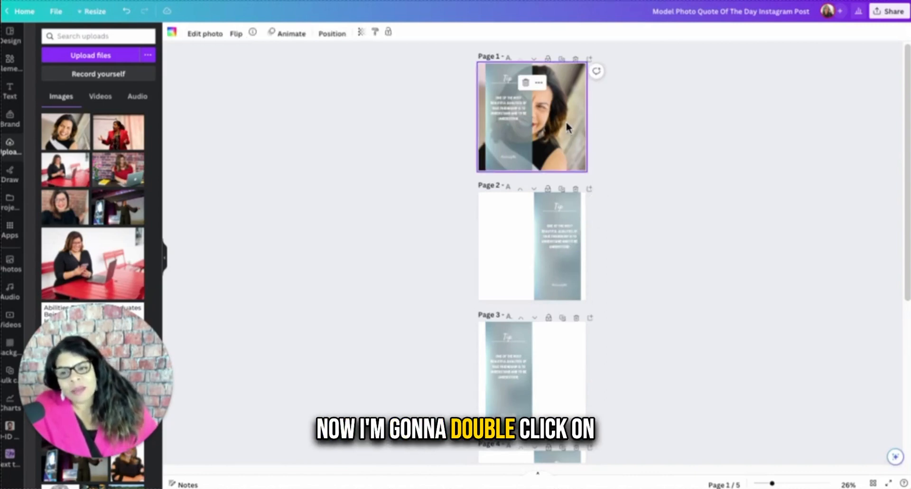
{"action": "double_click", "coordinate": [552, 116]}
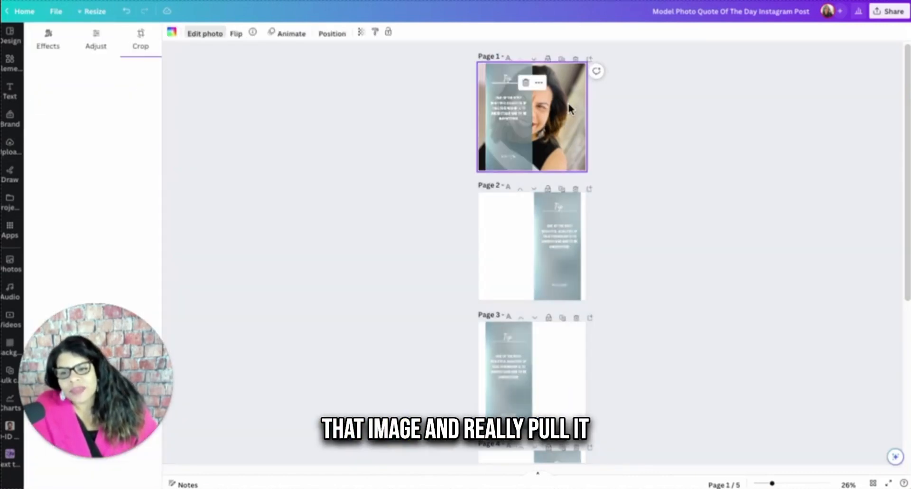
{"action": "left_click", "coordinate": [140, 40]}
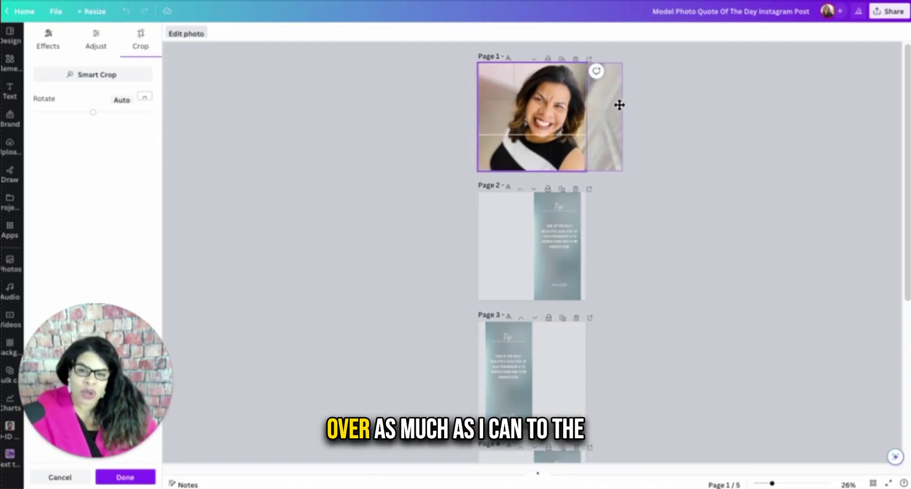
{"action": "left_click", "coordinate": [124, 476]}
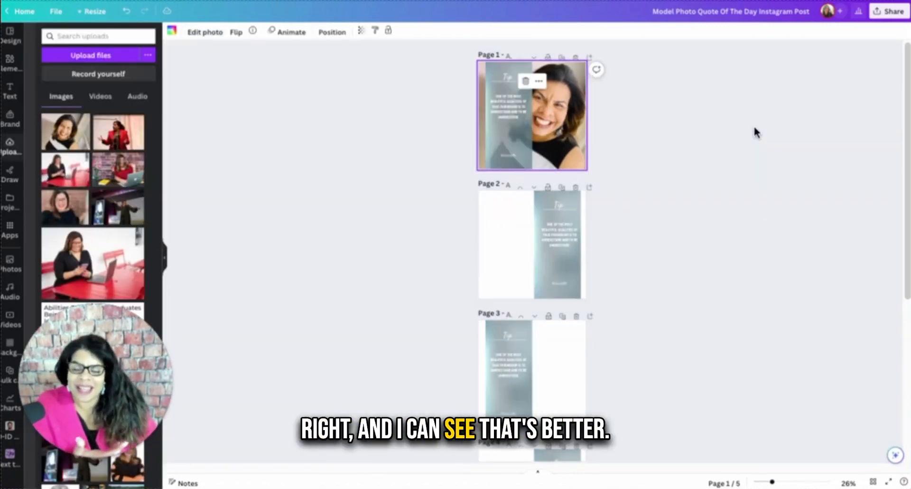
{"action": "mouse_move", "coordinate": [84, 185]}
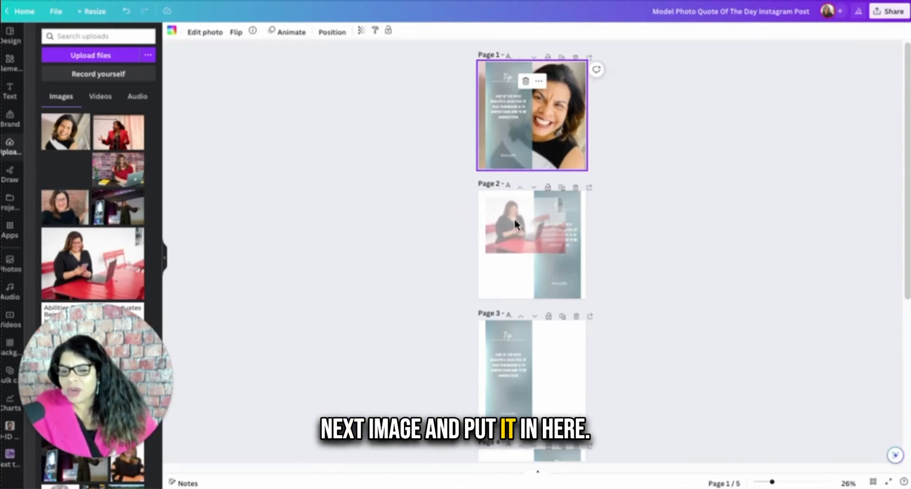
- Set uploaded photos as backgrounds on pages 2 and 3, reframing the brick-wall photo
{"action": "right_click", "coordinate": [508, 223]}
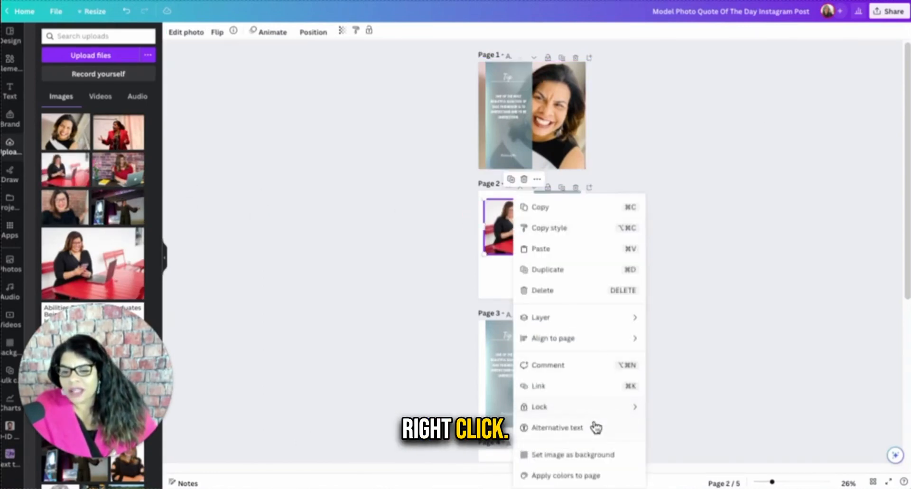
{"action": "left_click", "coordinate": [572, 455]}
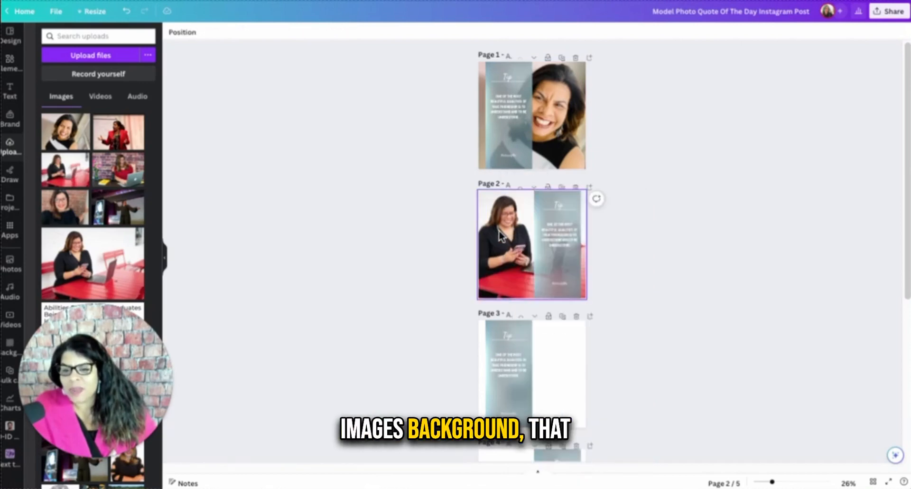
{"action": "scroll", "scroll_direction": "down", "scroll_amount": 3}
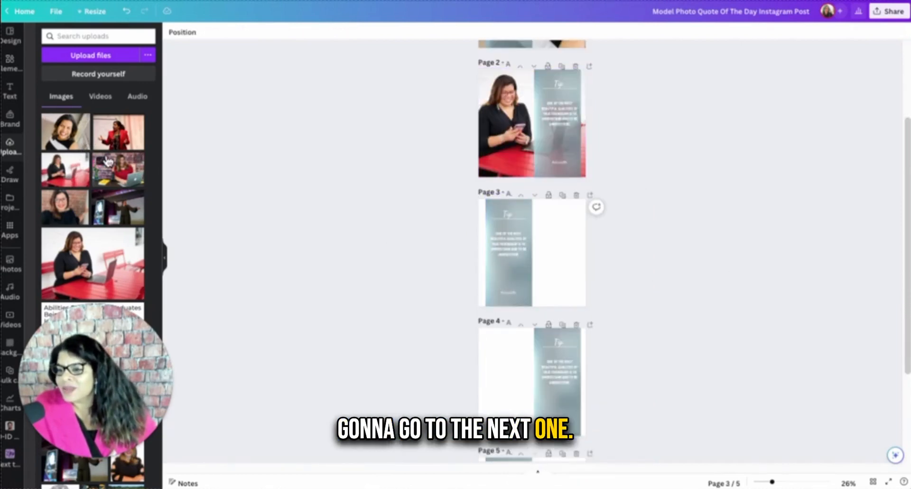
{"action": "left_click", "coordinate": [118, 169]}
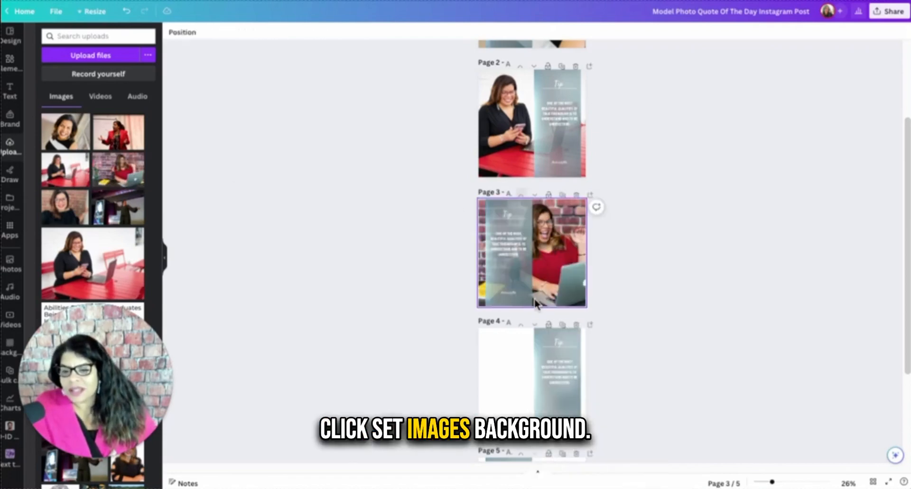
{"action": "double_click", "coordinate": [531, 252]}
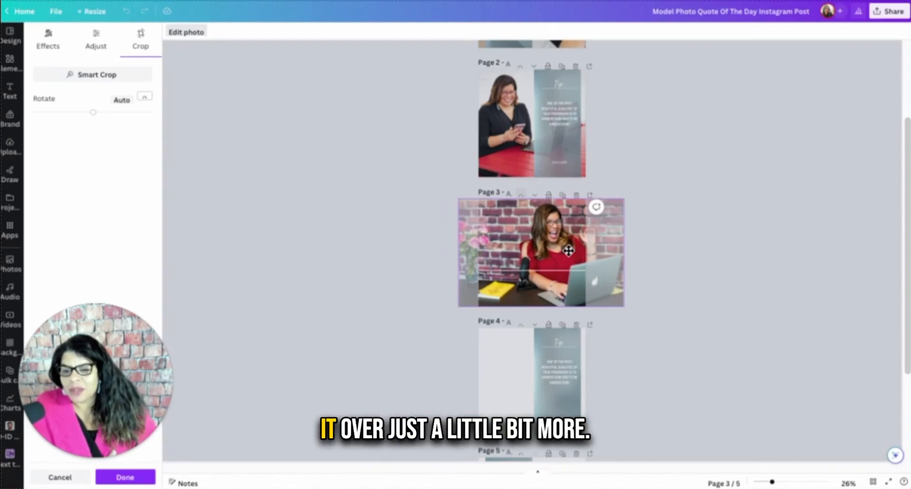
{"action": "left_click", "coordinate": [124, 476]}
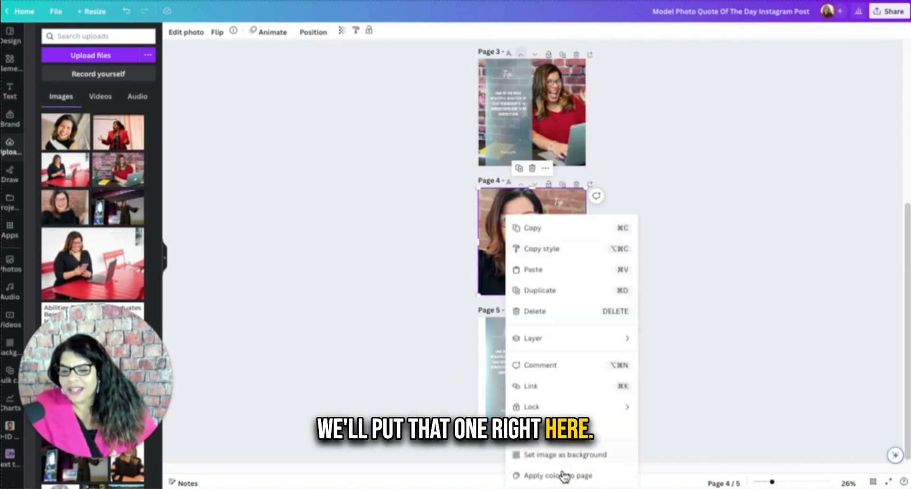
- Set and reframe uploaded portraits as the backgrounds of pages 4 and 5
{"action": "left_click", "coordinate": [565, 454]}
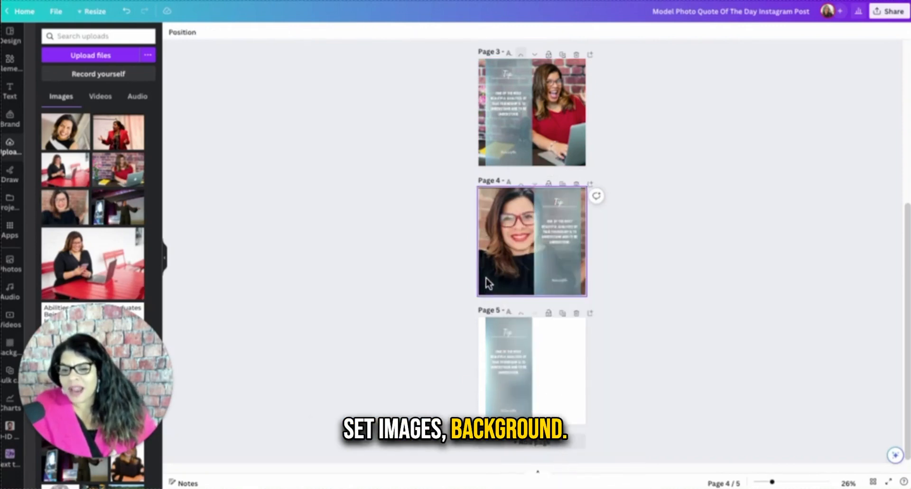
{"action": "double_click", "coordinate": [530, 241]}
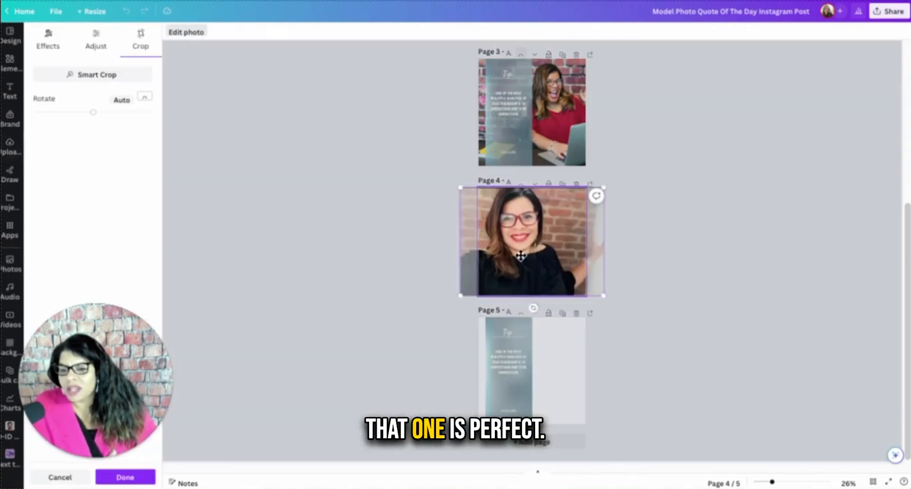
{"action": "left_click", "coordinate": [124, 476]}
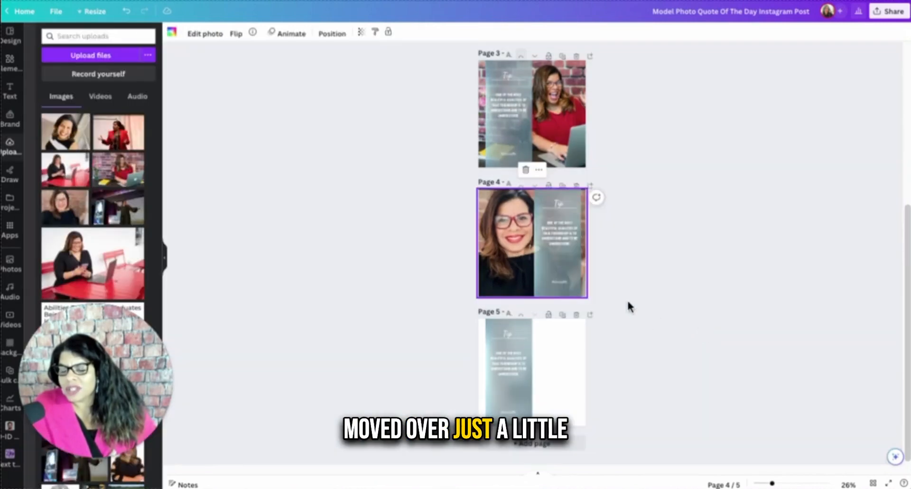
{"action": "mouse_move", "coordinate": [621, 297]}
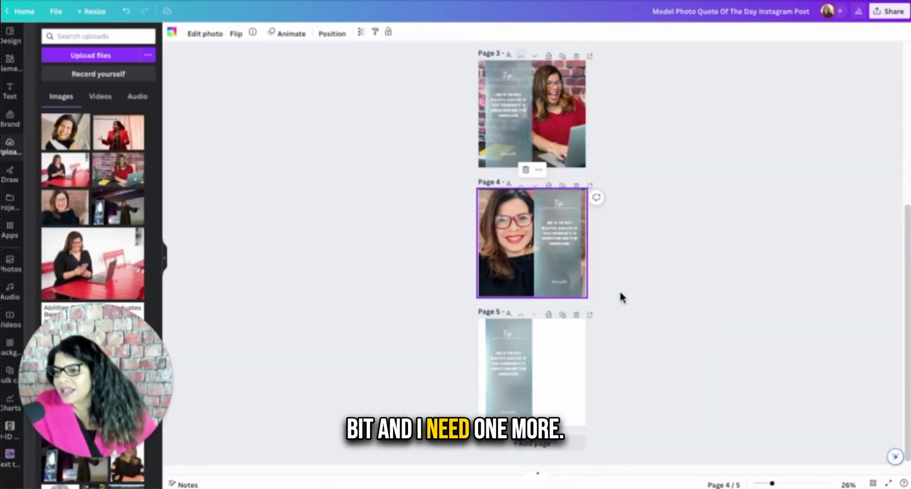
{"action": "mouse_move", "coordinate": [423, 325]}
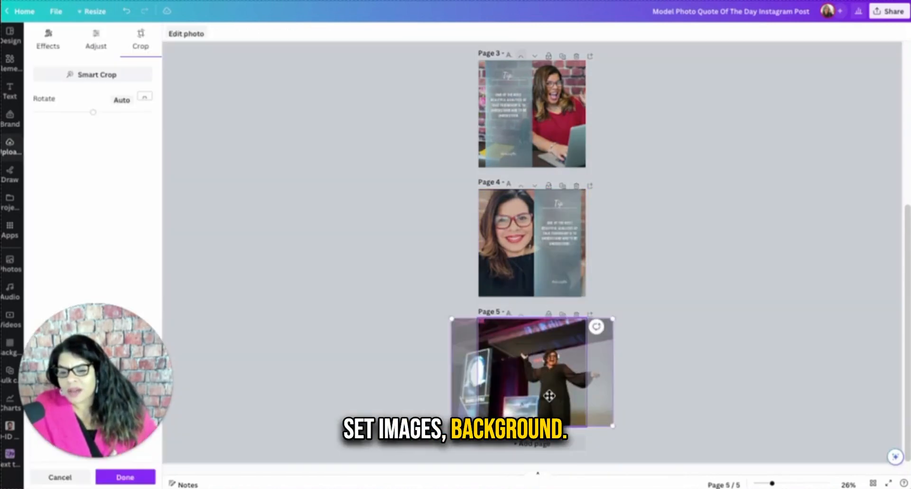
{"action": "left_click", "coordinate": [125, 476]}
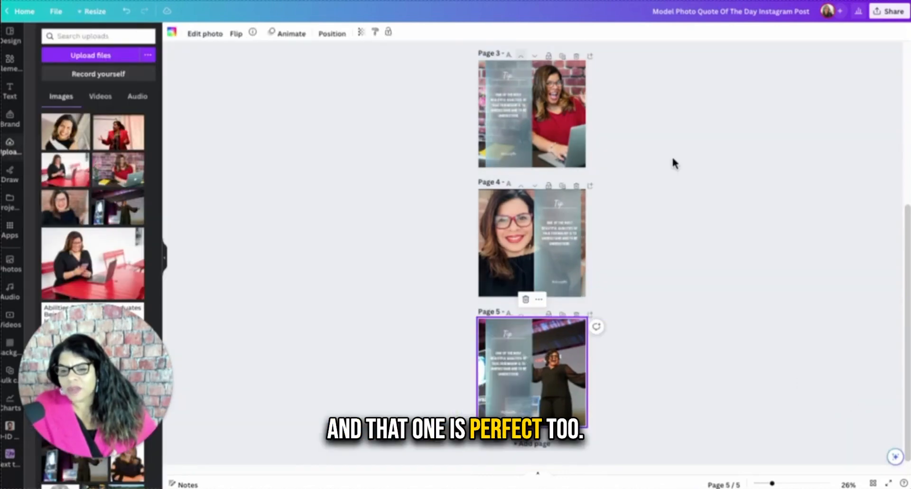
{"action": "scroll", "scroll_direction": "up", "scroll_amount": 3}
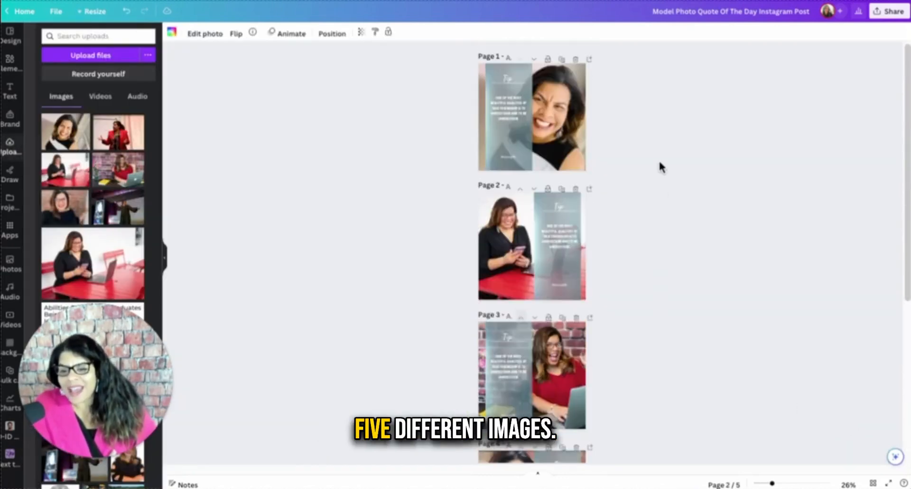
{"action": "scroll", "scroll_direction": "down", "scroll_amount": 3}
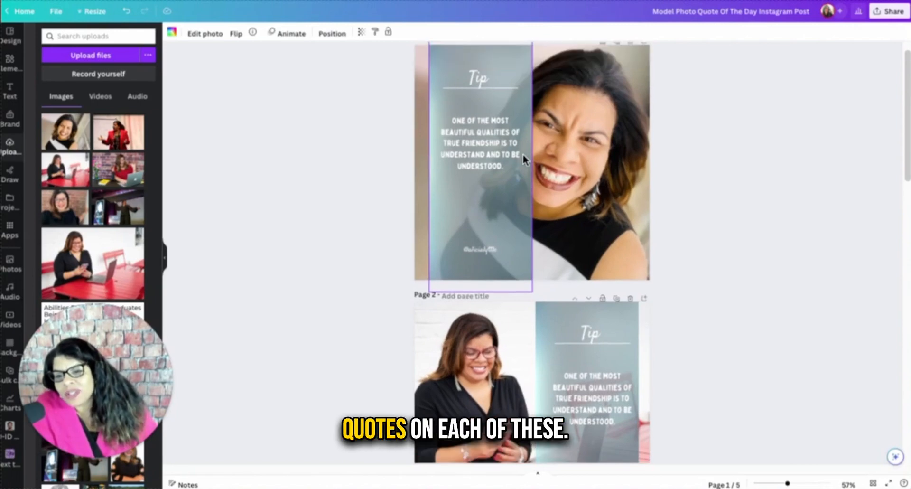
{"action": "scroll", "scroll_direction": "down", "scroll_amount": 3}
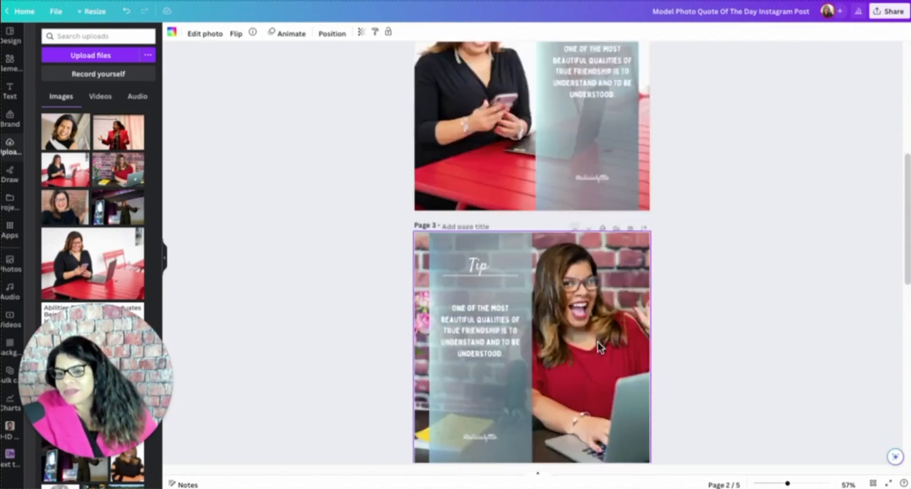
{"action": "scroll", "scroll_direction": "up", "scroll_amount": 3}
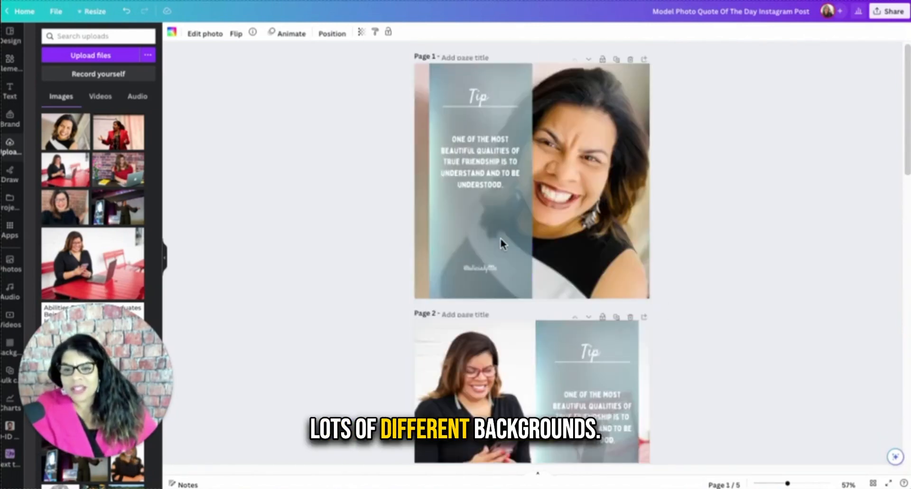
{"action": "left_click", "coordinate": [473, 186]}
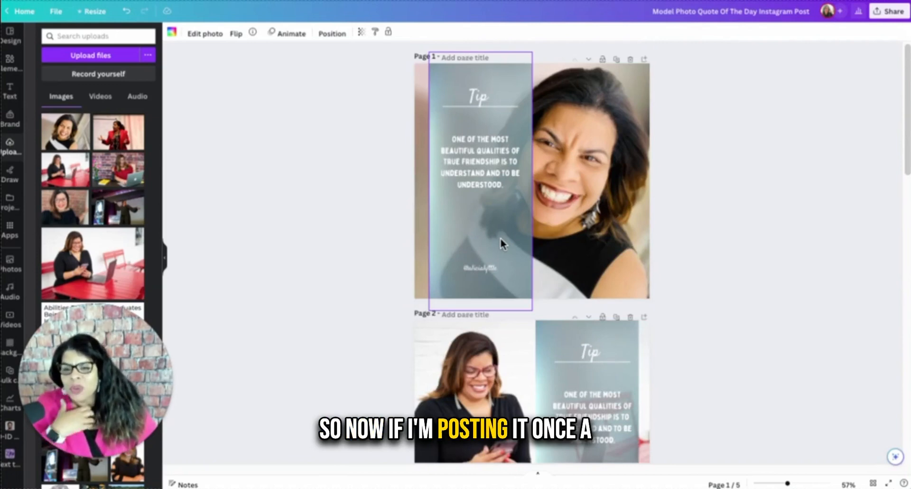
{"action": "left_click", "coordinate": [552, 137]}
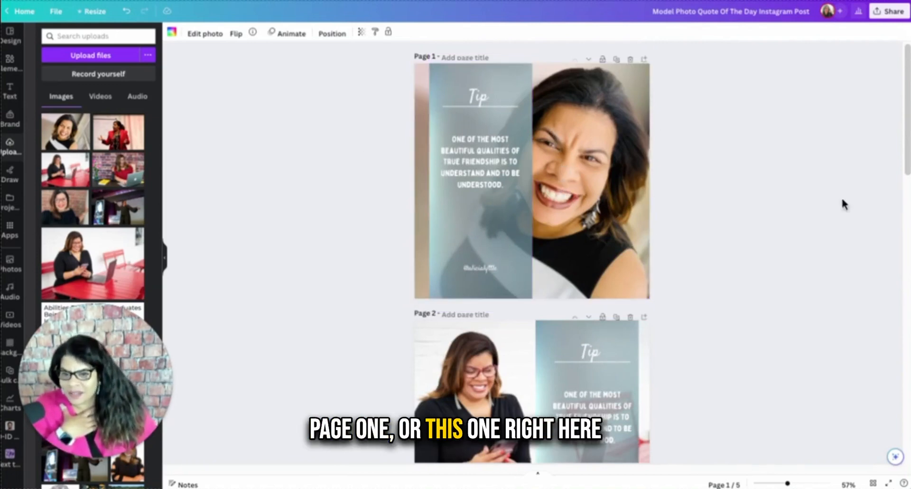
{"action": "scroll", "scroll_direction": "down", "scroll_amount": 3}
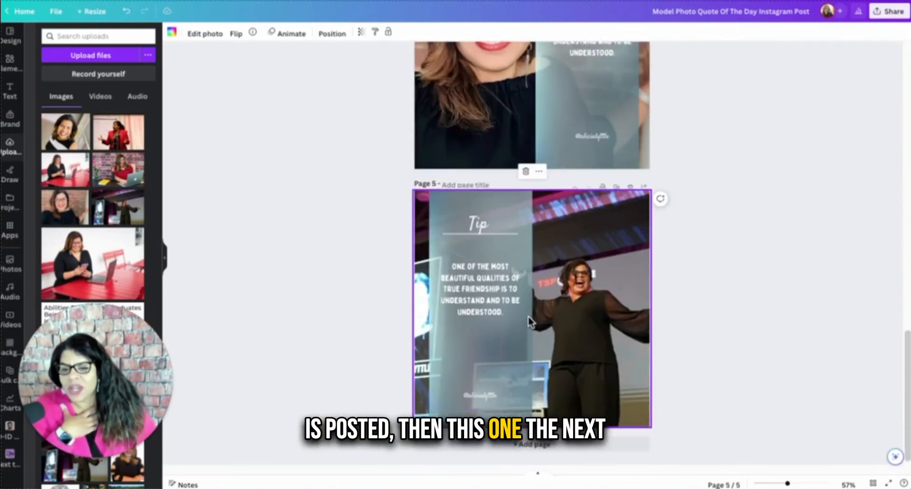
{"action": "mouse_move", "coordinate": [555, 324]}
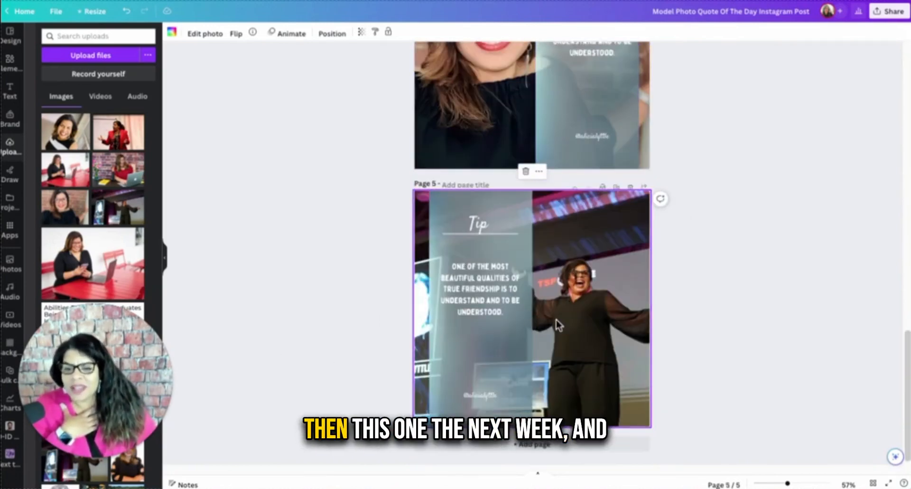
{"action": "scroll", "scroll_direction": "up", "scroll_amount": 3}
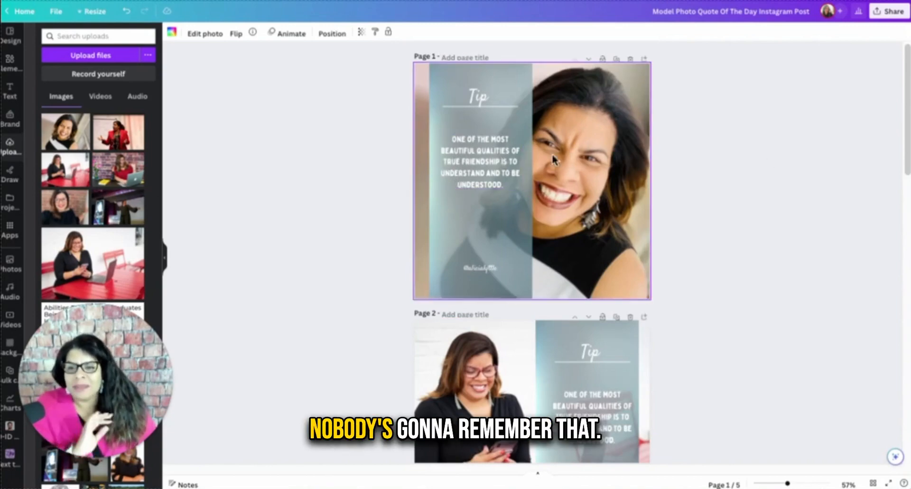
{"action": "scroll", "scroll_direction": "down", "scroll_amount": 3}
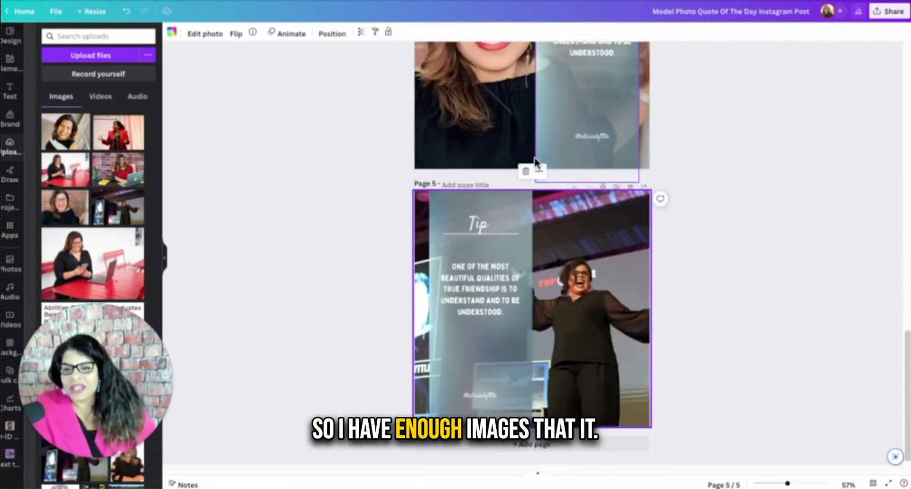
{"action": "scroll", "scroll_direction": "up", "scroll_amount": 3}
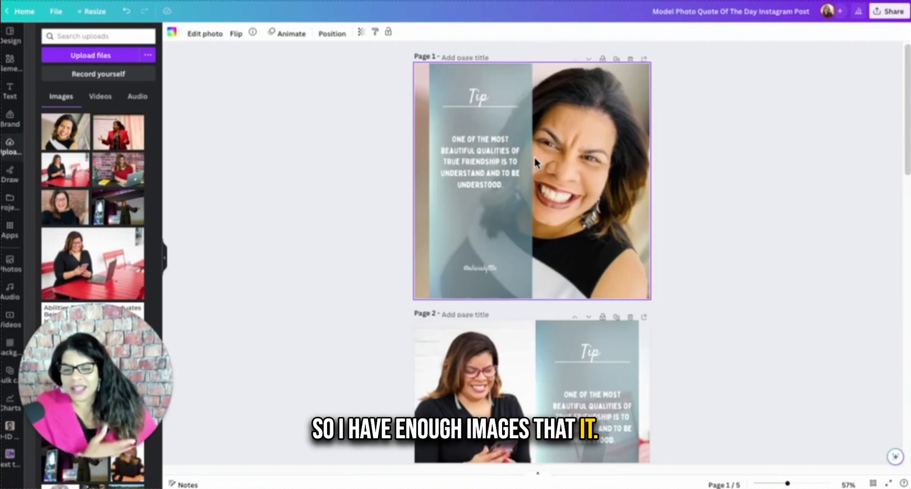
{"action": "left_click", "coordinate": [479, 162]}
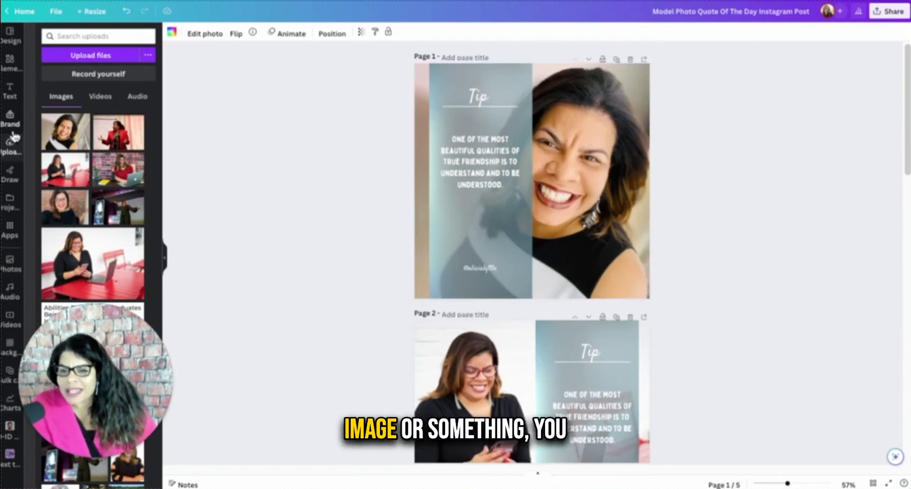
{"action": "mouse_move", "coordinate": [14, 137]}
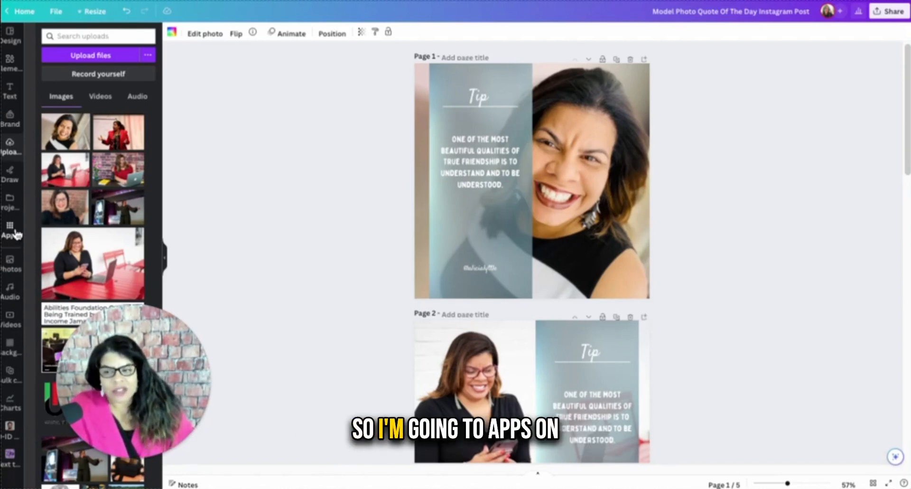
{"action": "mouse_move", "coordinate": [9, 226]}
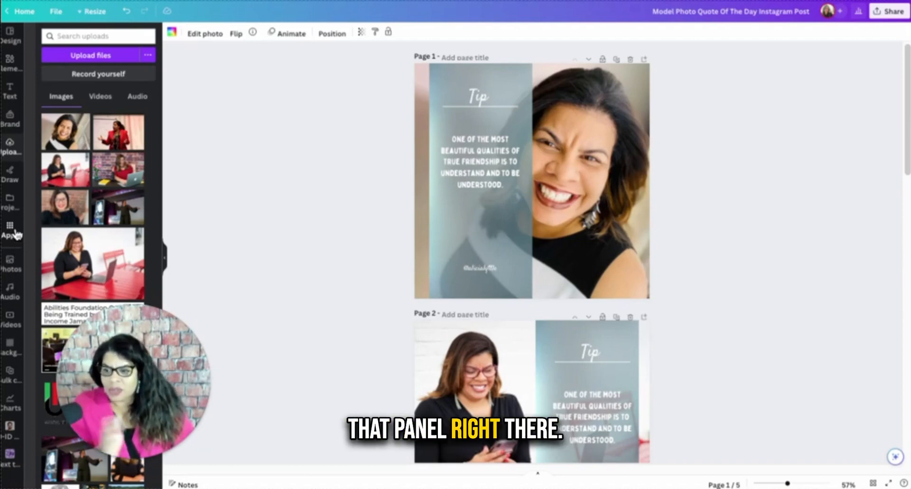
- Search the Apps panel for 'Bul' and launch the Bulk create app
{"action": "left_click", "coordinate": [9, 227]}
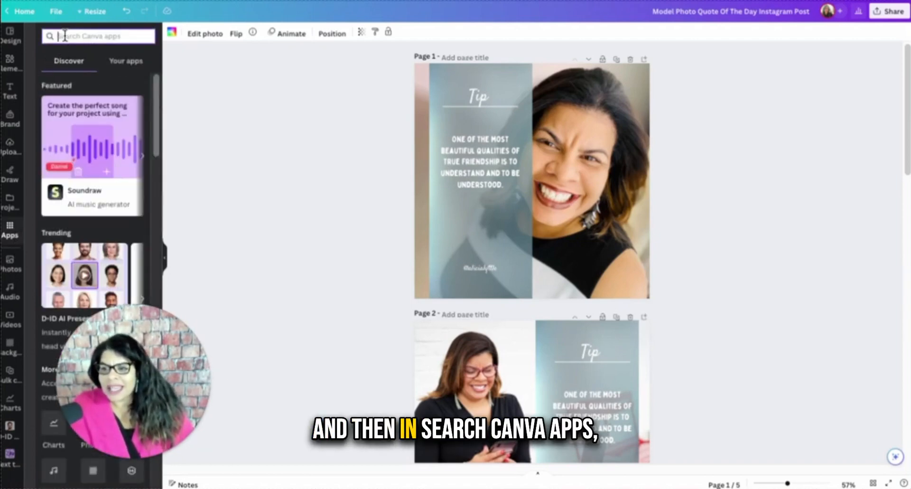
{"action": "type", "text": "Bulk create"}
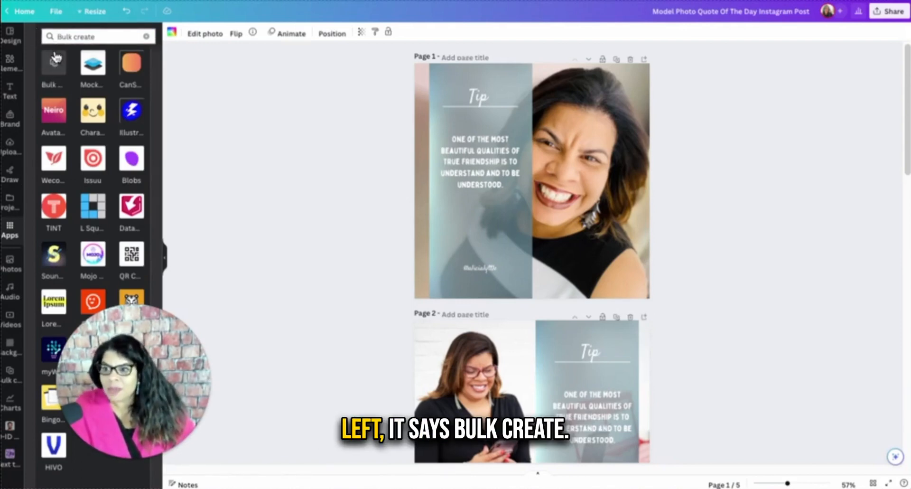
{"action": "left_click", "coordinate": [53, 62]}
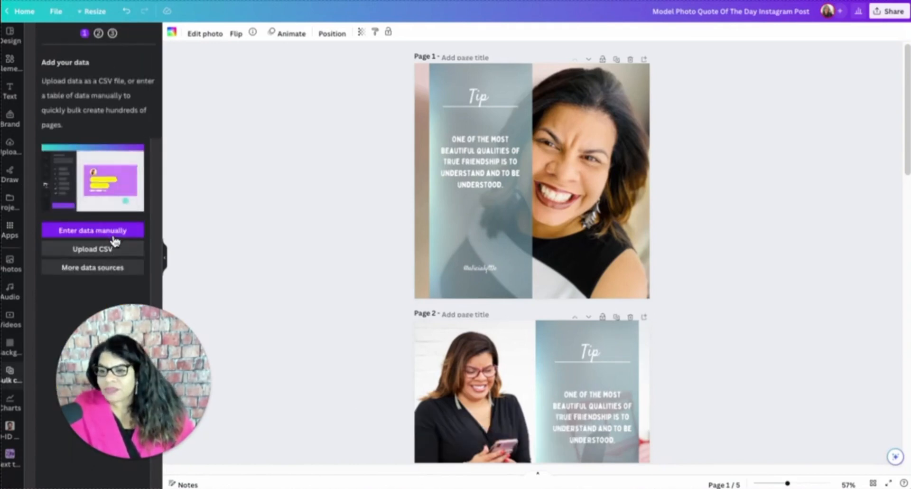
{"action": "mouse_move", "coordinate": [92, 249]}
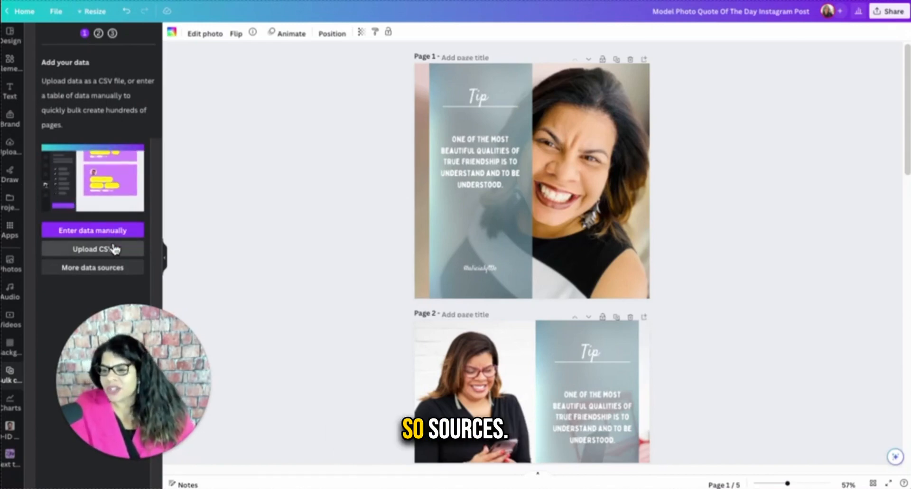
- Enter data manually, add columns and rename the headings to Tip 1 through Tip 5
{"action": "left_click", "coordinate": [92, 229]}
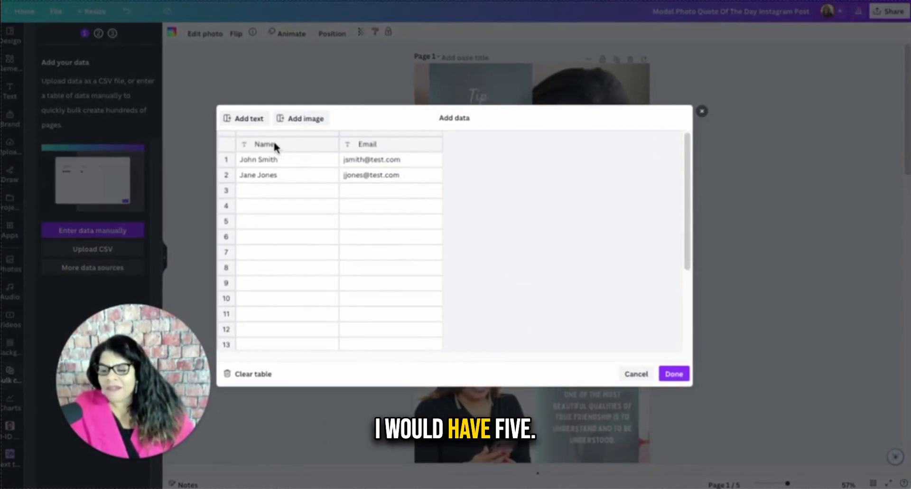
{"action": "left_click", "coordinate": [248, 119]}
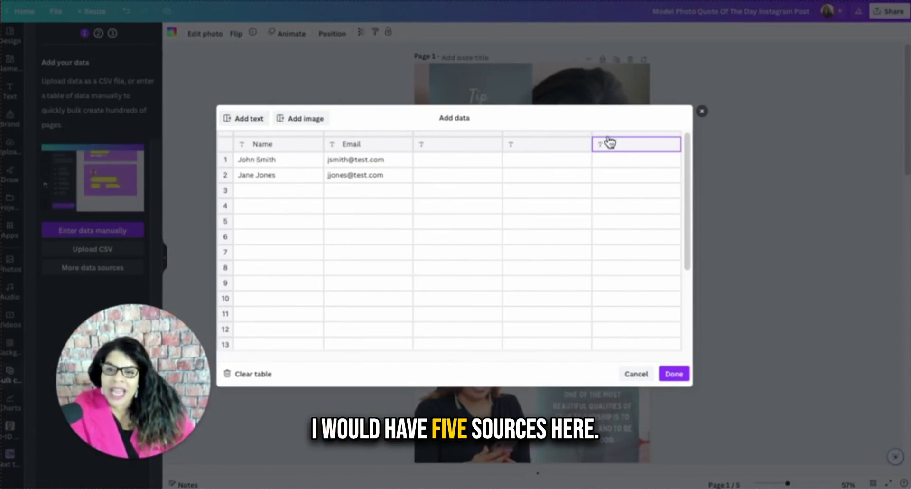
{"action": "left_click", "coordinate": [278, 144]}
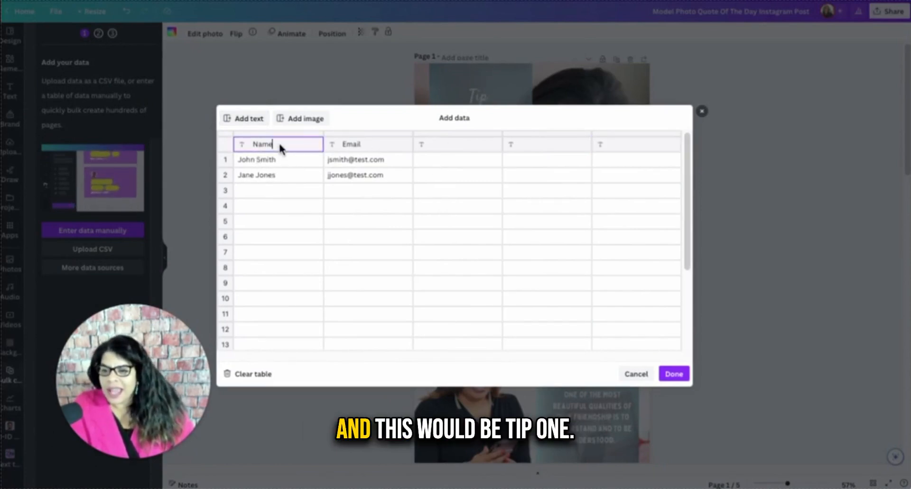
{"action": "type", "text": "tip"}
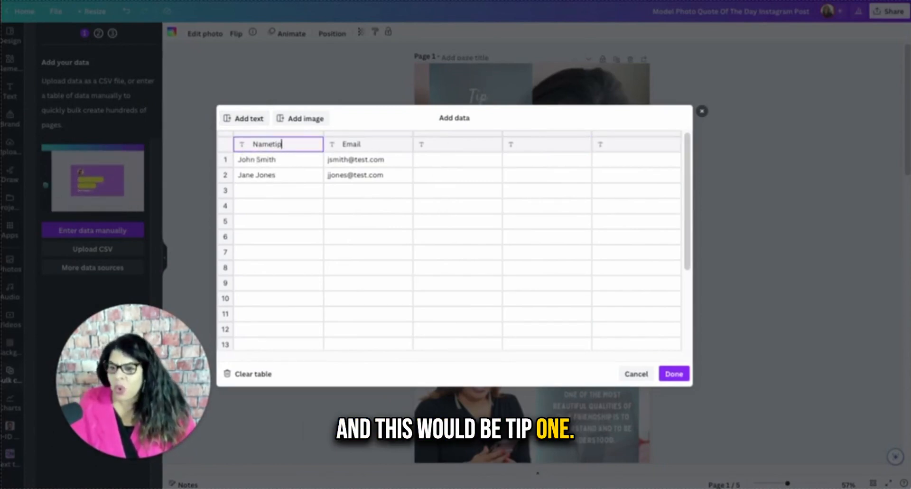
{"action": "key", "text": "Backspace"}
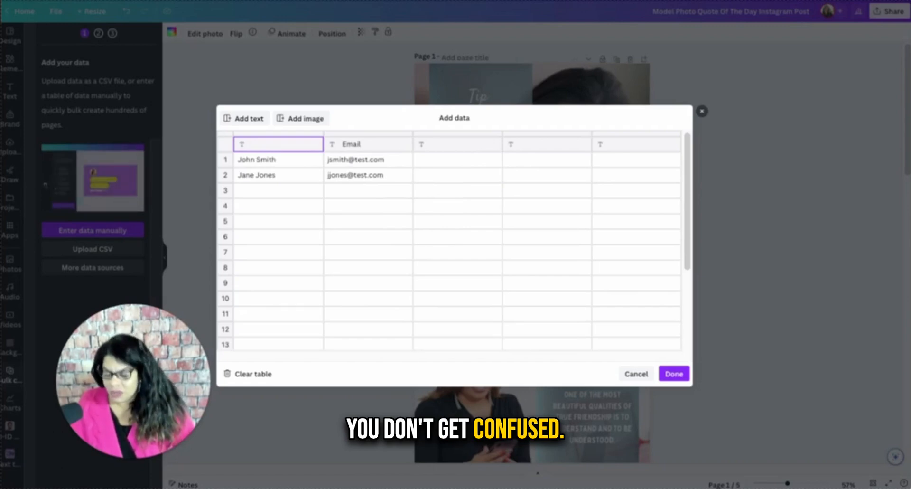
{"action": "type", "text": "Tip 1"}
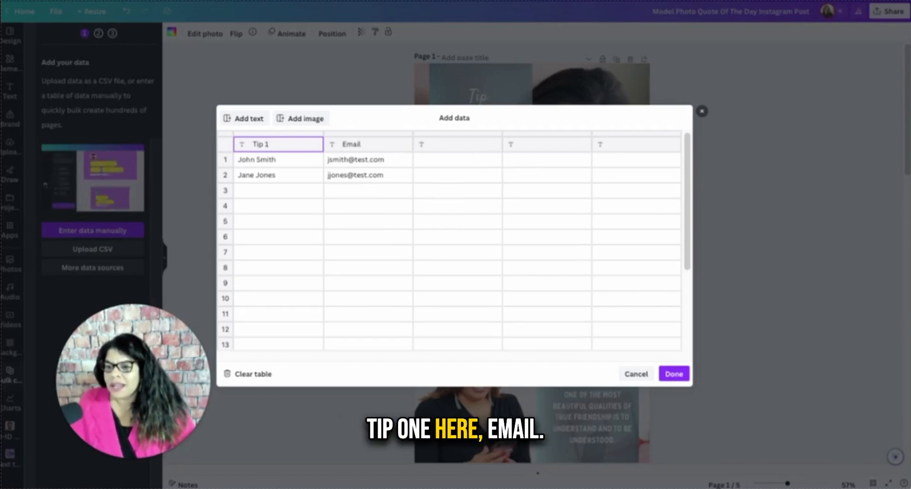
{"action": "left_click", "coordinate": [368, 144]}
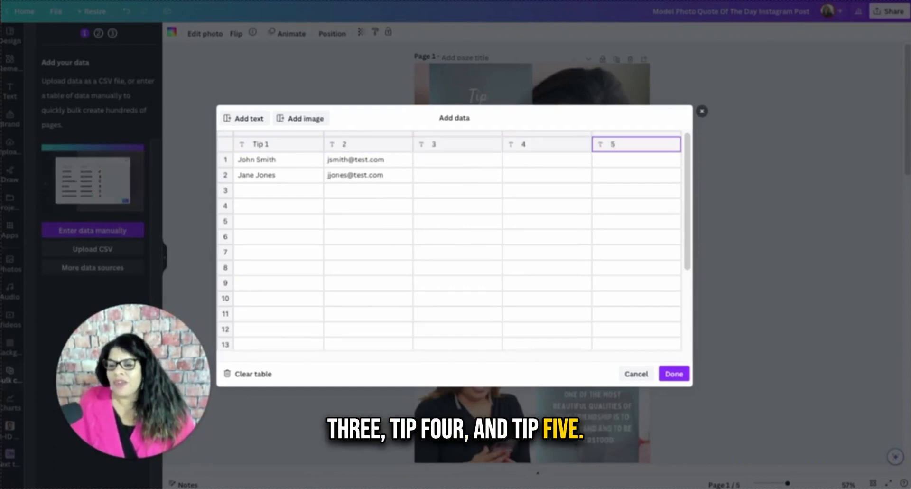
{"action": "left_click", "coordinate": [278, 159]}
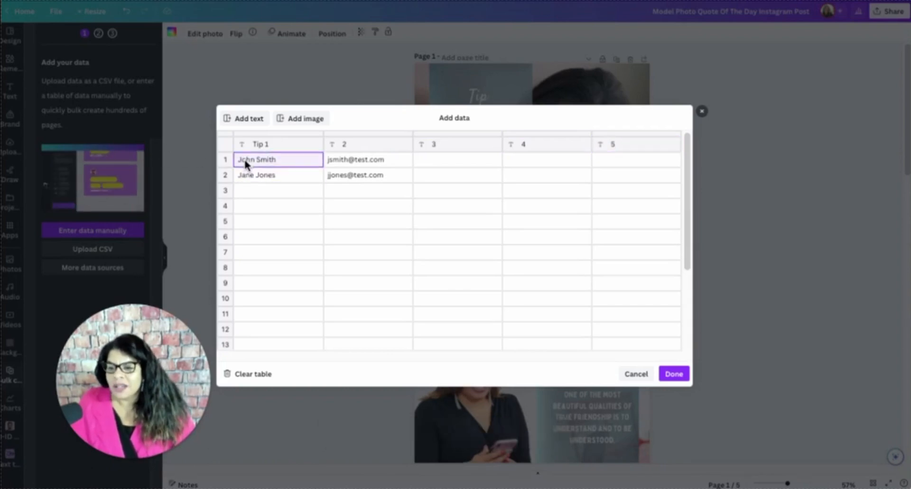
- Clear the sample rows from the data table
{"action": "left_click", "coordinate": [368, 159]}
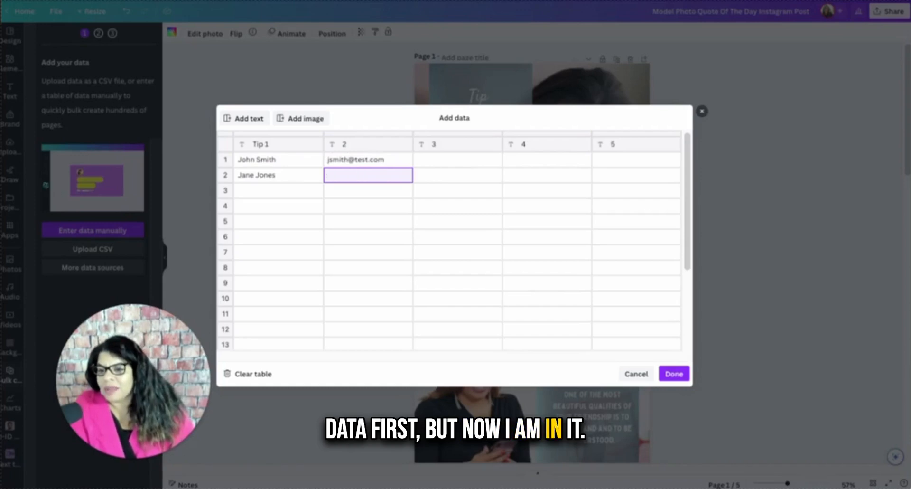
{"action": "left_click", "coordinate": [252, 373]}
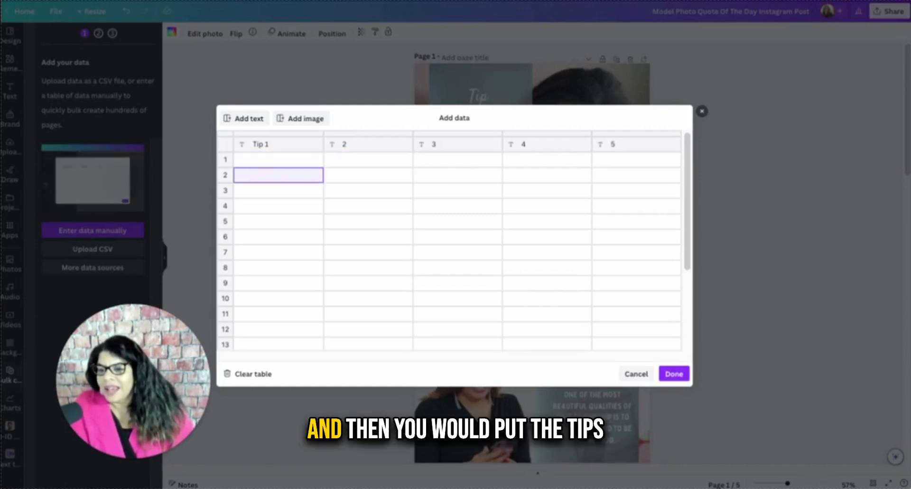
{"action": "left_click", "coordinate": [278, 159]}
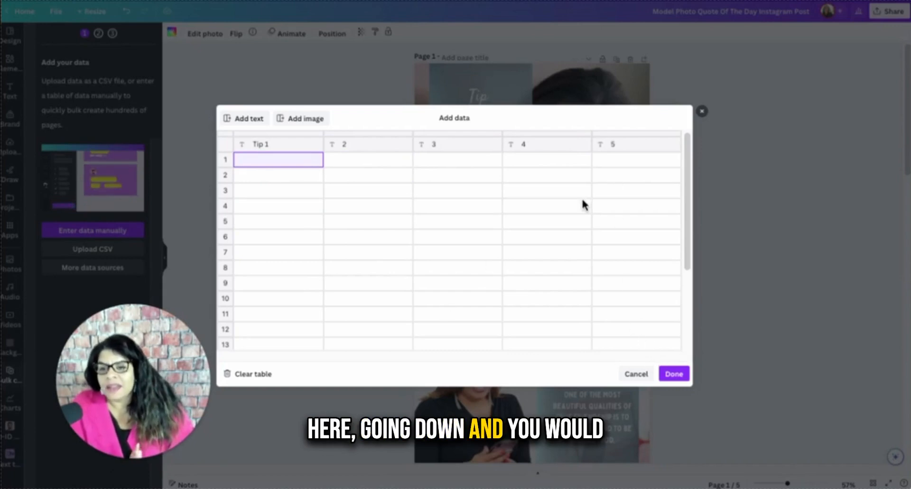
{"action": "mouse_move", "coordinate": [582, 214]}
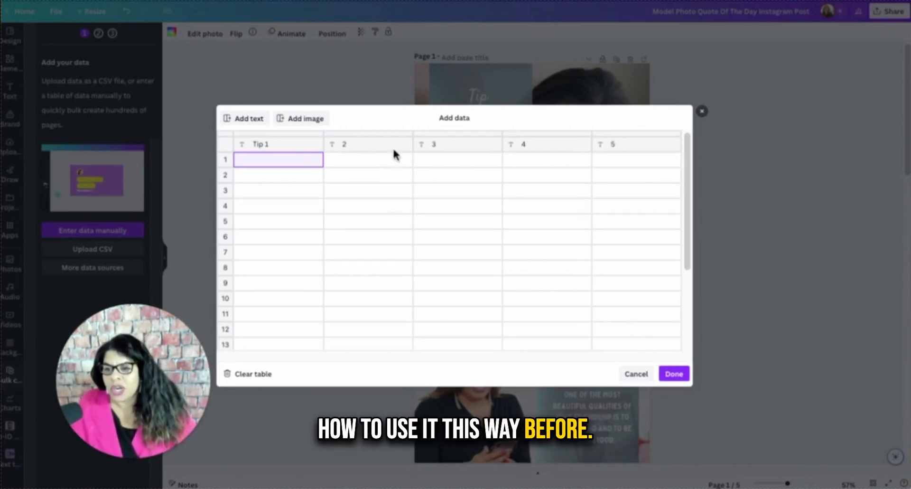
{"action": "mouse_move", "coordinate": [495, 186]}
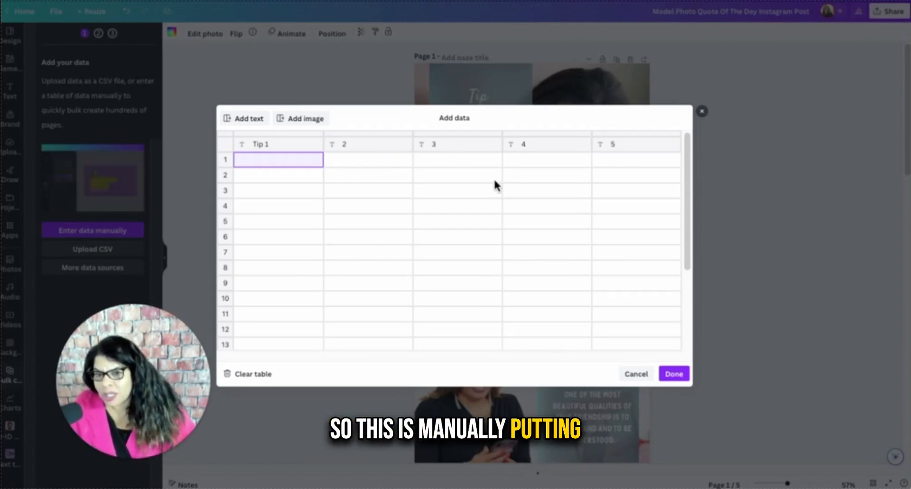
{"action": "mouse_move", "coordinate": [610, 362]}
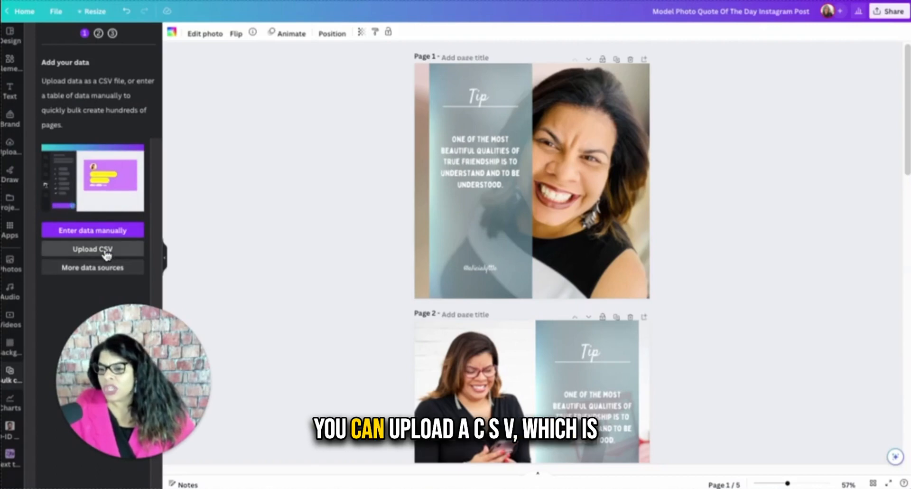
- Leave the manual table and choose to bring the data in from a CSV instead
{"action": "left_click", "coordinate": [92, 249]}
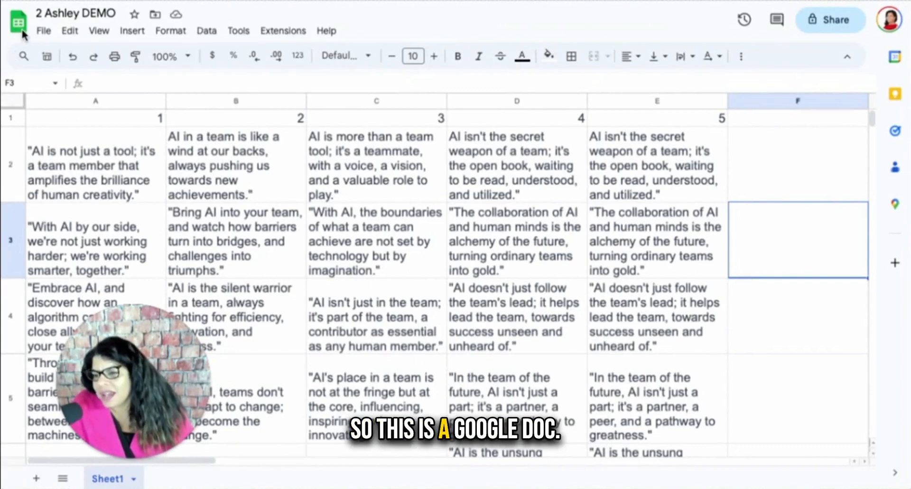
{"action": "mouse_move", "coordinate": [306, 72]}
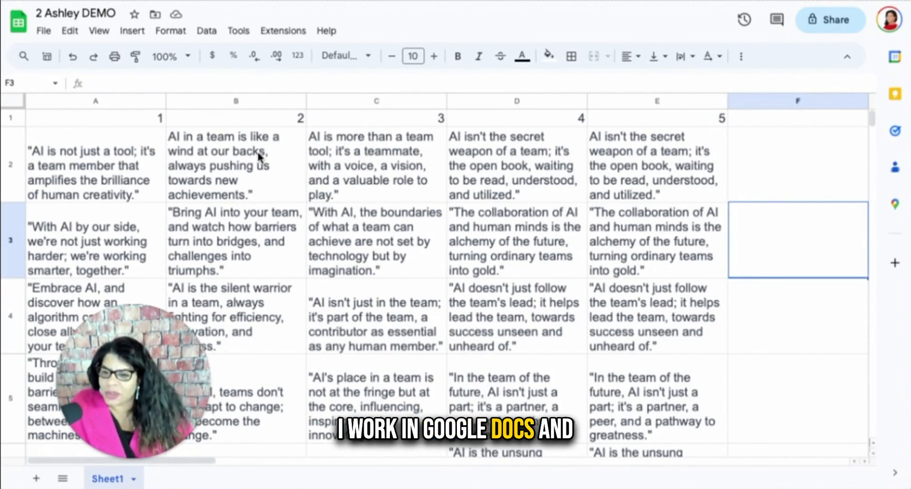
- Delete the leftover quote in cell A7, then review columns 2, 1 and 4 of the quotes
{"action": "scroll", "scroll_direction": "down", "scroll_amount": 3}
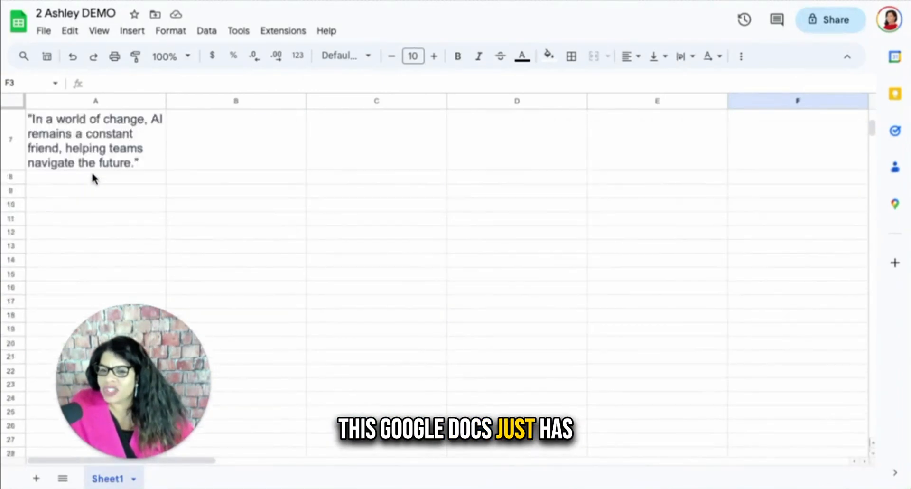
{"action": "left_click", "coordinate": [95, 229]}
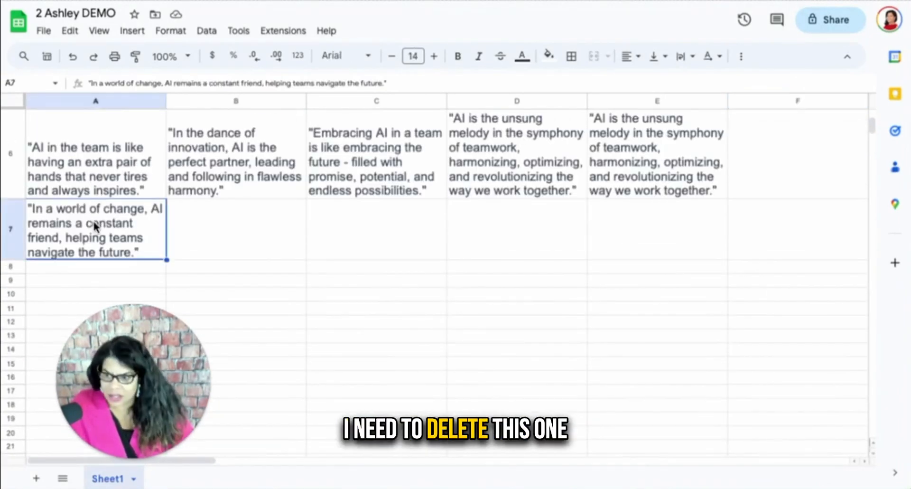
{"action": "key", "text": "Delete"}
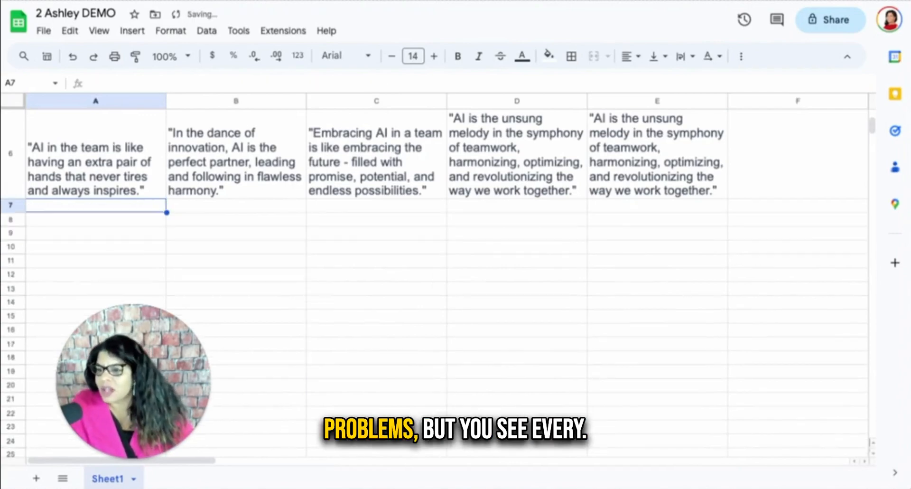
{"action": "mouse_move", "coordinate": [190, 221]}
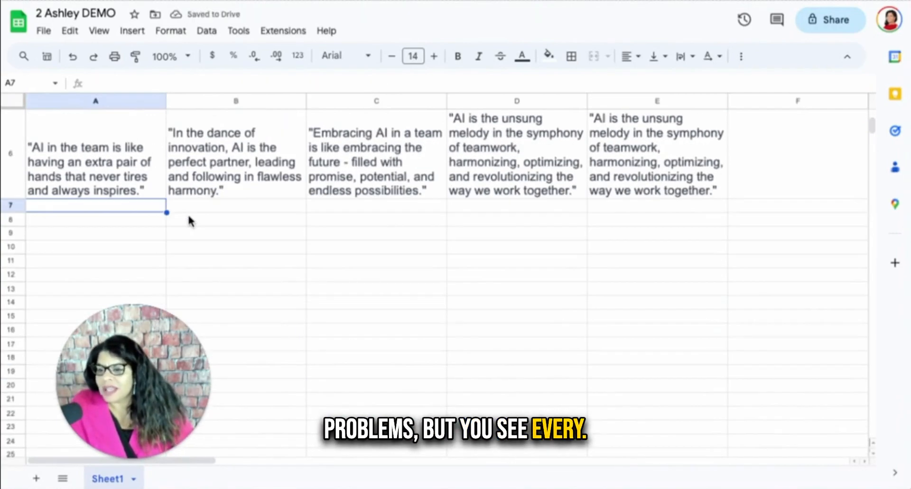
{"action": "scroll", "scroll_direction": "up", "scroll_amount": 3}
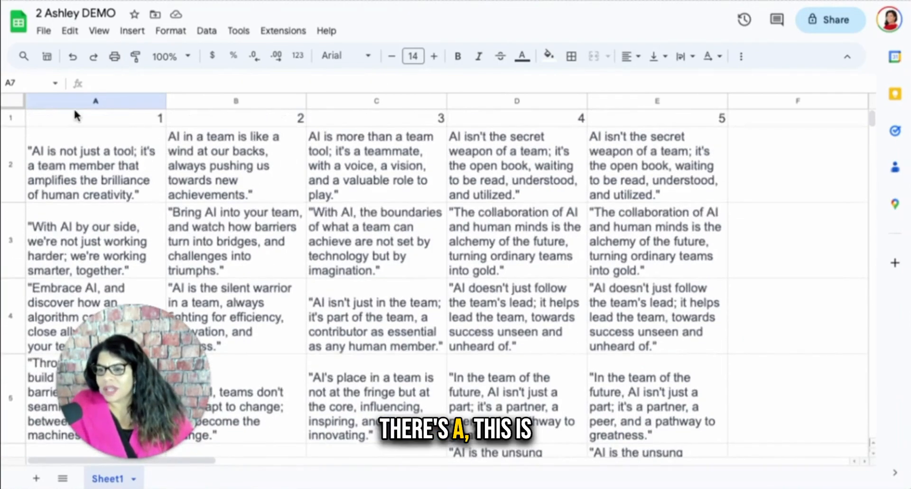
{"action": "left_click", "coordinate": [236, 101]}
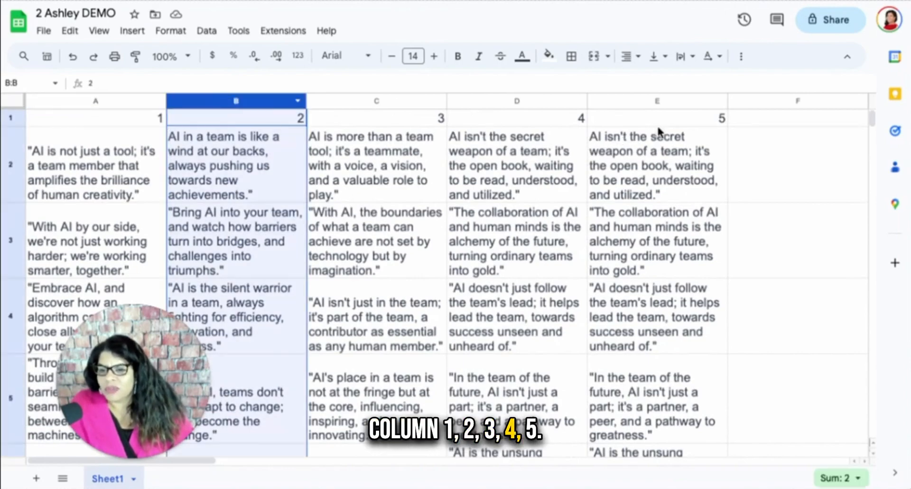
{"action": "left_click", "coordinate": [95, 166]}
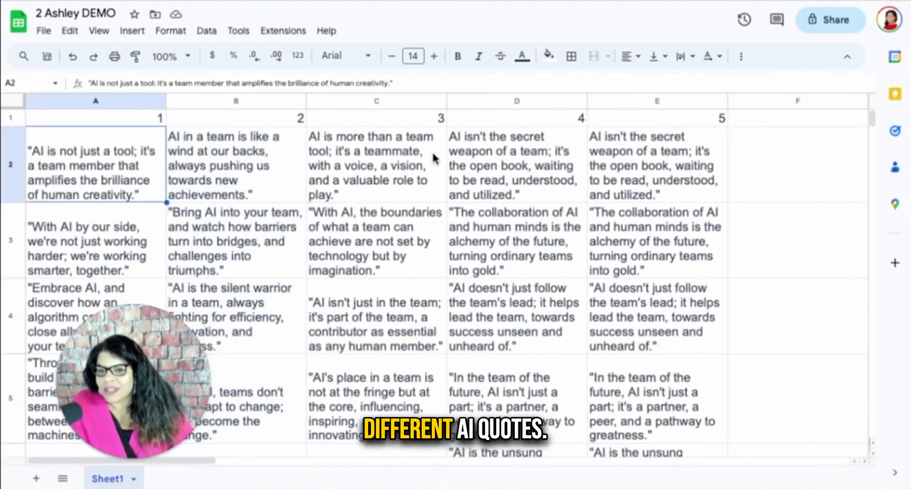
{"action": "left_click", "coordinate": [516, 166]}
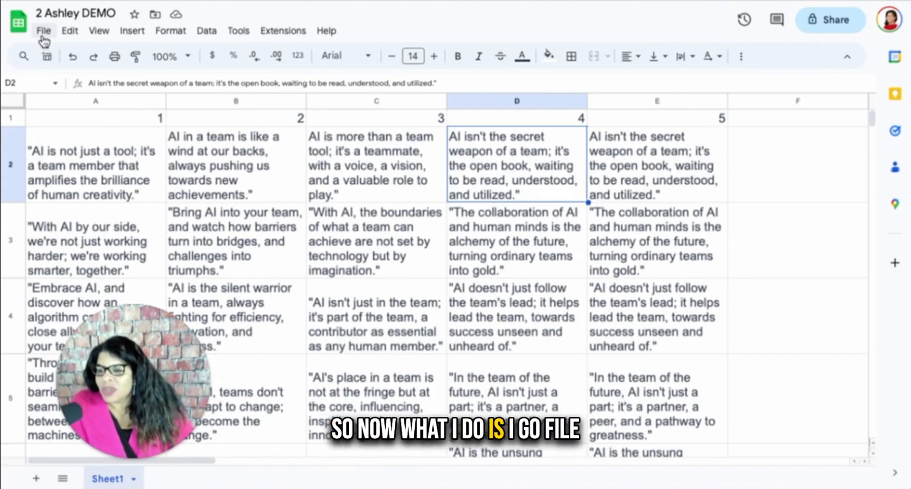
- Rename the spreadsheet '3 Ashley DEMO' and download it as a CSV file
{"action": "left_click", "coordinate": [43, 30]}
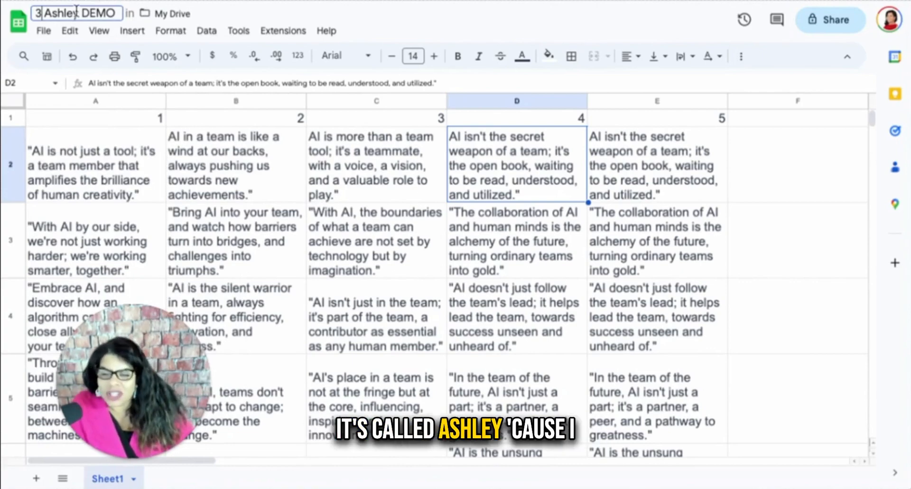
{"action": "left_click", "coordinate": [43, 30]}
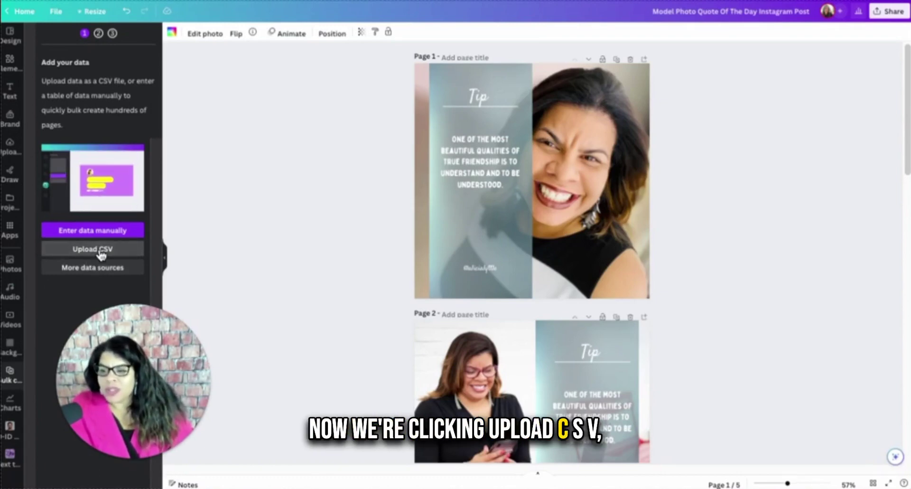
- Upload the quotes CSV from Downloads, going back once to replace the wrong file with the correct one
{"action": "left_click", "coordinate": [92, 249]}
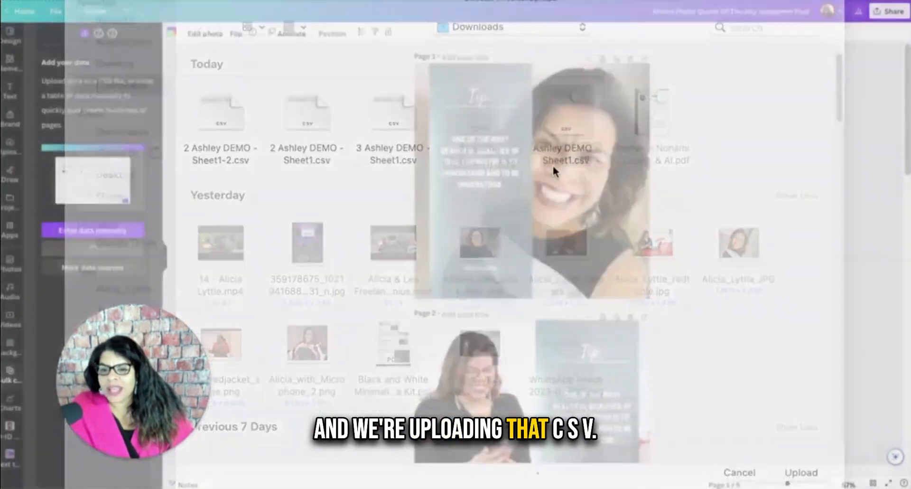
{"action": "left_click", "coordinate": [801, 471]}
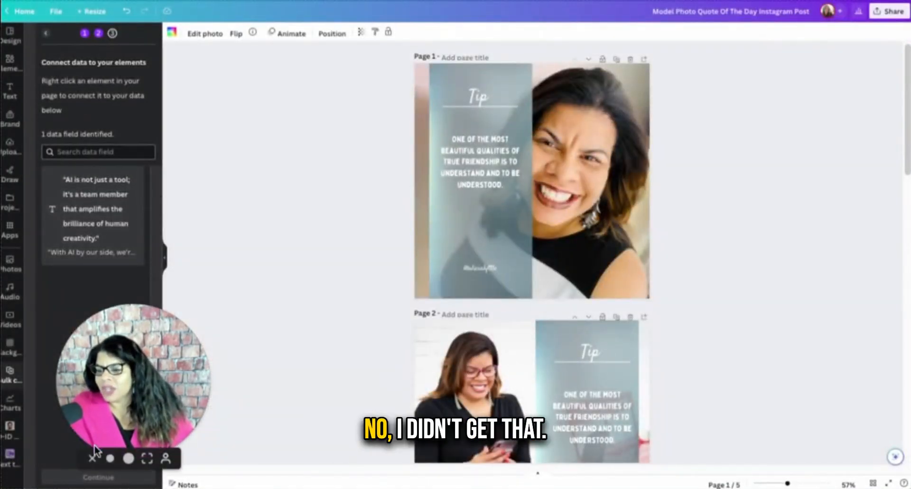
{"action": "left_click", "coordinate": [47, 33]}
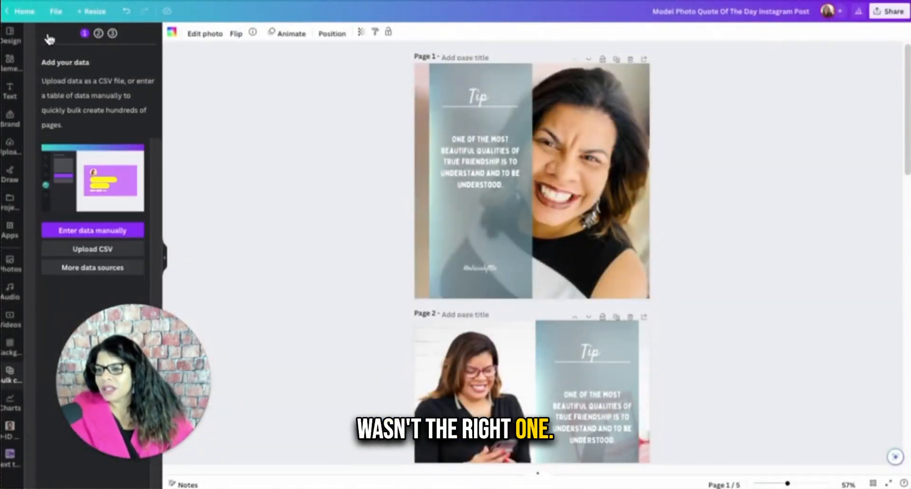
{"action": "left_click", "coordinate": [92, 248]}
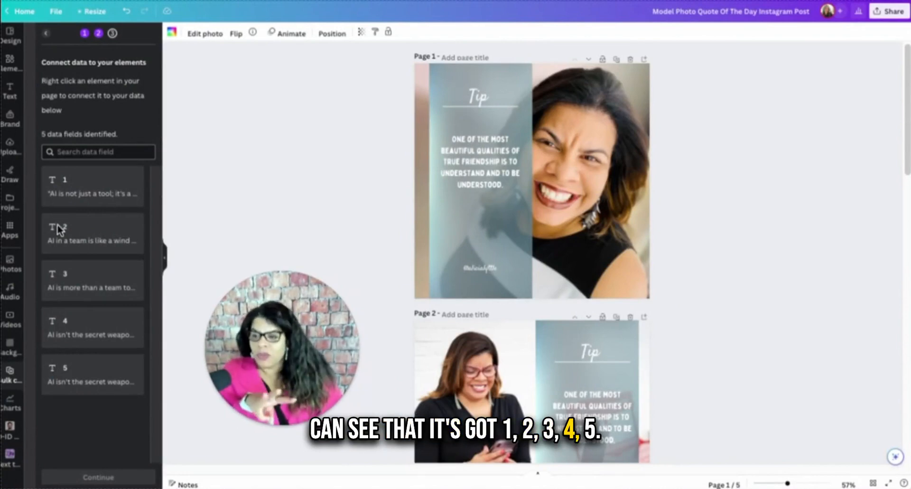
{"action": "mouse_move", "coordinate": [93, 327]}
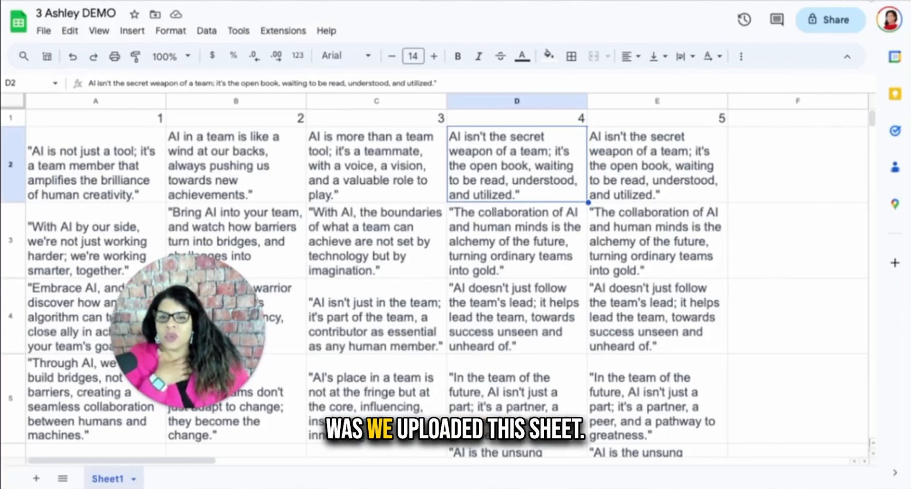
{"action": "mouse_move", "coordinate": [457, 46]}
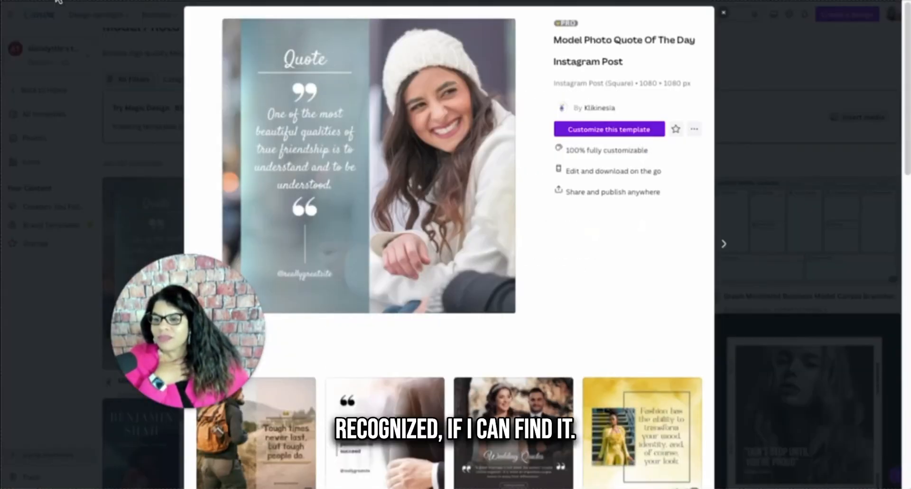
{"action": "left_click", "coordinate": [608, 129]}
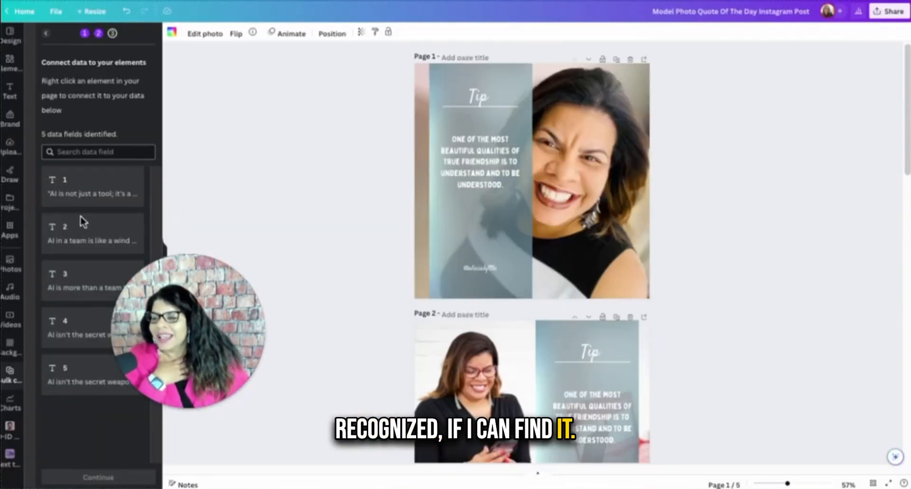
{"action": "mouse_move", "coordinate": [69, 175]}
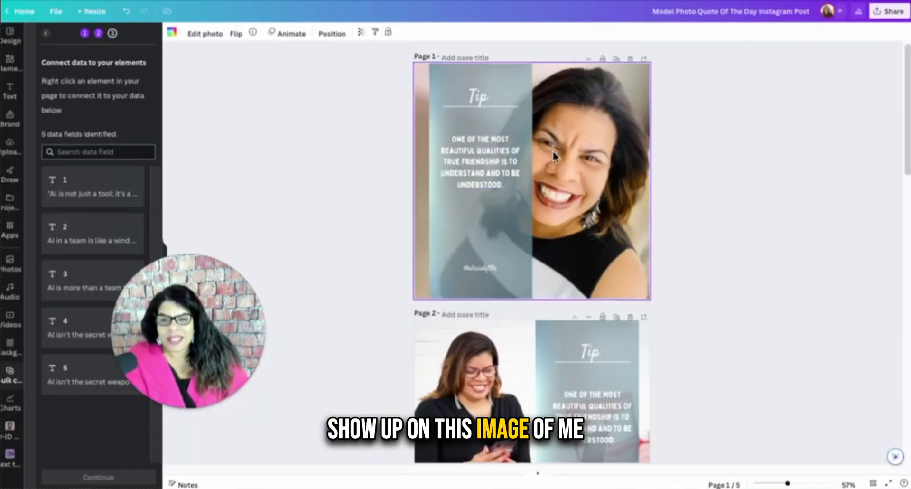
{"action": "scroll", "scroll_direction": "down", "scroll_amount": 3}
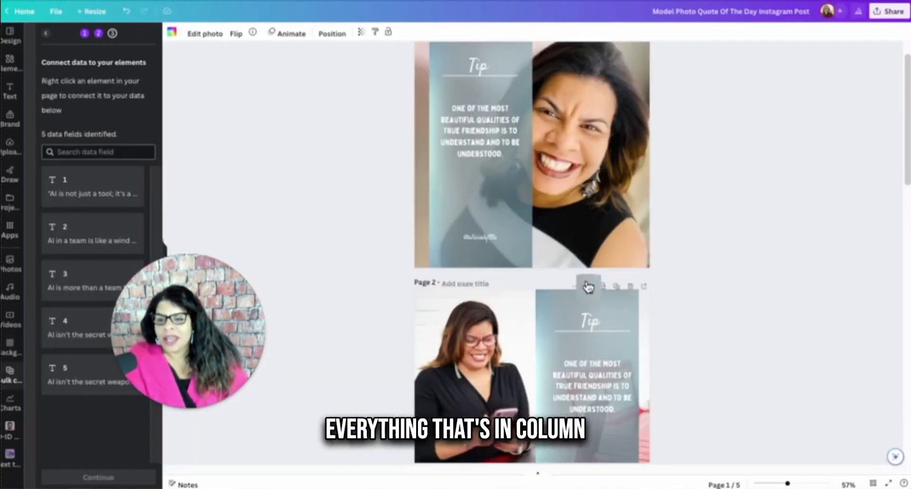
{"action": "scroll", "scroll_direction": "down", "scroll_amount": 3}
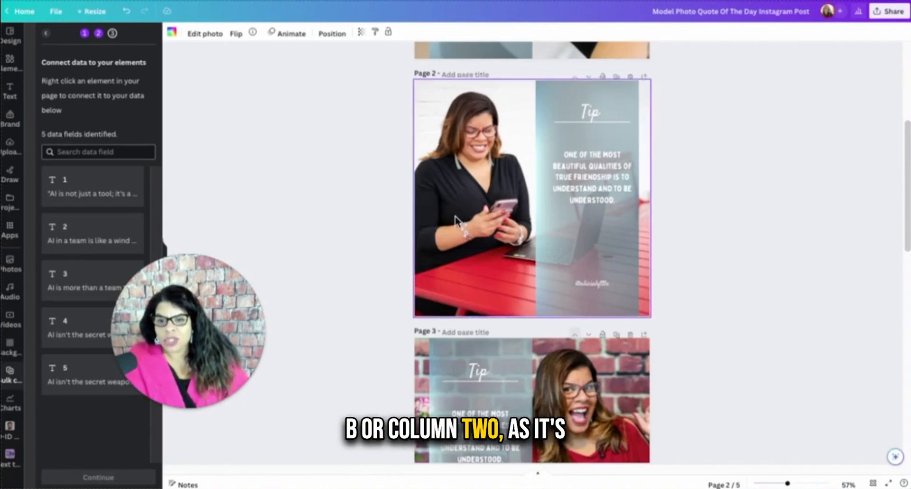
{"action": "mouse_move", "coordinate": [646, 213]}
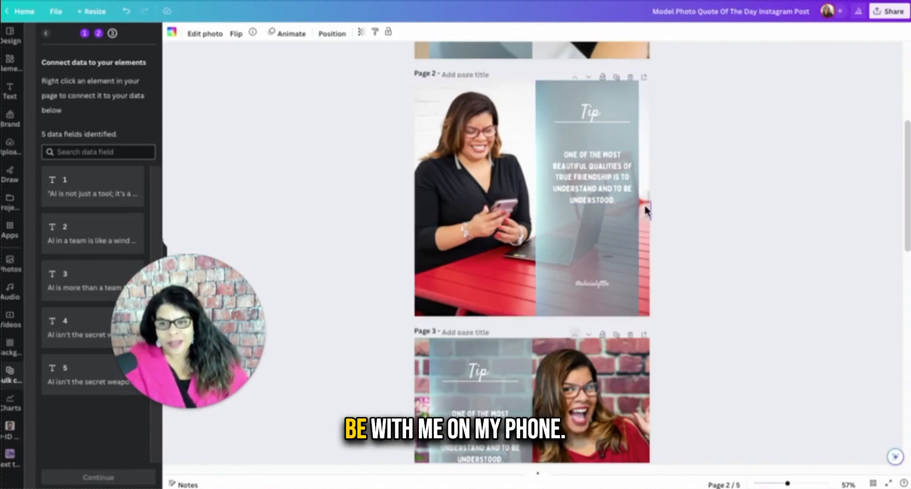
{"action": "scroll", "scroll_direction": "down", "scroll_amount": 3}
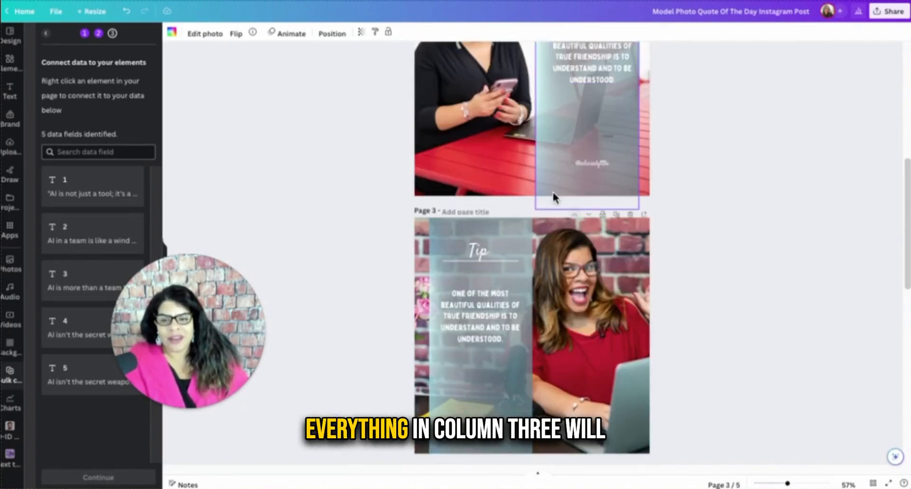
{"action": "scroll", "scroll_direction": "down", "scroll_amount": 3}
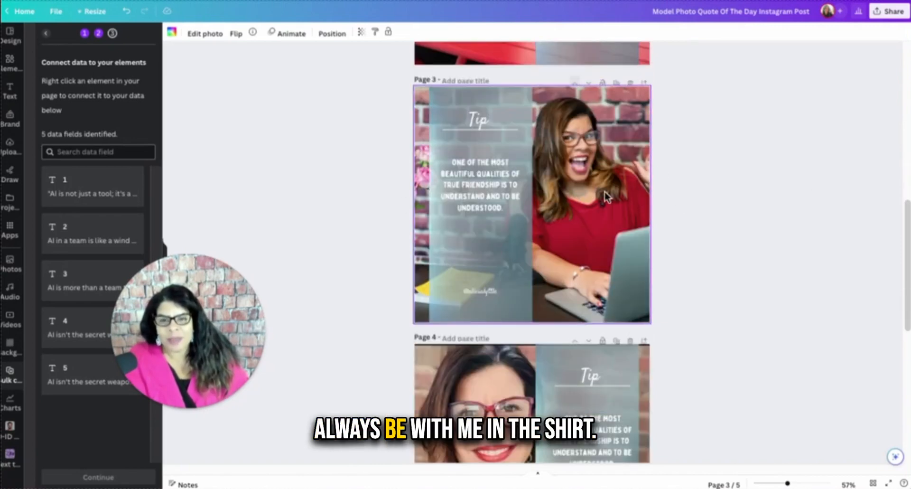
{"action": "scroll", "scroll_direction": "up", "scroll_amount": 3}
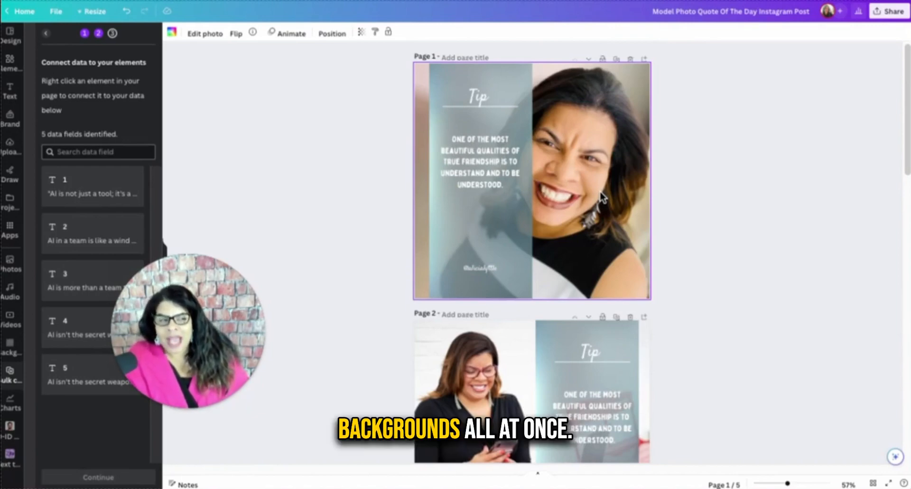
{"action": "scroll", "scroll_direction": "down", "scroll_amount": 3}
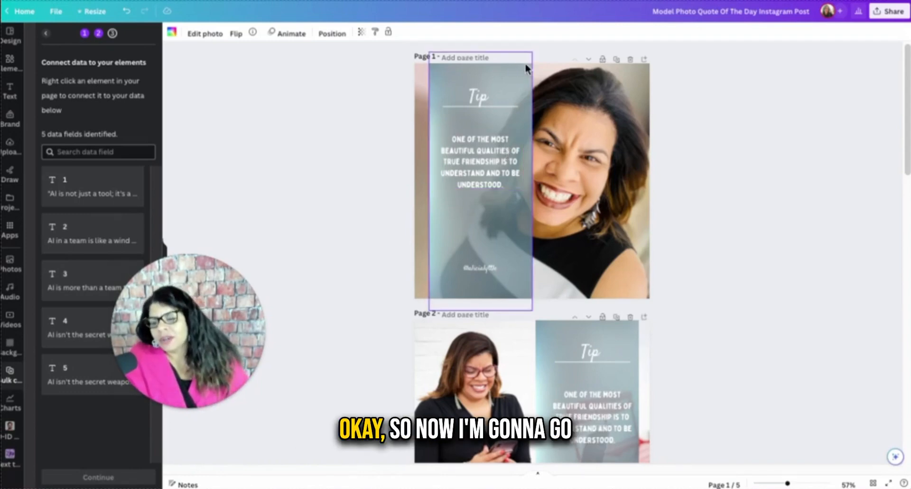
- Connect the page 1 quote text to data field 1 via Connect data
{"action": "left_click", "coordinate": [479, 162]}
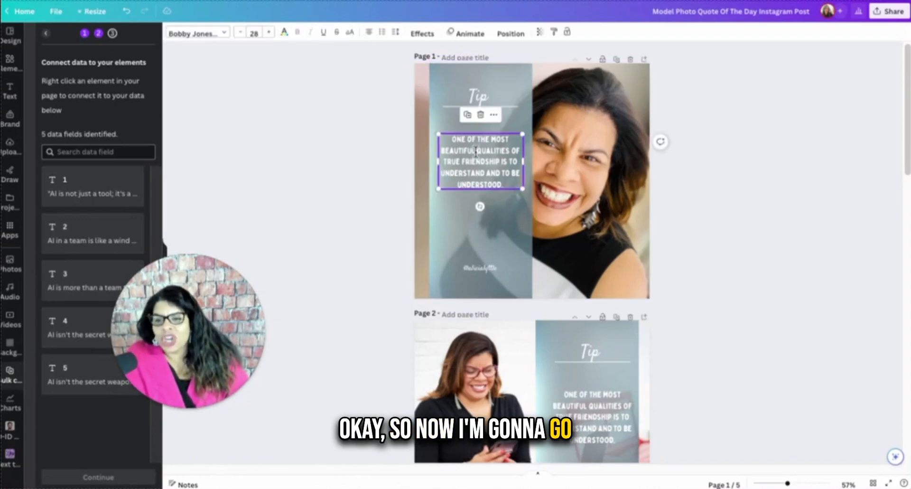
{"action": "right_click", "coordinate": [476, 162]}
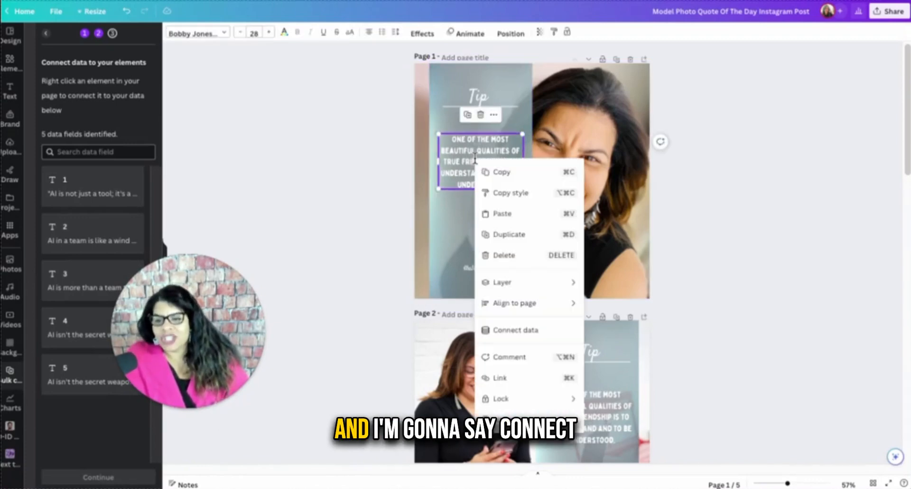
{"action": "left_click", "coordinate": [514, 329]}
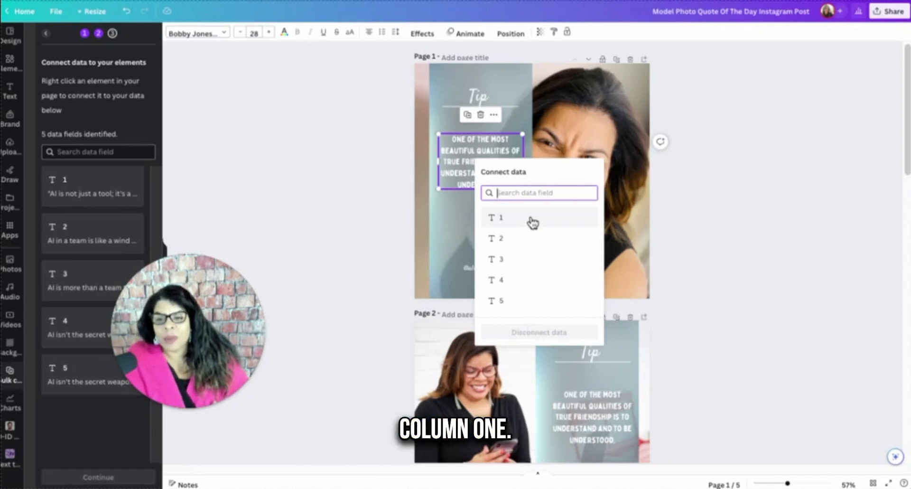
{"action": "left_click", "coordinate": [495, 216]}
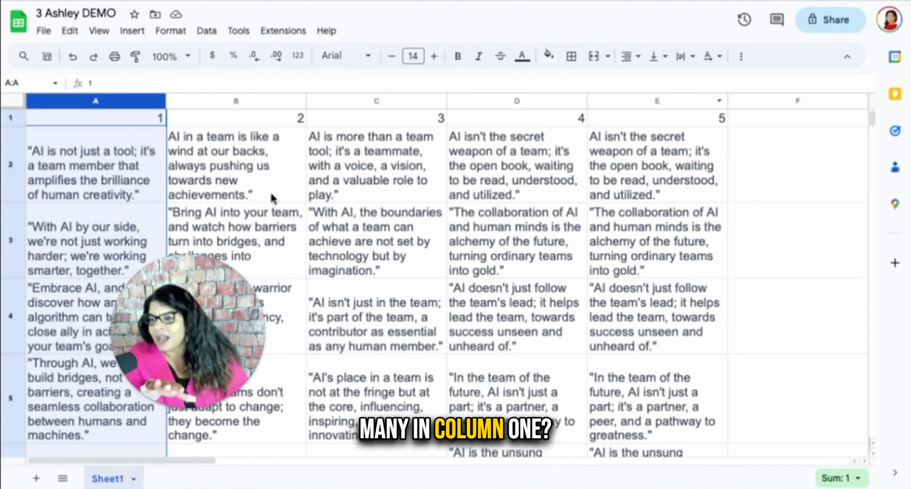
{"action": "scroll", "scroll_direction": "down", "scroll_amount": 3}
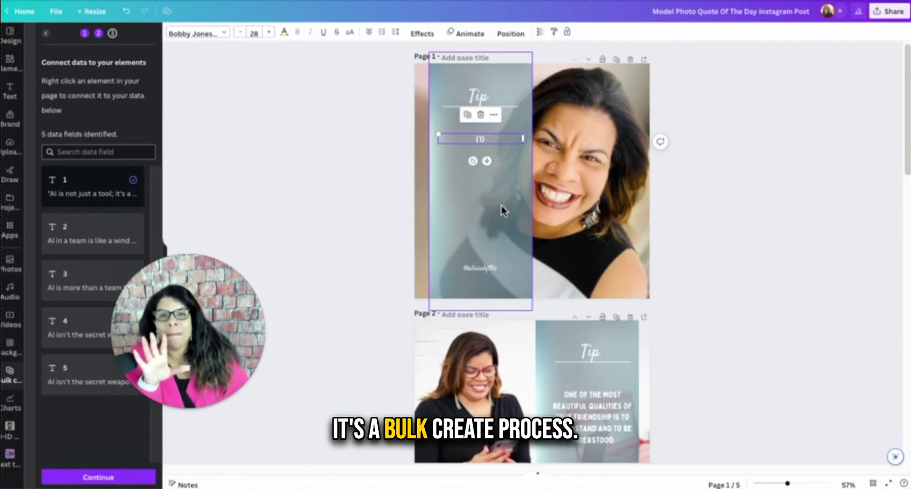
{"action": "scroll", "scroll_direction": "down", "scroll_amount": 3}
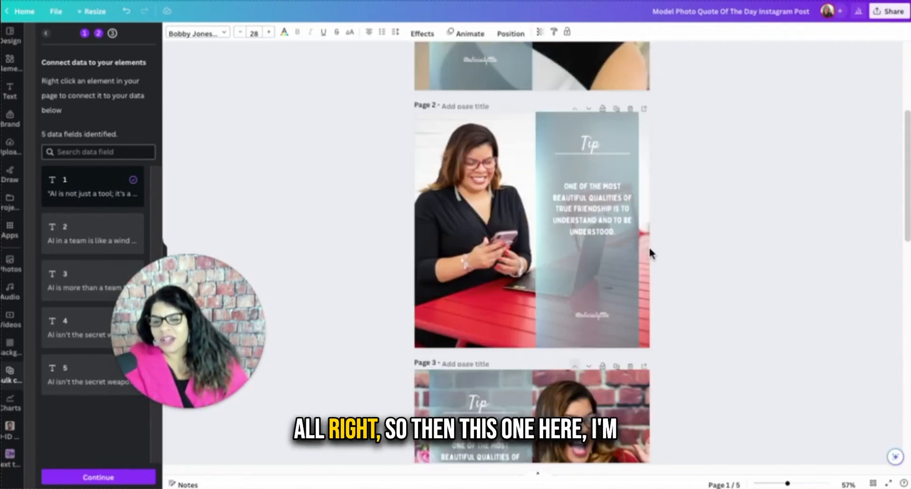
- Connect the quote text on pages 2, 3, 4 and 5 to data fields 2, 3, 4 and 5
{"action": "left_click", "coordinate": [591, 208]}
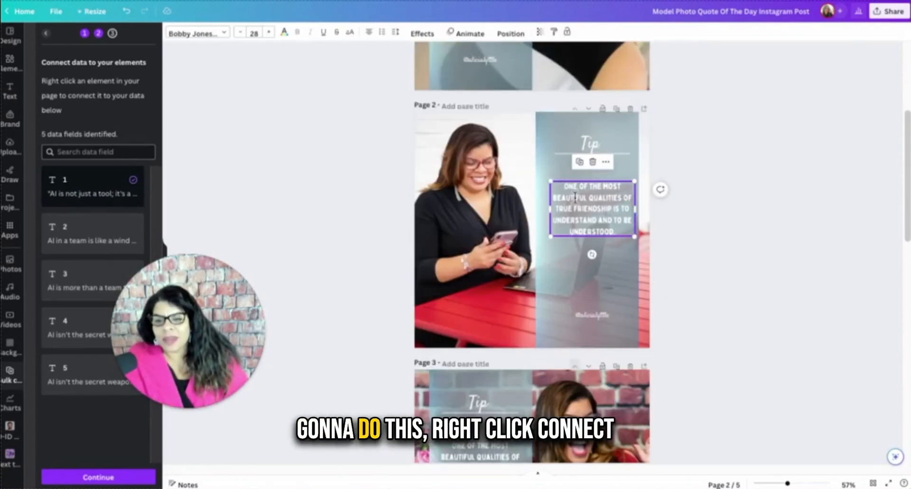
{"action": "right_click", "coordinate": [591, 207]}
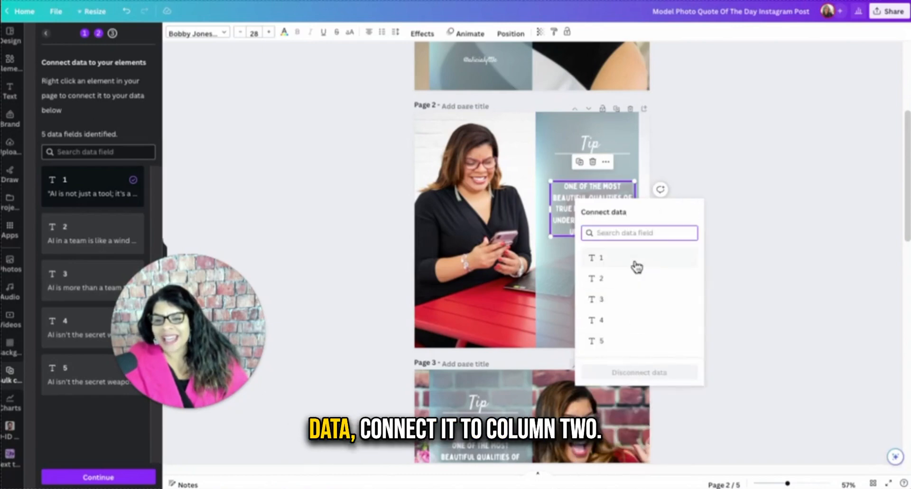
{"action": "left_click", "coordinate": [601, 278]}
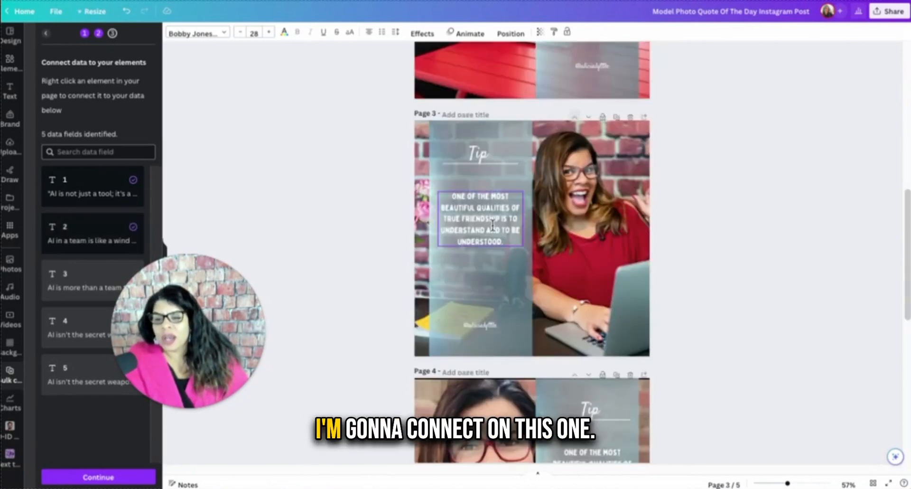
{"action": "right_click", "coordinate": [479, 218]}
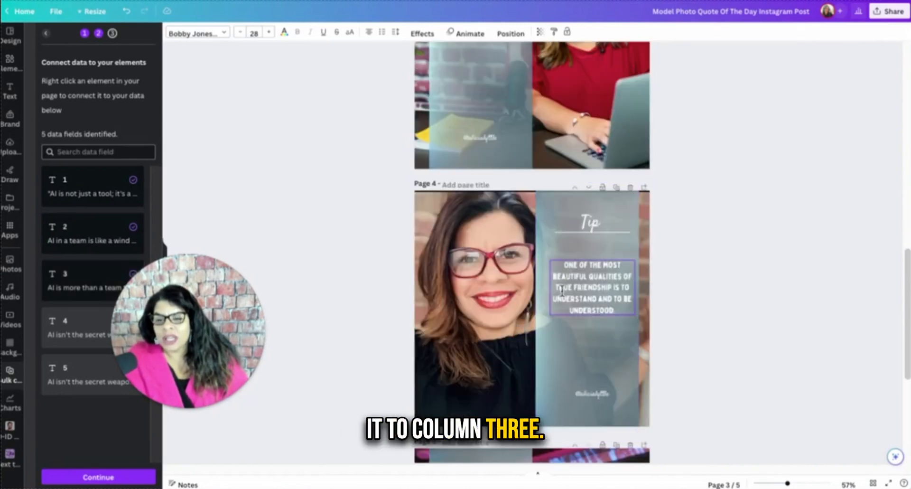
{"action": "right_click", "coordinate": [592, 287]}
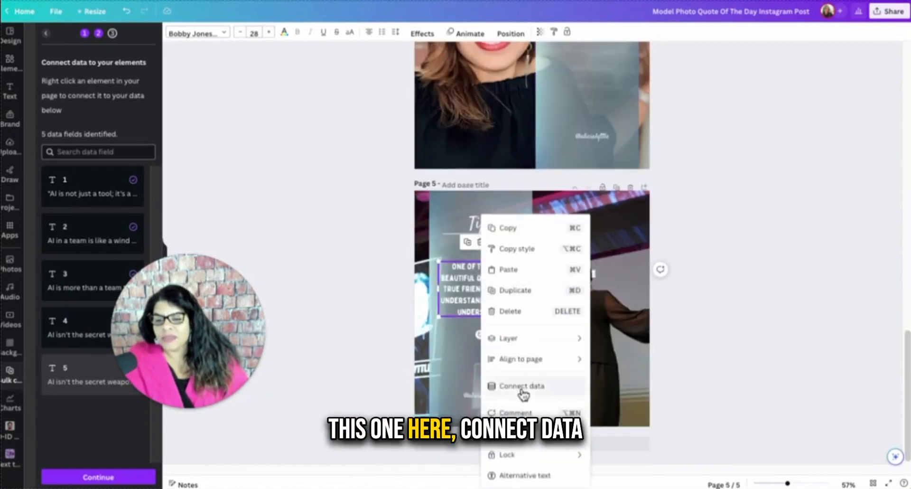
{"action": "left_click", "coordinate": [521, 386]}
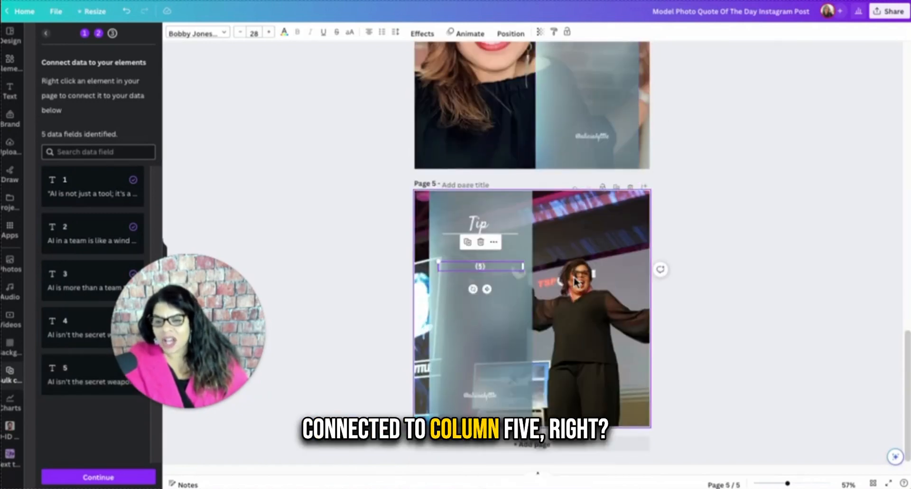
{"action": "scroll", "scroll_direction": "up", "scroll_amount": 3}
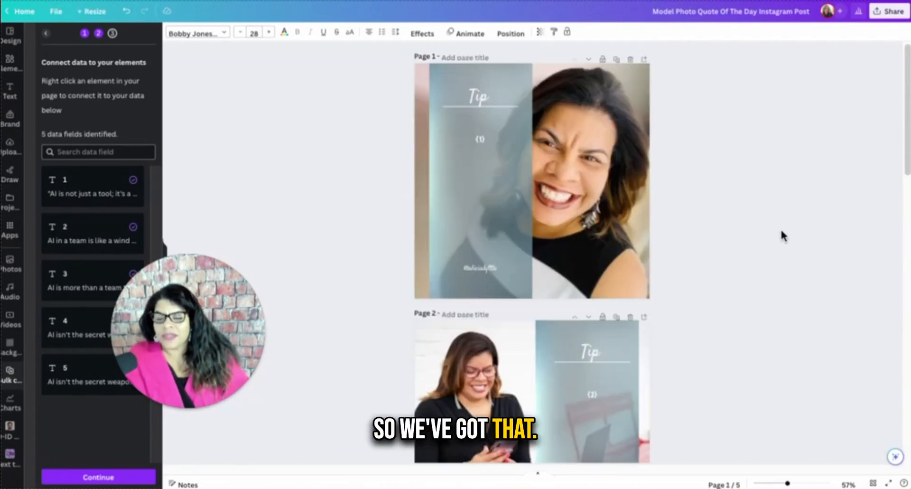
{"action": "mouse_move", "coordinate": [748, 194]}
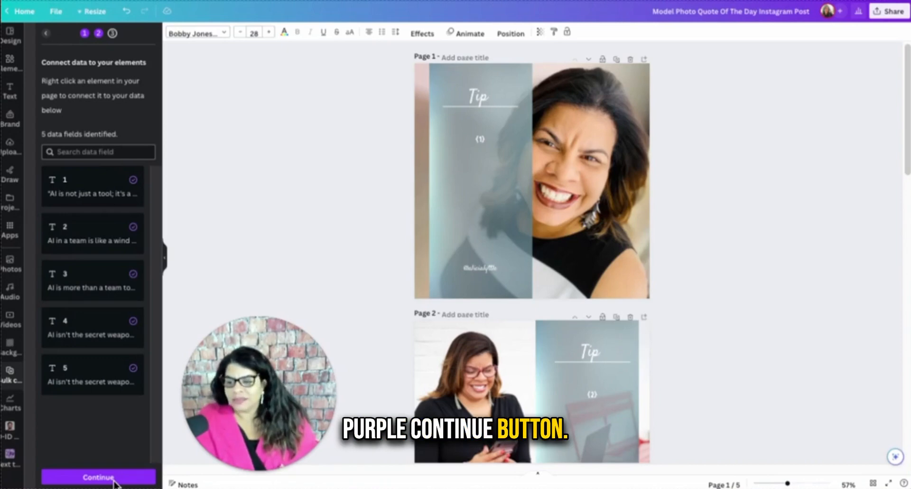
- Continue to Apply data with all five quote rows selected and generate the 5 pages
{"action": "left_click", "coordinate": [98, 476]}
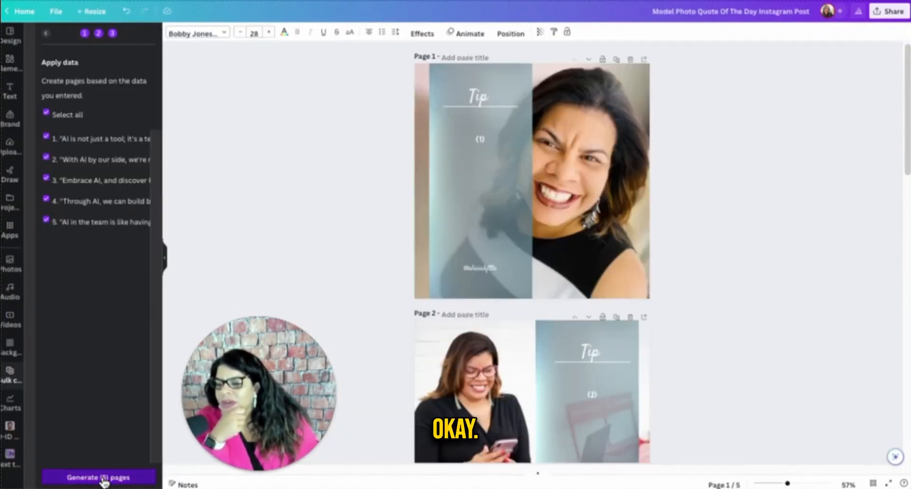
{"action": "left_click", "coordinate": [98, 476]}
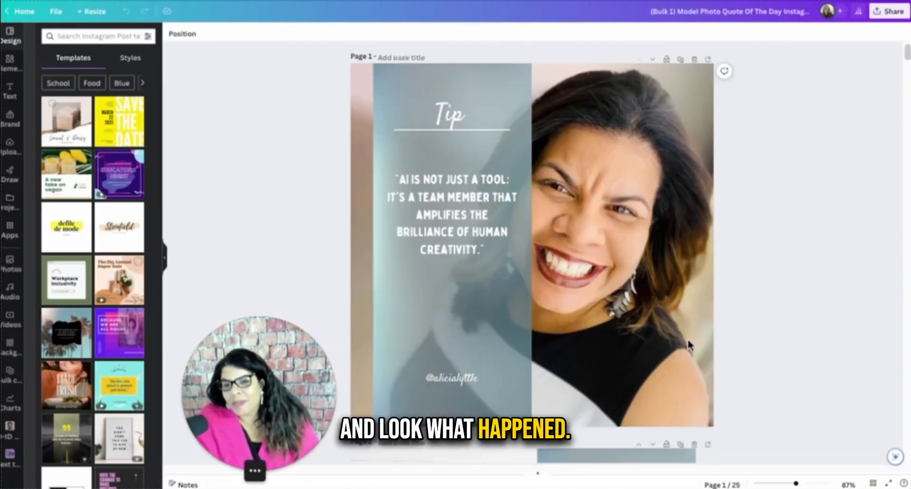
{"action": "mouse_move", "coordinate": [500, 160]}
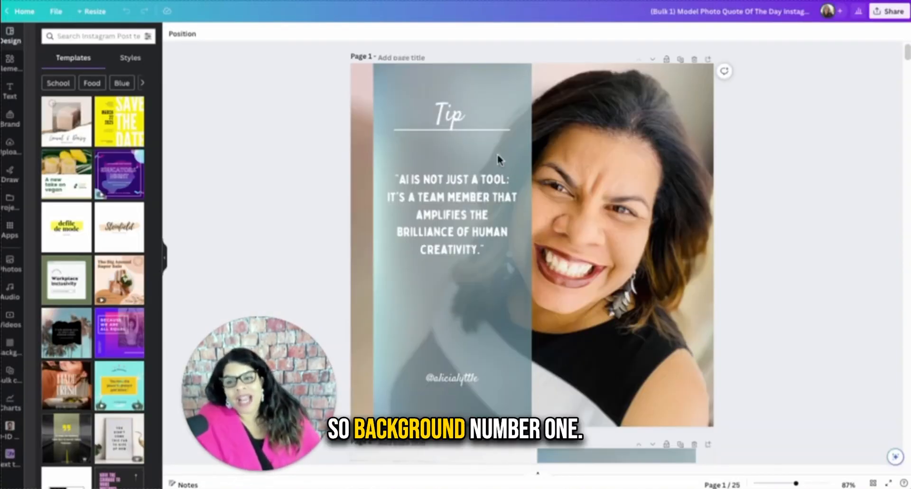
{"action": "mouse_move", "coordinate": [405, 214]}
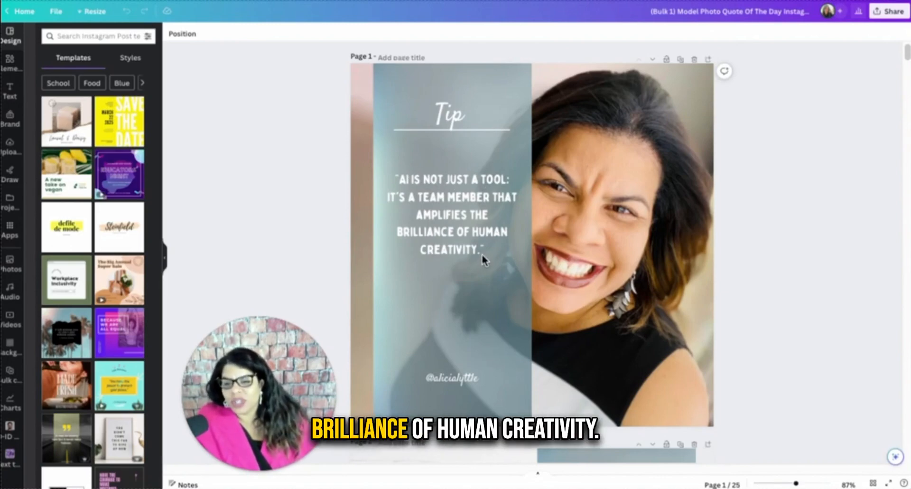
- Scroll through the generated tip pages down to page 25 and back toward page 1 to review the quotes
{"action": "scroll", "scroll_direction": "down", "scroll_amount": 3}
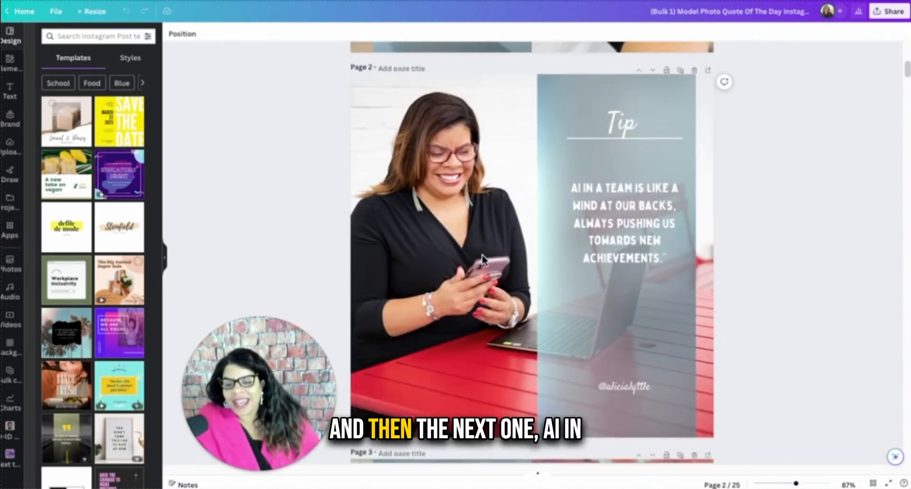
{"action": "mouse_move", "coordinate": [586, 218]}
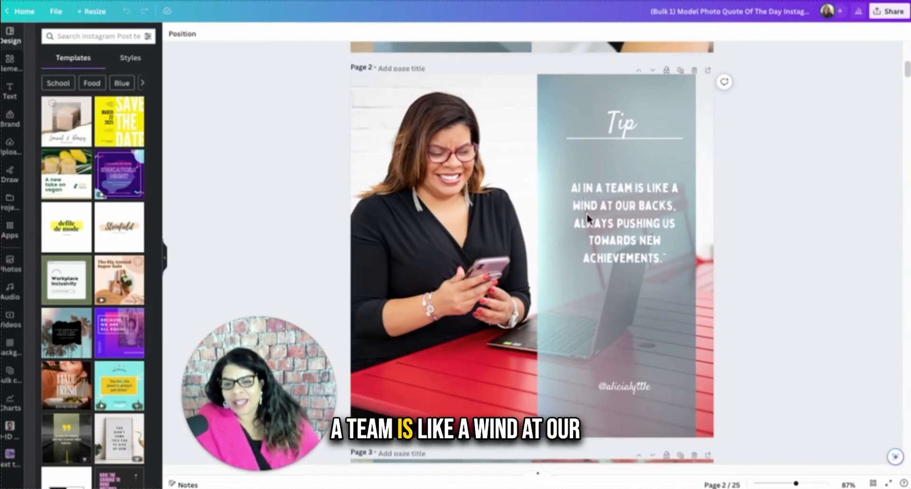
{"action": "mouse_move", "coordinate": [654, 299]}
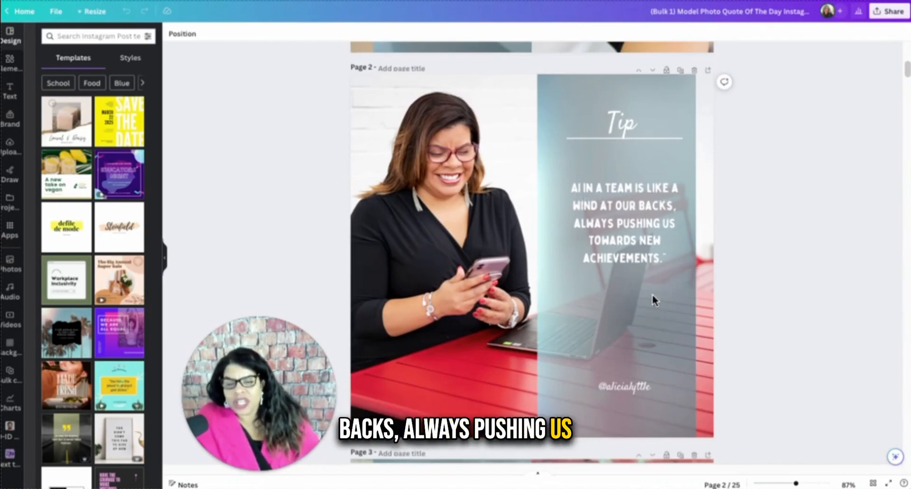
{"action": "scroll", "scroll_direction": "down", "scroll_amount": 3}
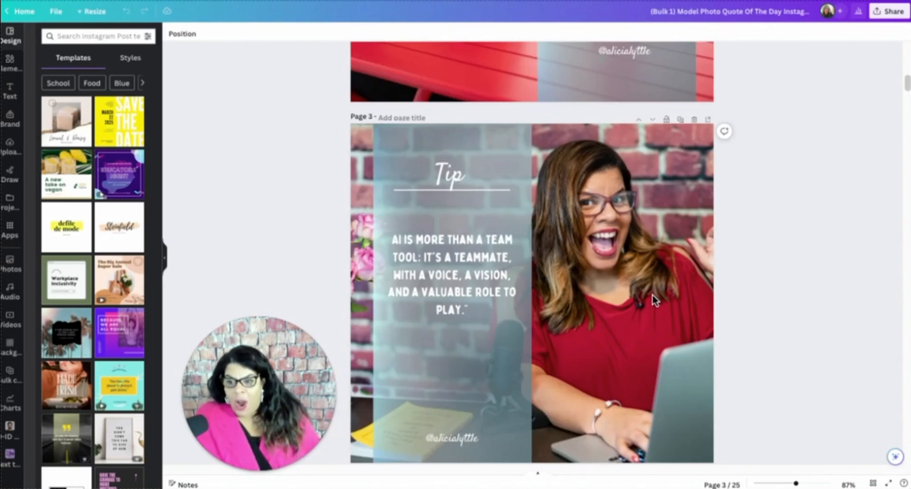
{"action": "scroll", "scroll_direction": "up", "scroll_amount": 3}
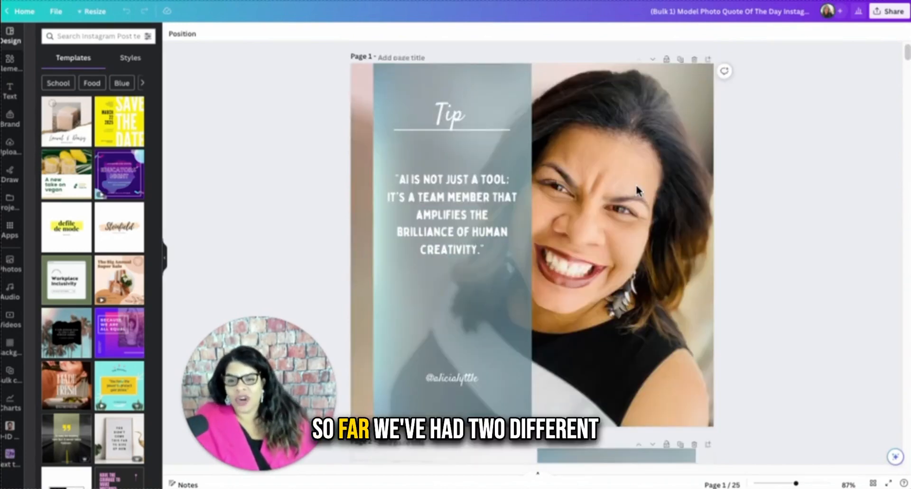
{"action": "scroll", "scroll_direction": "down", "scroll_amount": 3}
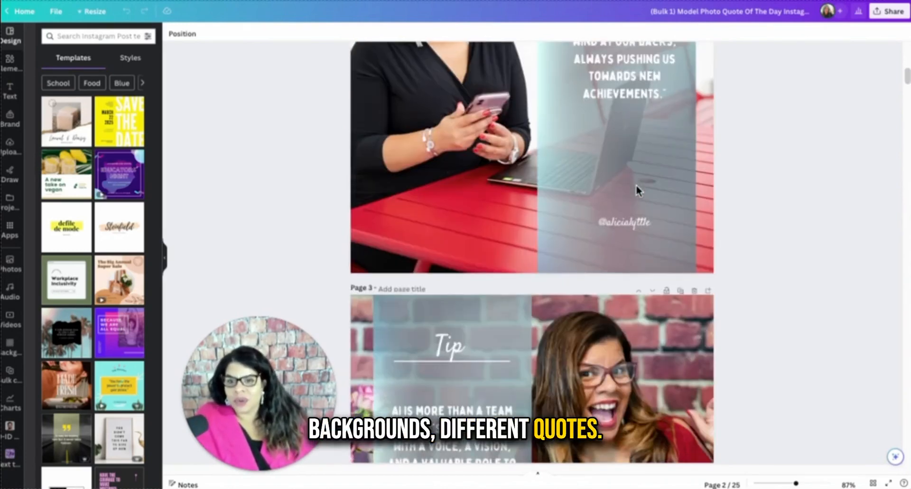
{"action": "scroll", "scroll_direction": "down", "scroll_amount": 3}
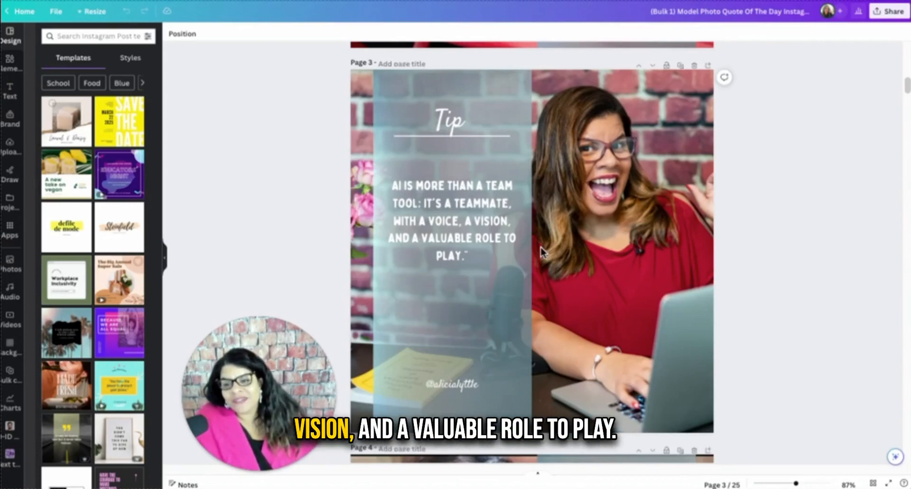
{"action": "scroll", "scroll_direction": "down", "scroll_amount": 3}
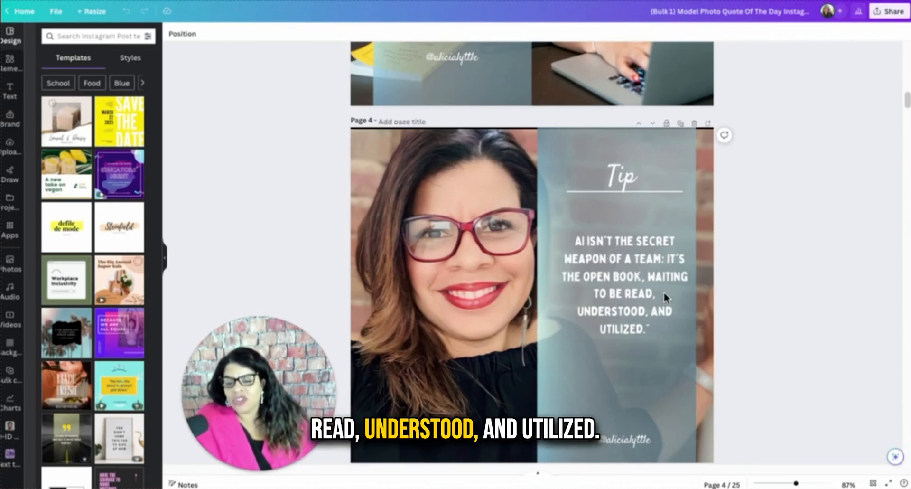
{"action": "scroll", "scroll_direction": "down", "scroll_amount": 3}
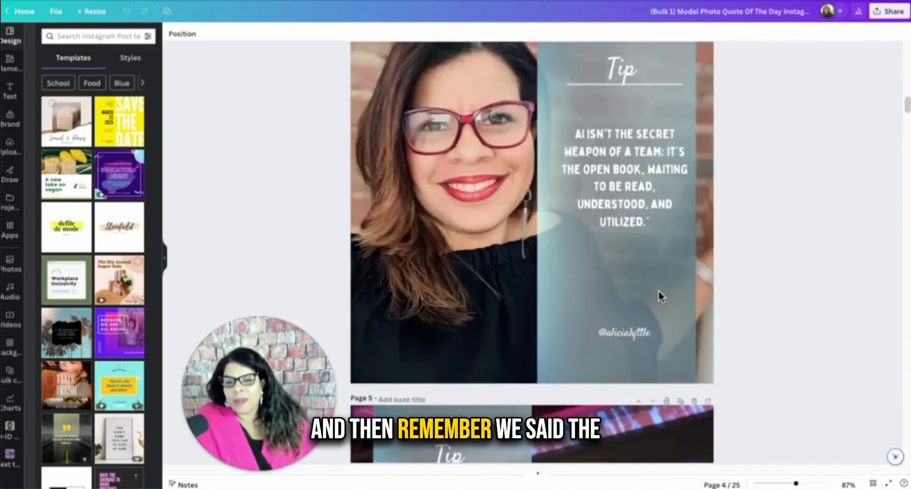
{"action": "scroll", "scroll_direction": "down", "scroll_amount": 3}
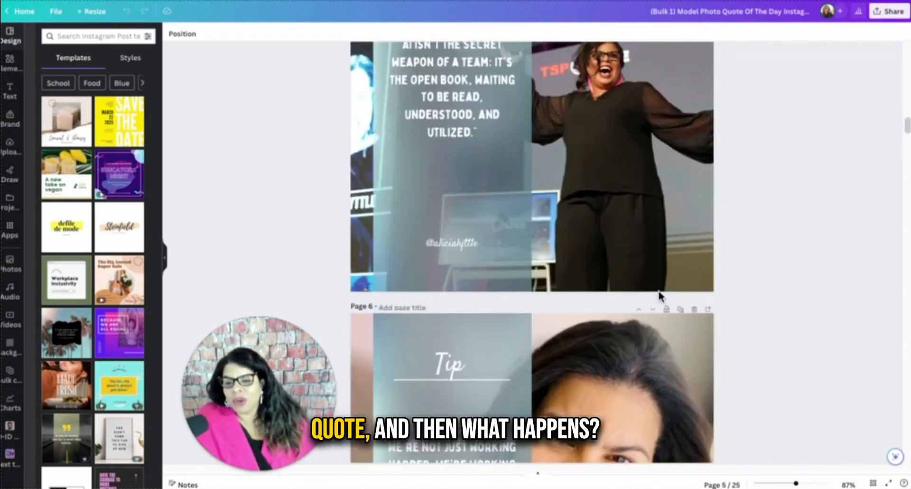
{"action": "scroll", "scroll_direction": "down", "scroll_amount": 3}
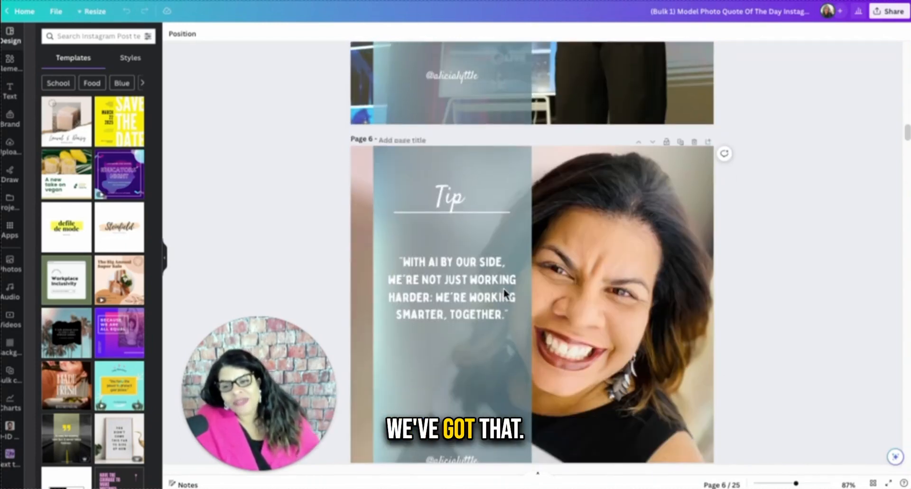
{"action": "scroll", "scroll_direction": "up", "scroll_amount": 3}
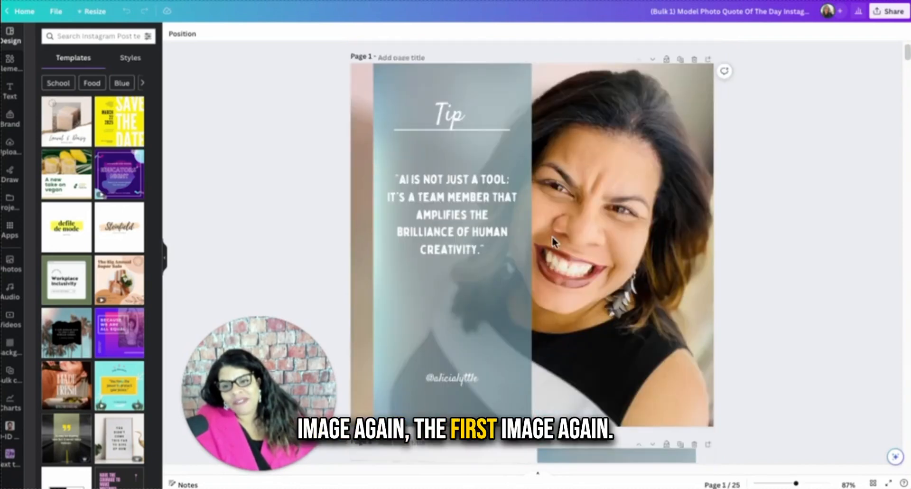
{"action": "scroll", "scroll_direction": "down", "scroll_amount": 3}
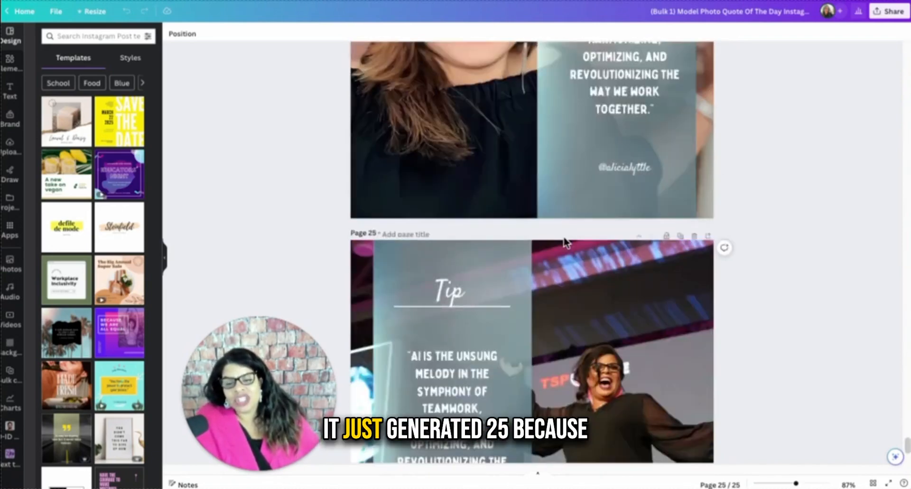
{"action": "scroll", "scroll_direction": "down", "scroll_amount": 3}
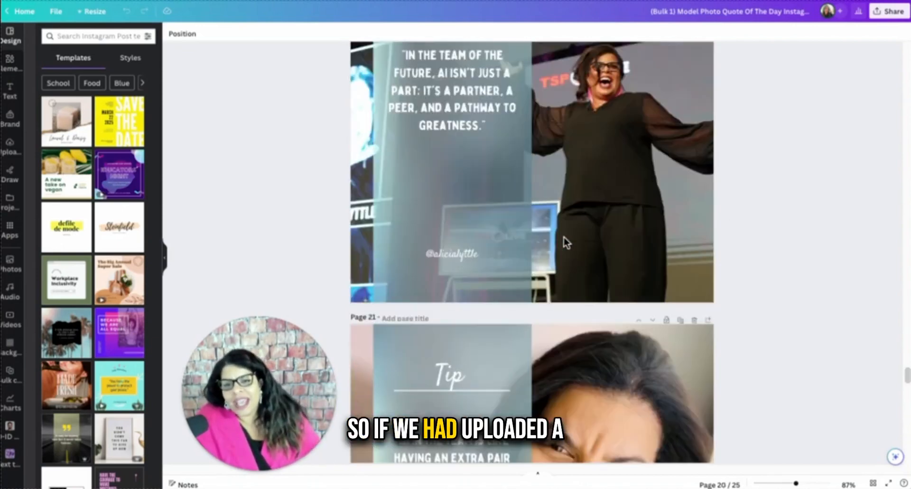
{"action": "scroll", "scroll_direction": "up", "scroll_amount": 3}
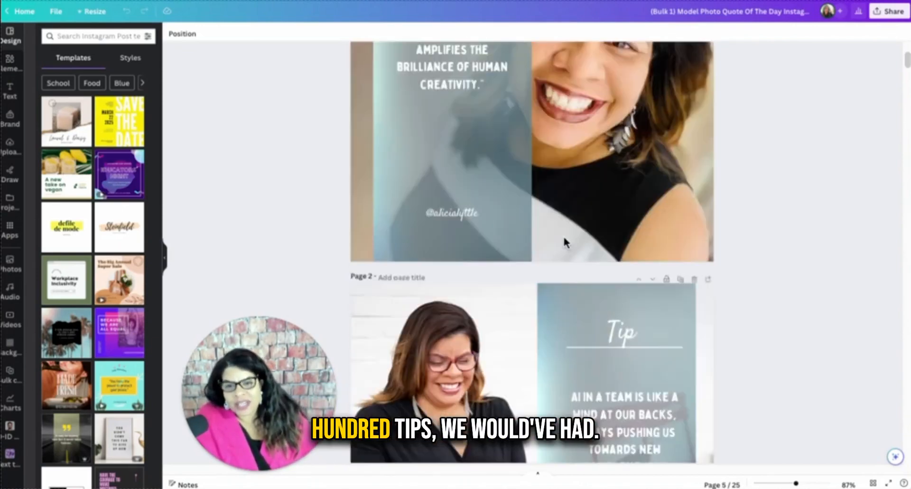
{"action": "scroll", "scroll_direction": "up", "scroll_amount": 3}
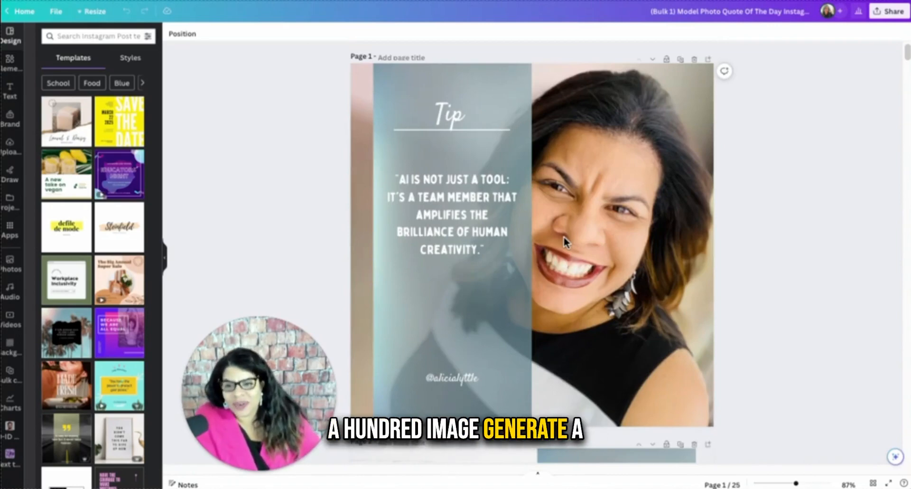
{"action": "scroll", "scroll_direction": "down", "scroll_amount": 3}
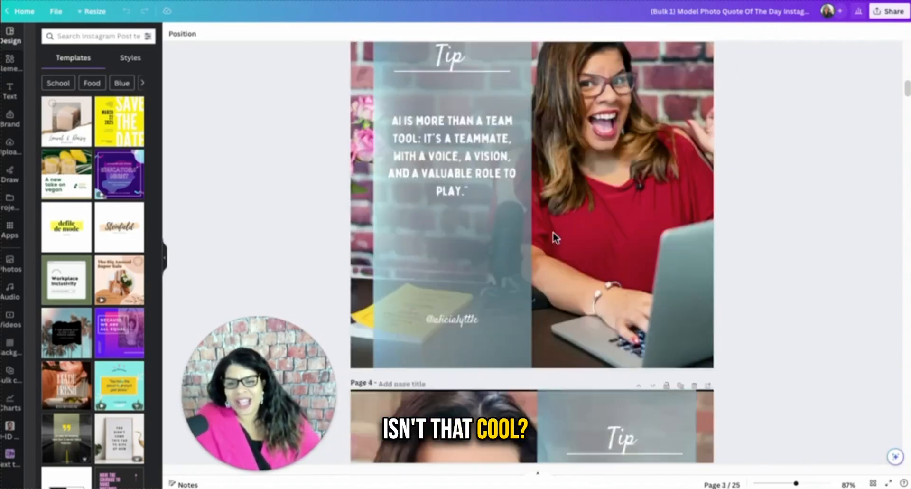
{"action": "scroll", "scroll_direction": "down", "scroll_amount": 3}
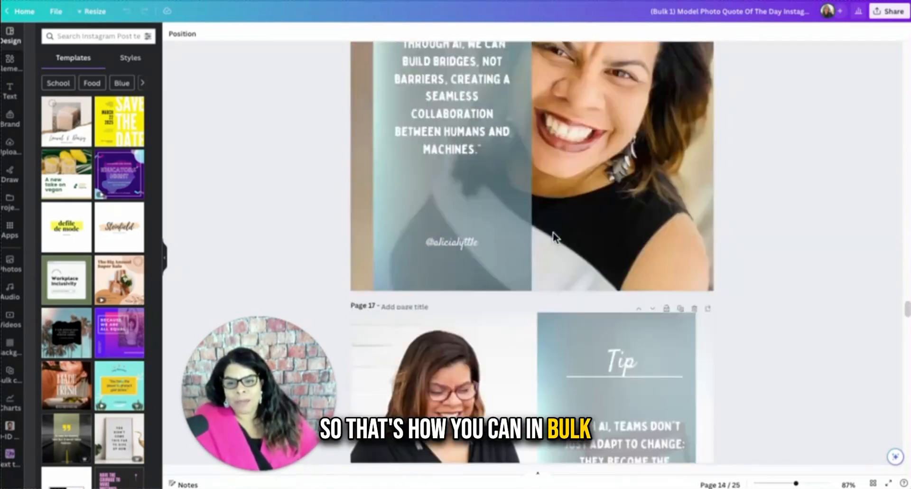
{"action": "scroll", "scroll_direction": "down", "scroll_amount": 3}
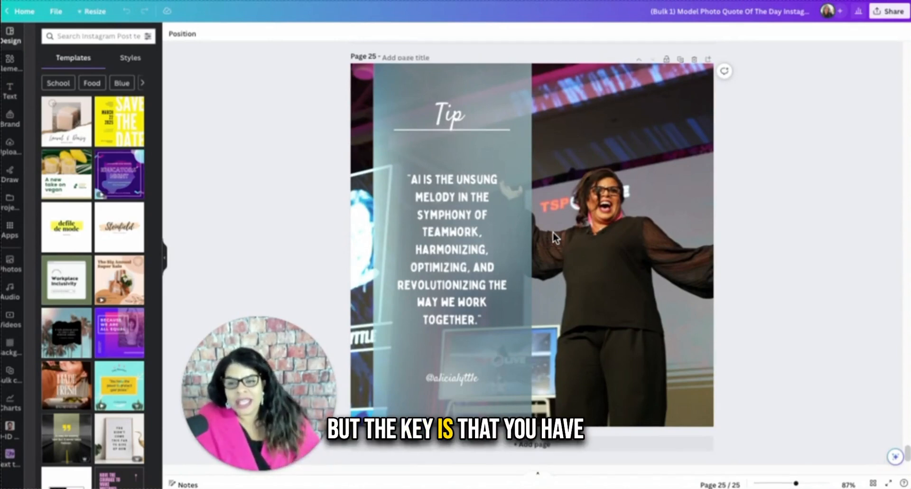
{"action": "mouse_move", "coordinate": [394, 231]}
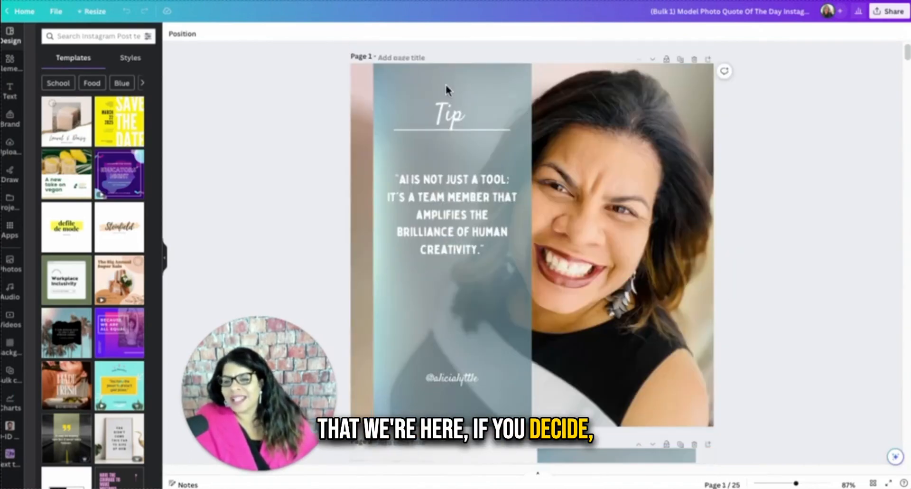
- Make the page 1 quote text black with Change all and bump its font size to 32
{"action": "left_click", "coordinate": [451, 215]}
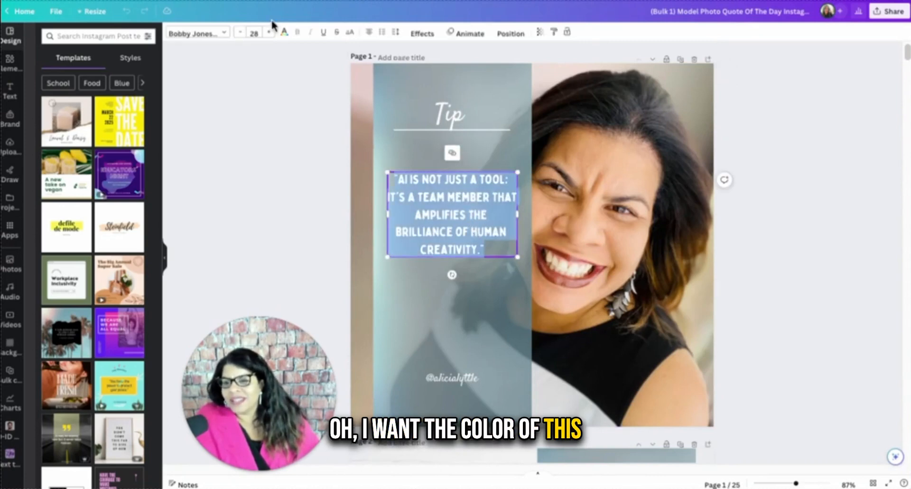
{"action": "left_click", "coordinate": [283, 33]}
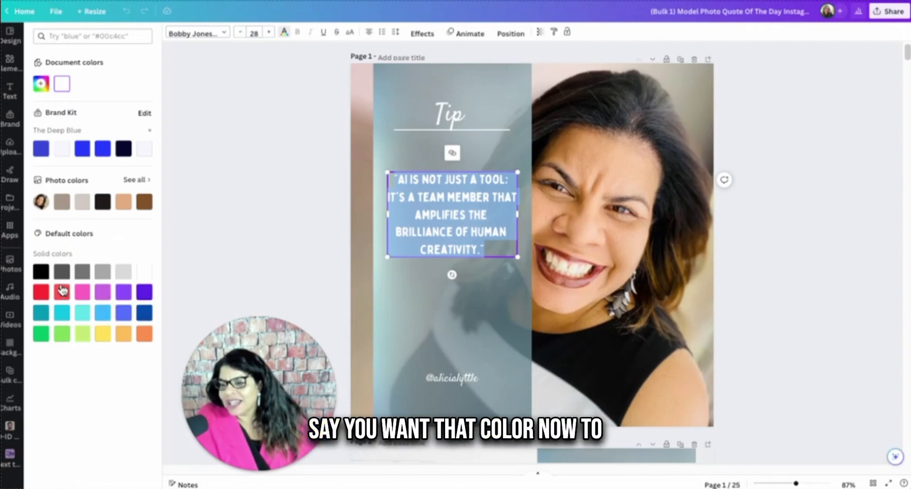
{"action": "left_click", "coordinate": [41, 270]}
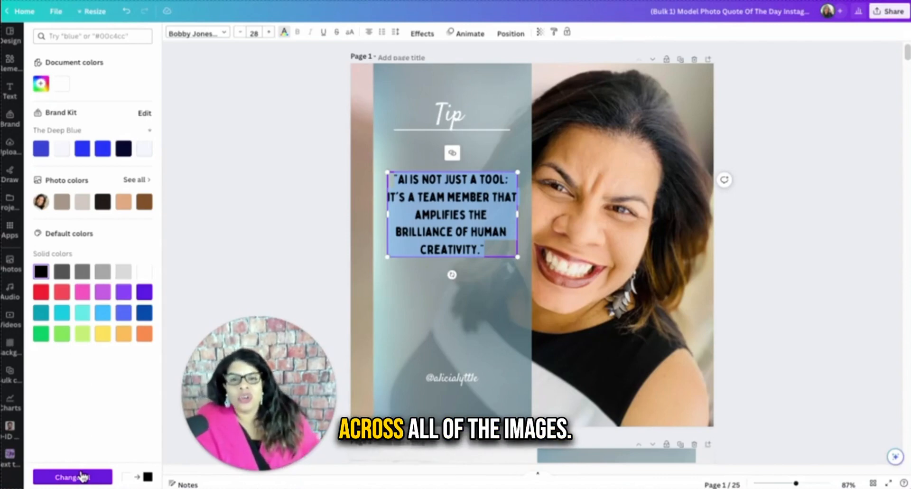
{"action": "scroll", "scroll_direction": "down", "scroll_amount": 3}
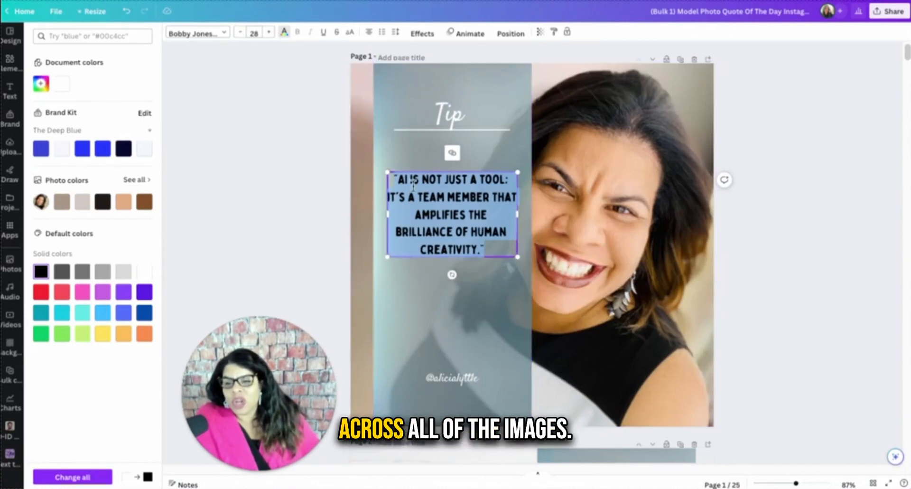
{"action": "left_click", "coordinate": [447, 114]}
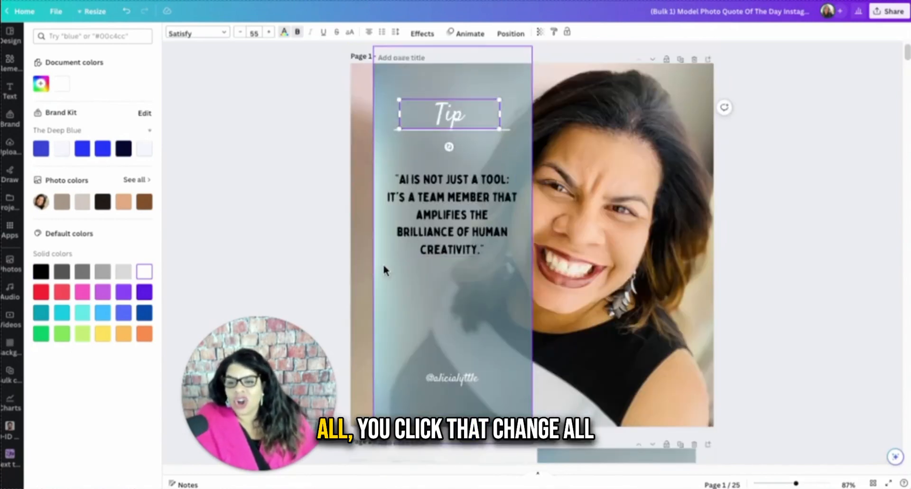
{"action": "left_click", "coordinate": [452, 215]}
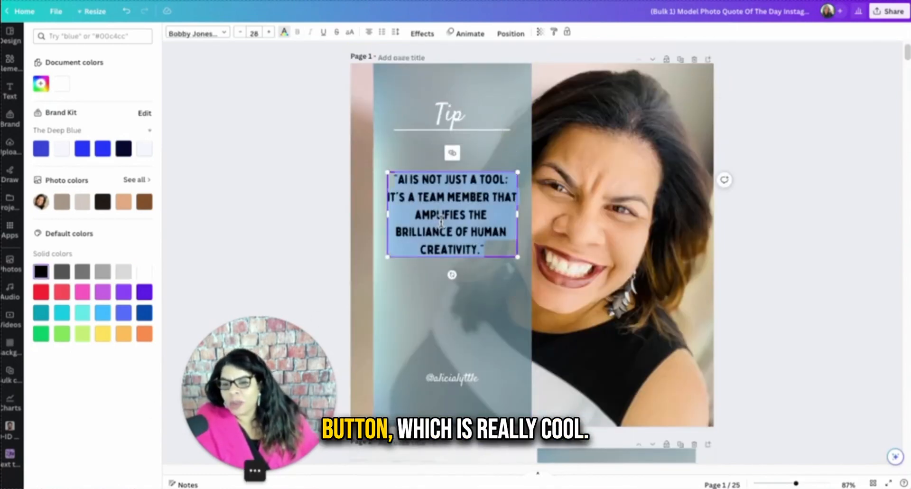
{"action": "left_click", "coordinate": [269, 33]}
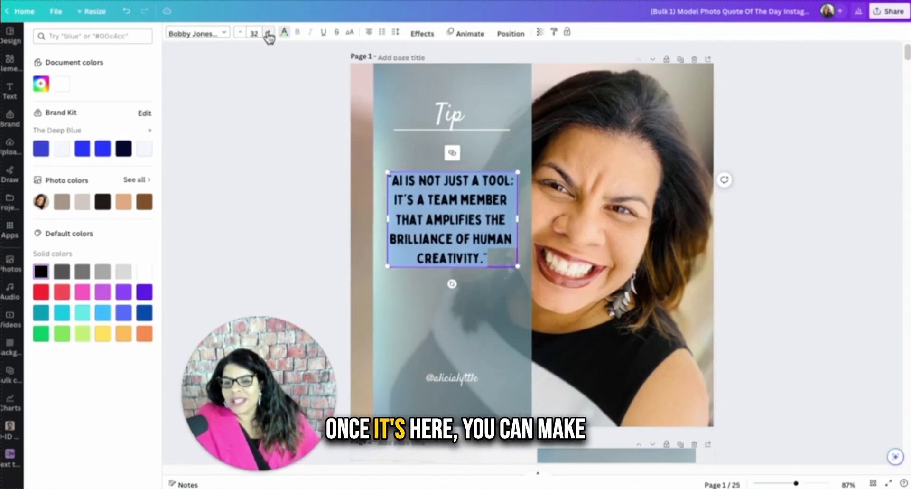
- Enlarge the page 1 quote to size 44 so it fills the tinted panel
{"action": "left_click", "coordinate": [268, 32]}
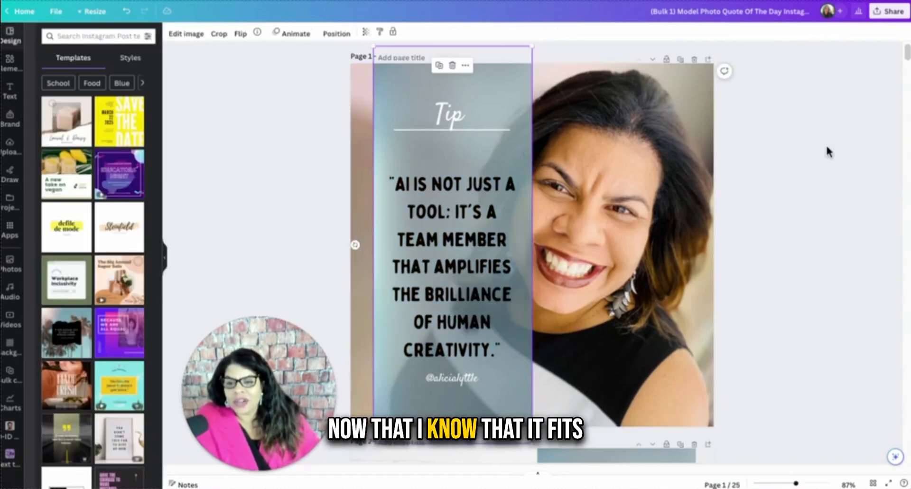
{"action": "left_click", "coordinate": [452, 268]}
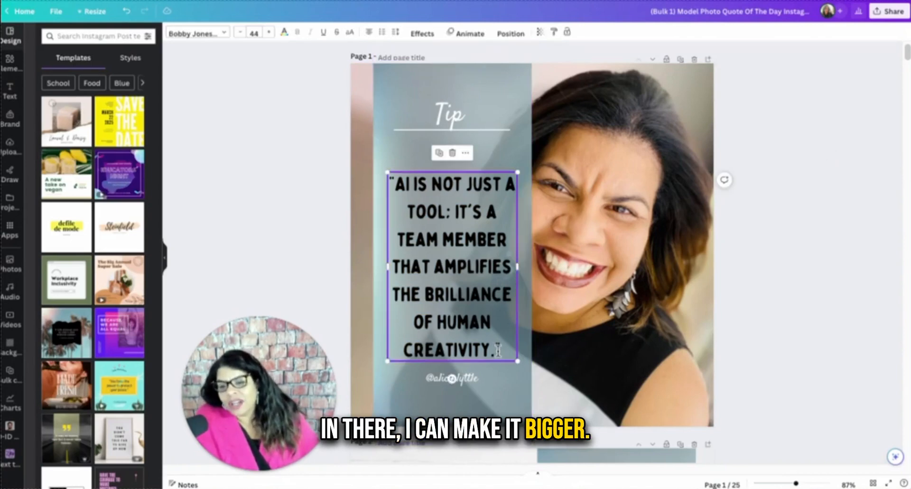
{"action": "left_click", "coordinate": [421, 33]}
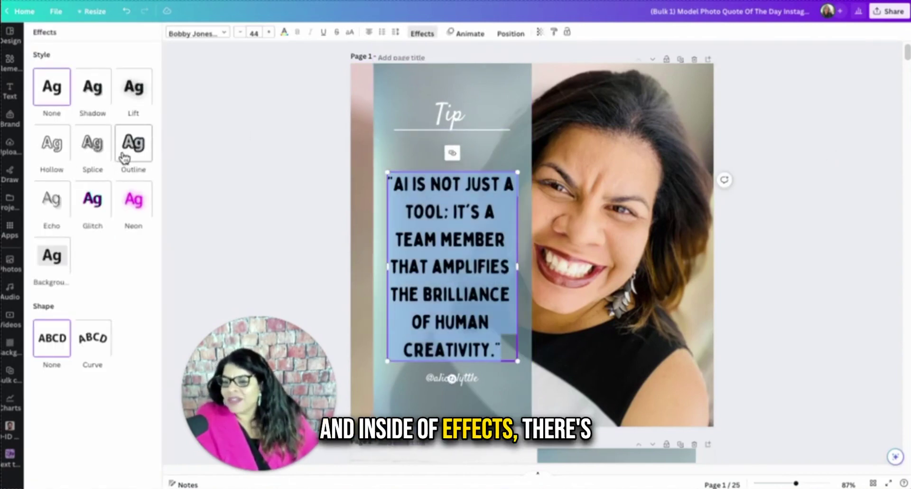
- Try Splice, Hollow, Neon and Background effects on the quote, switching the background to white
{"action": "left_click", "coordinate": [92, 143]}
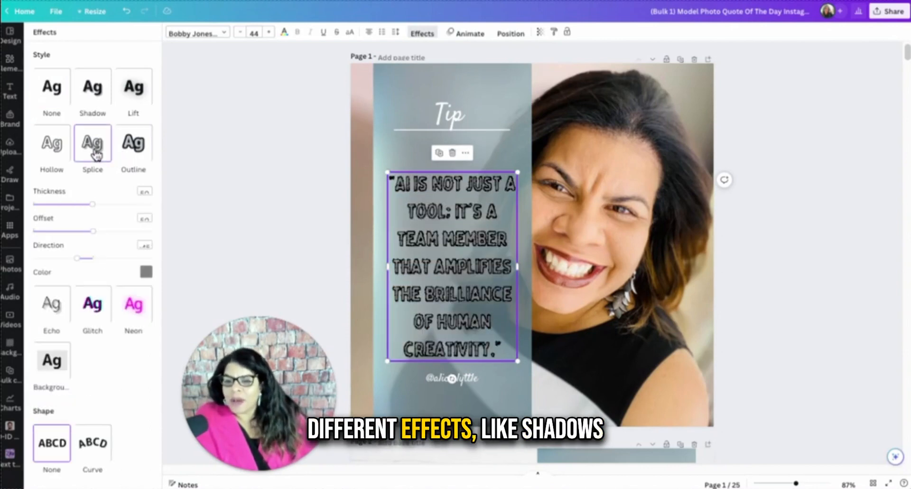
{"action": "left_click", "coordinate": [51, 143]}
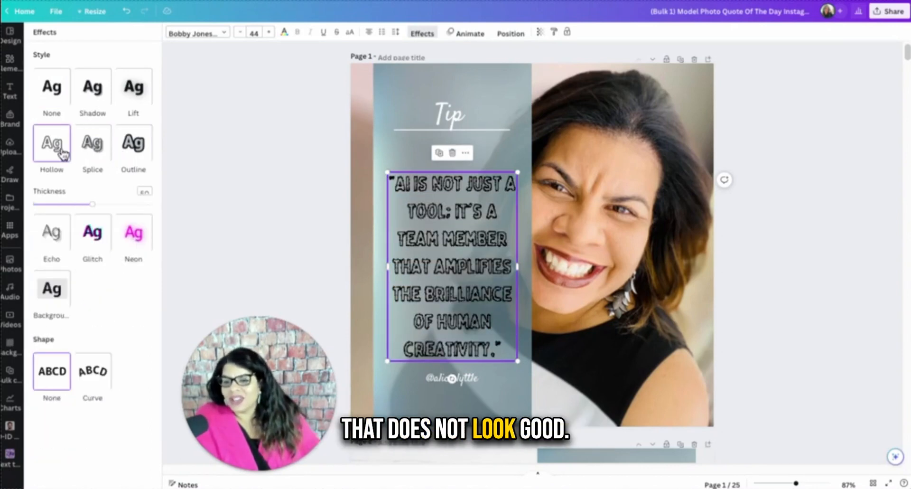
{"action": "left_click", "coordinate": [133, 88]}
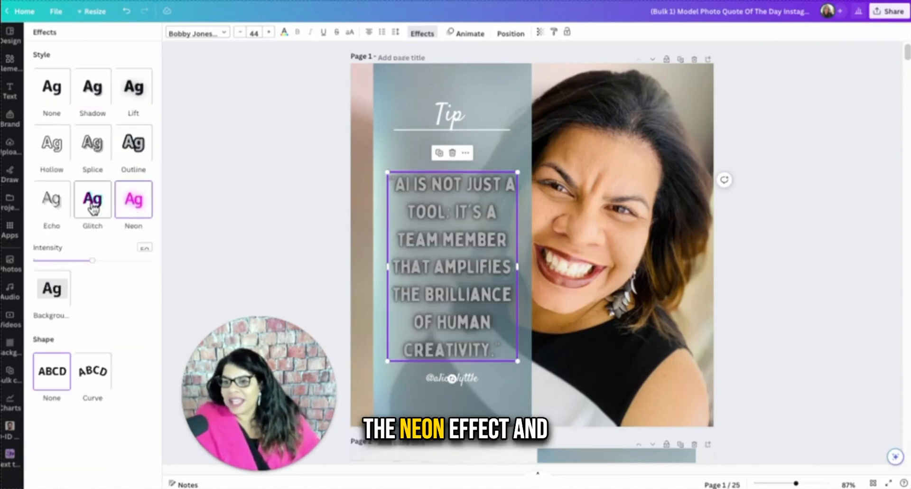
{"action": "left_click", "coordinate": [92, 199]}
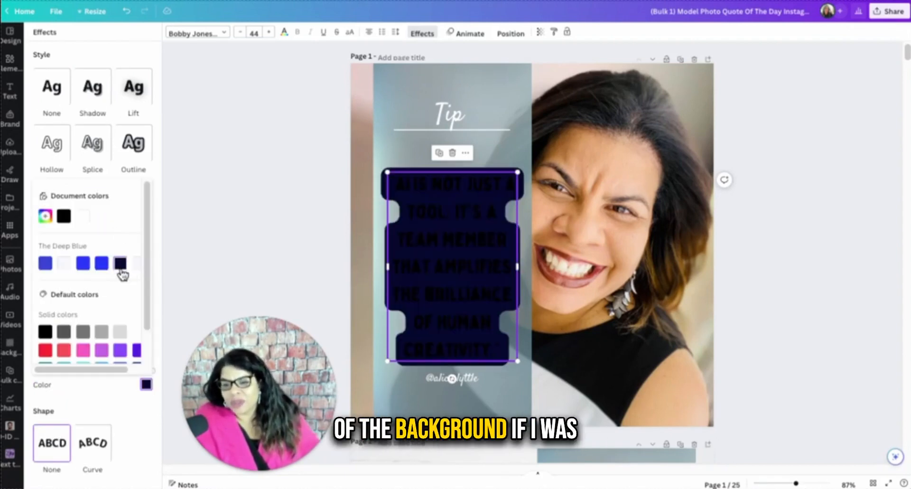
{"action": "left_click", "coordinate": [64, 262]}
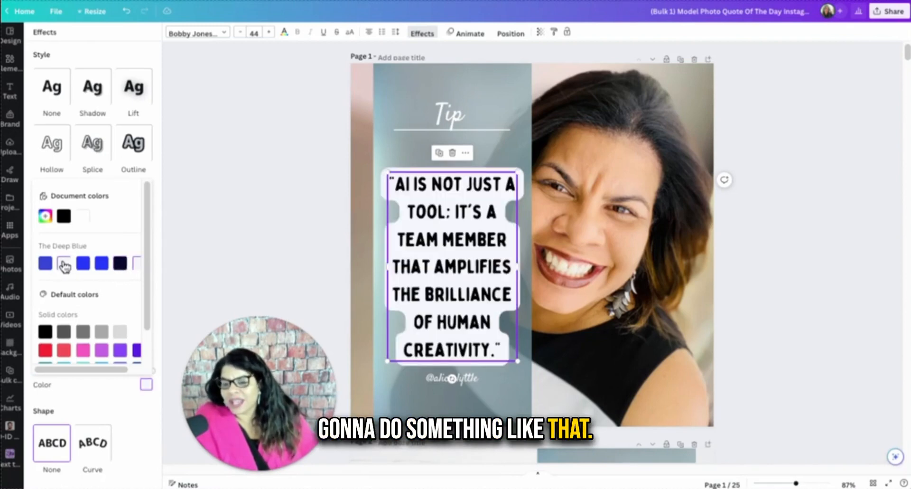
{"action": "scroll", "scroll_direction": "down", "scroll_amount": 3}
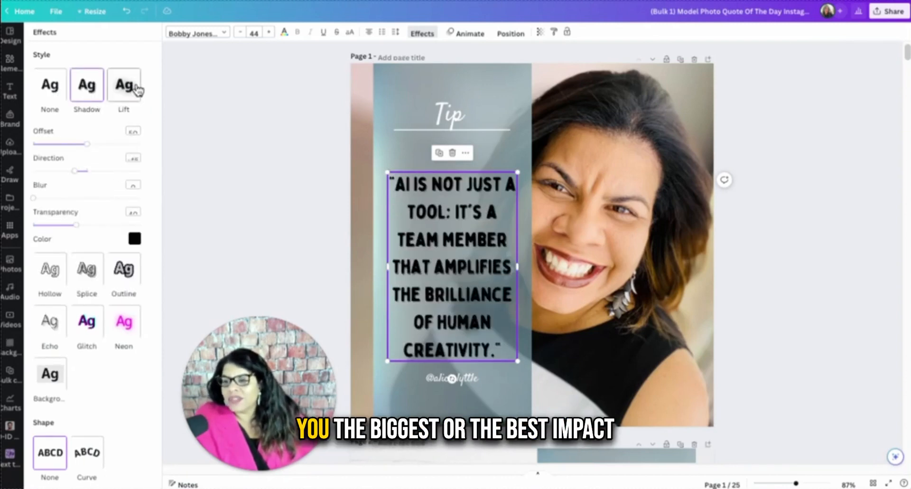
- Try Lift and Neon, then remove all effects and turn the quote text back to white
{"action": "left_click", "coordinate": [124, 84]}
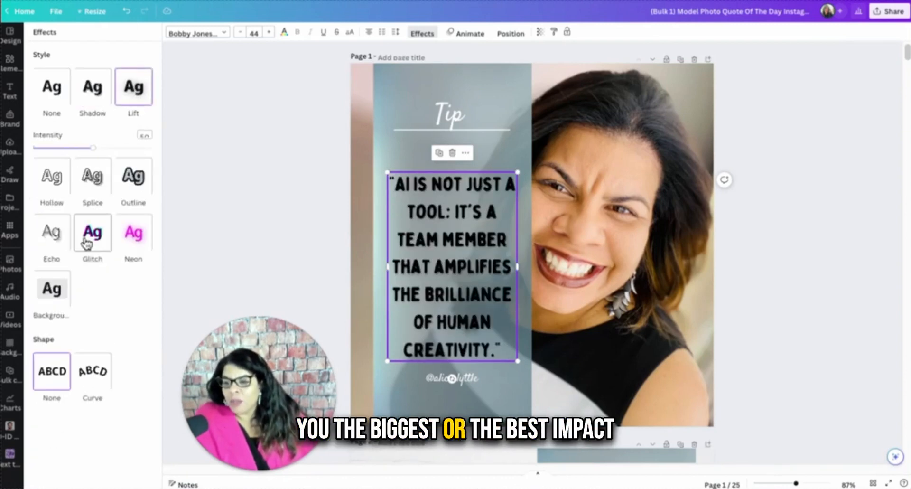
{"action": "left_click", "coordinate": [133, 199]}
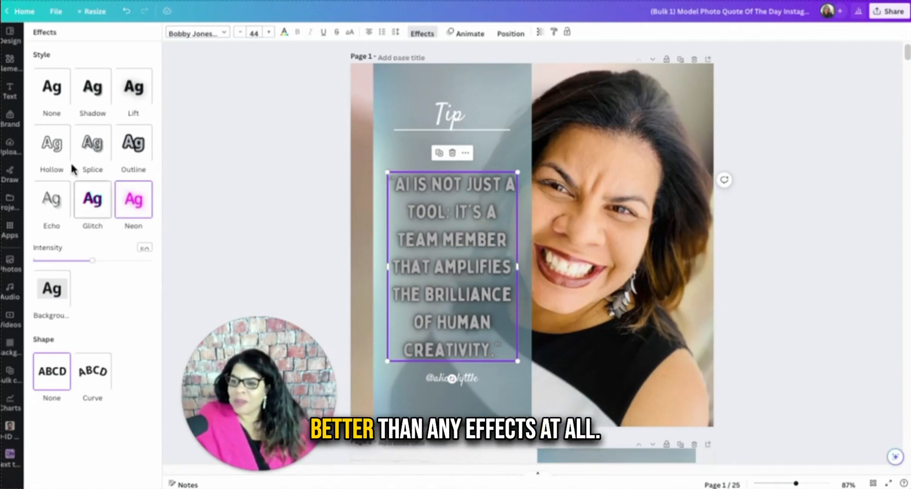
{"action": "left_click", "coordinate": [51, 88]}
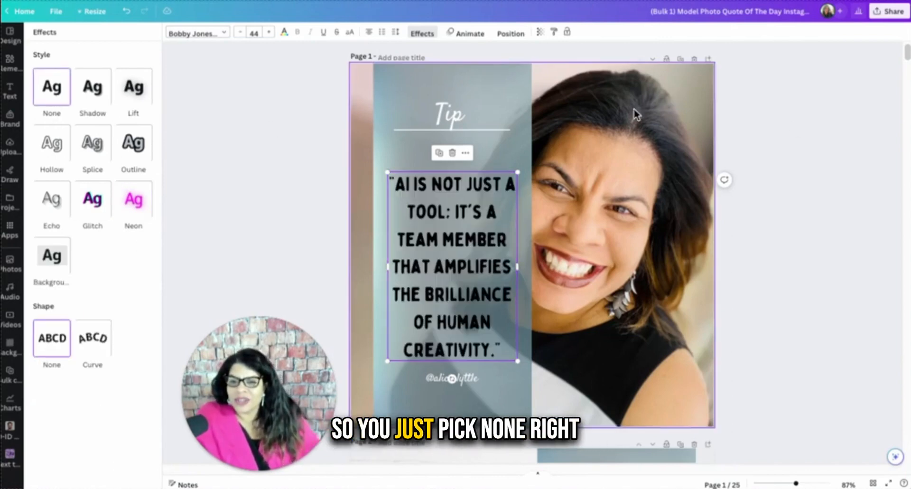
{"action": "left_click", "coordinate": [283, 33]}
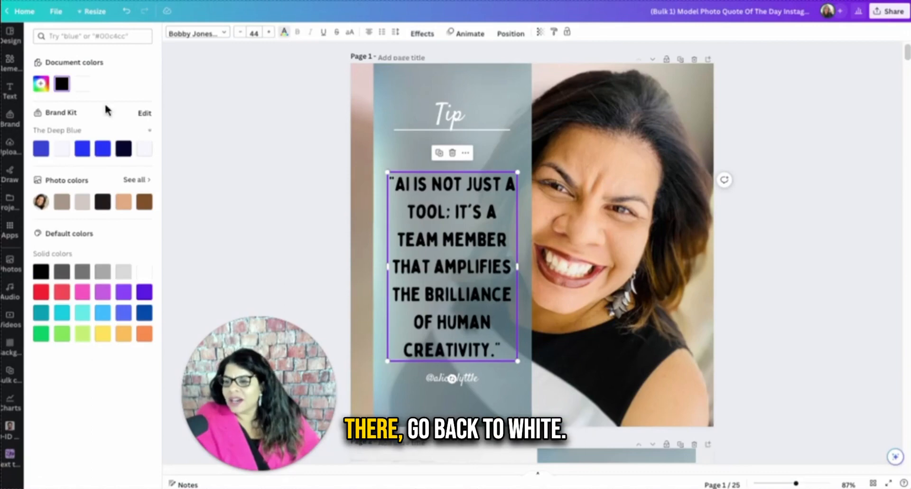
{"action": "left_click", "coordinate": [11, 29]}
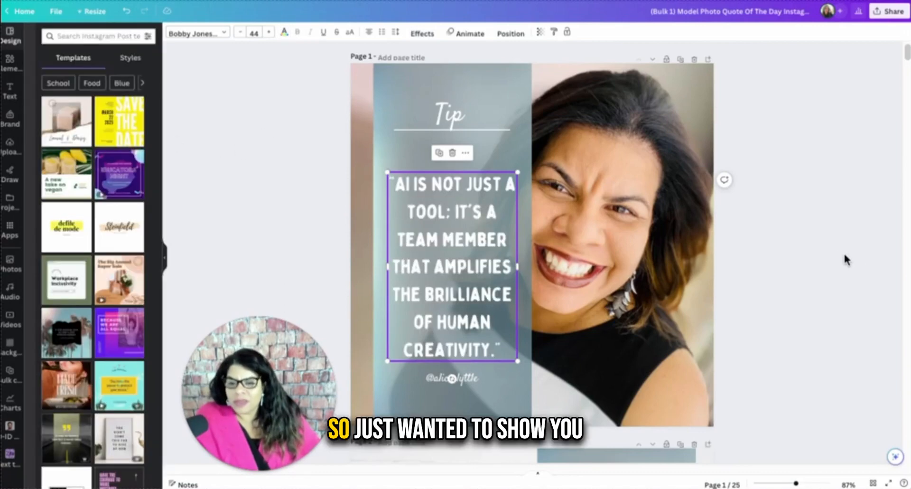
{"action": "scroll", "scroll_direction": "down", "scroll_amount": 3}
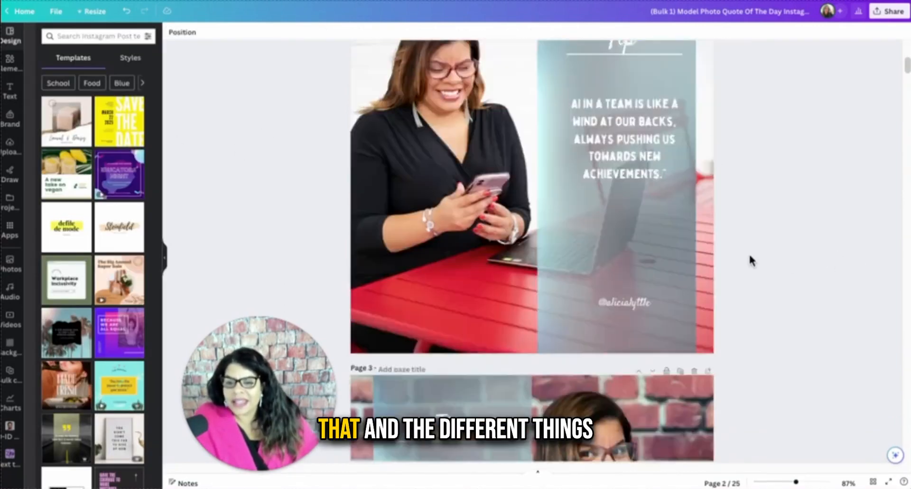
{"action": "scroll", "scroll_direction": "down", "scroll_amount": 3}
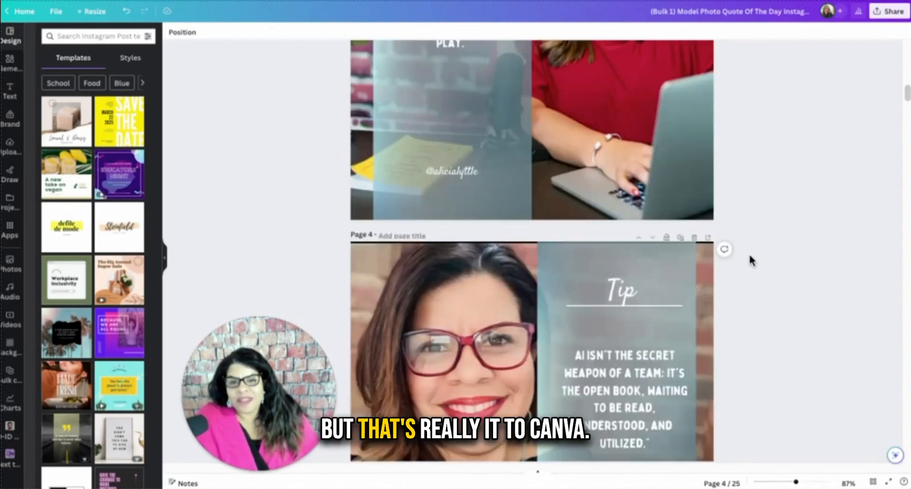
{"action": "scroll", "scroll_direction": "up", "scroll_amount": 3}
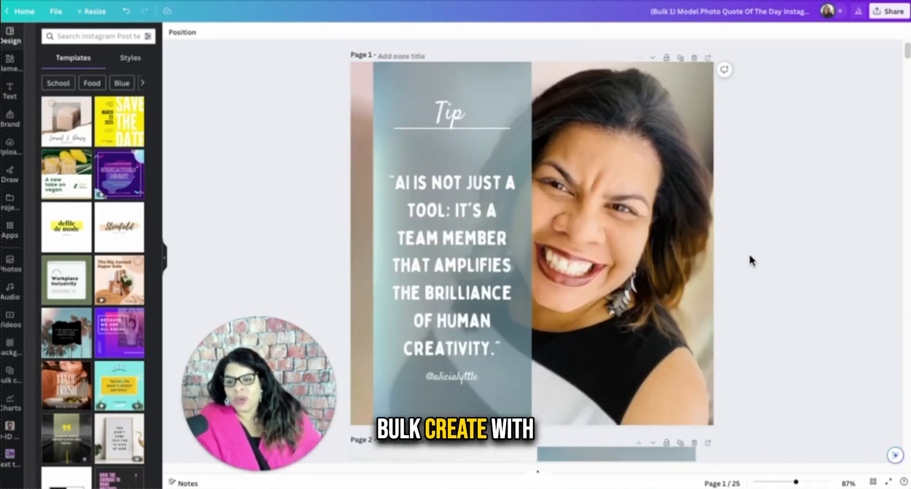
{"action": "scroll", "scroll_direction": "down", "scroll_amount": 3}
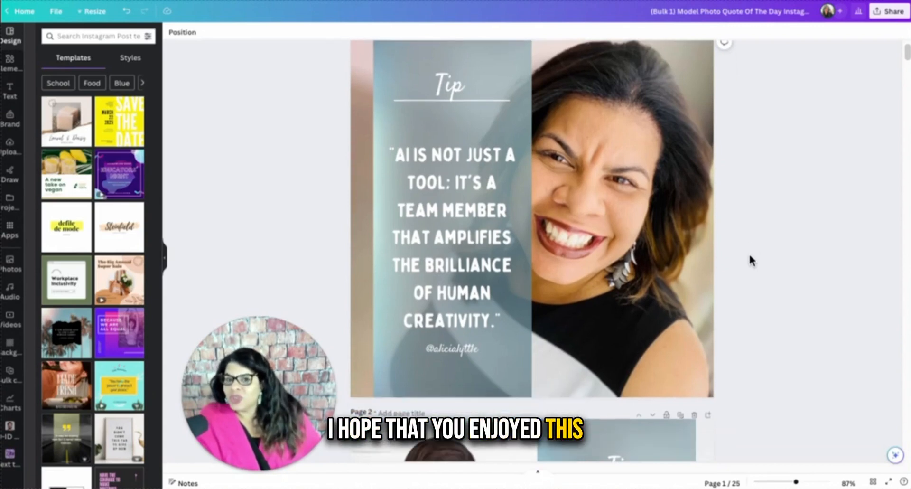